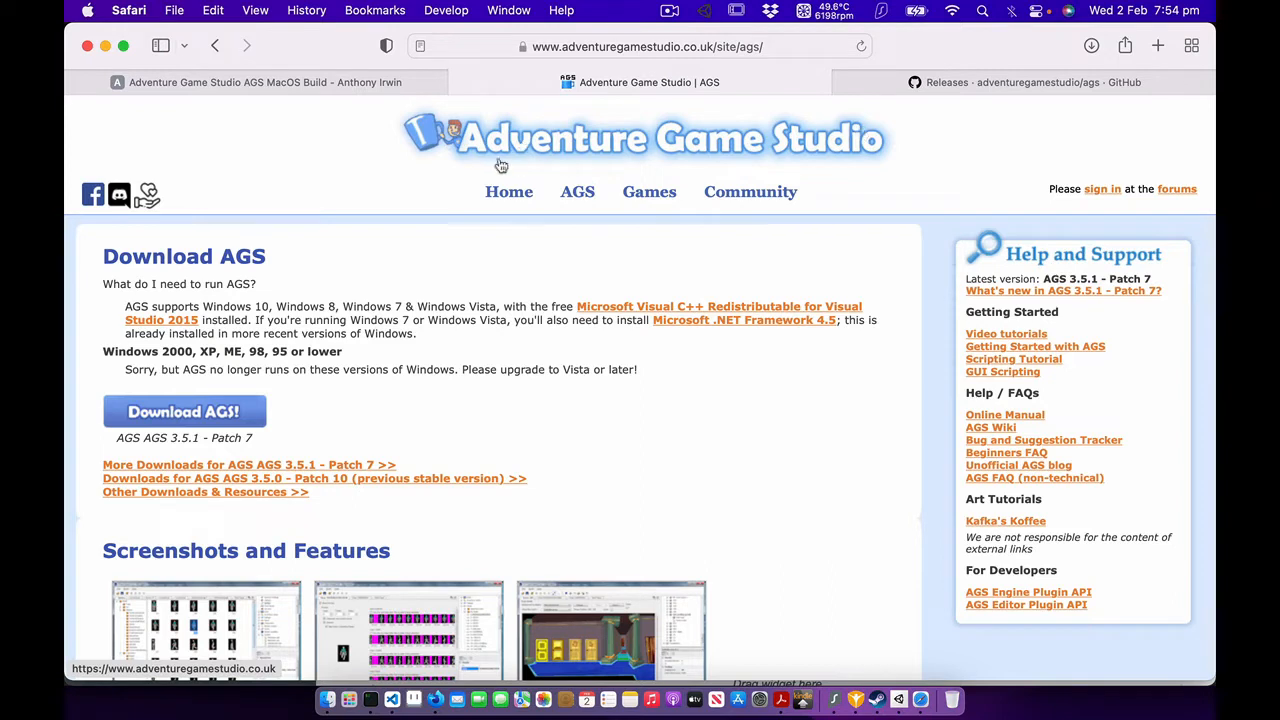
{"action": "mouse_move", "coordinate": [824, 176]}
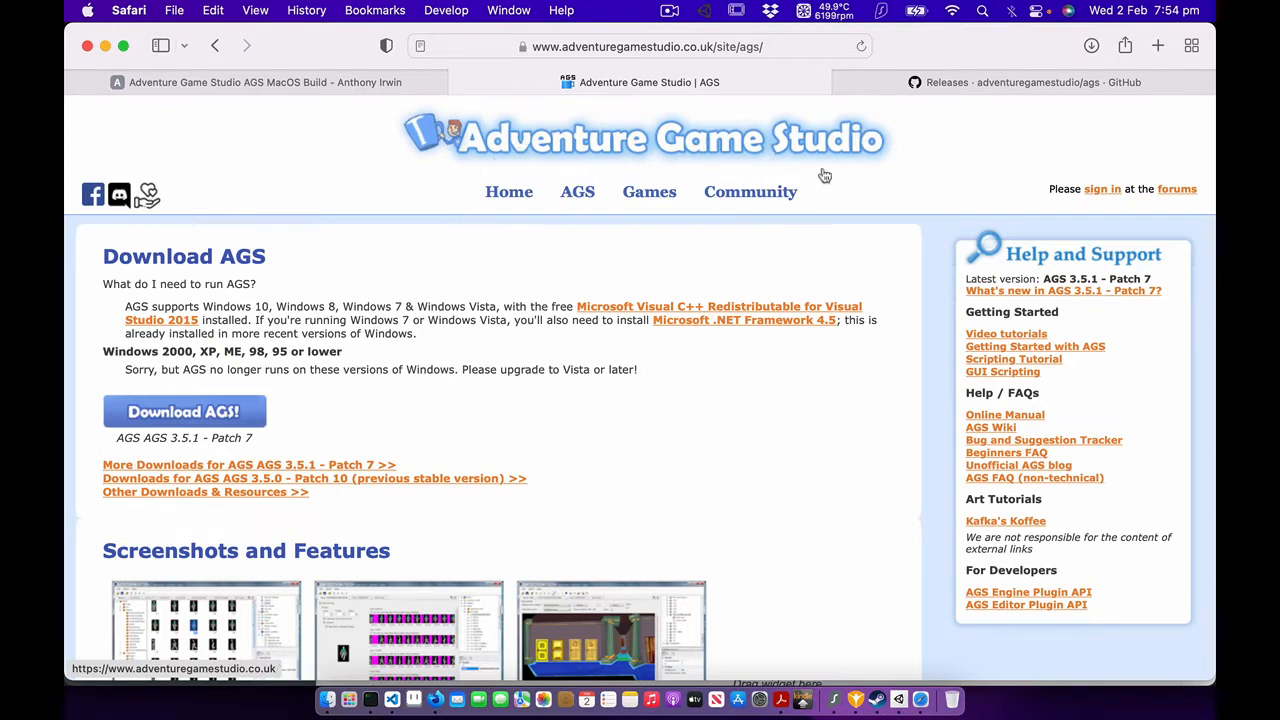
{"action": "mouse_move", "coordinate": [648, 192]}
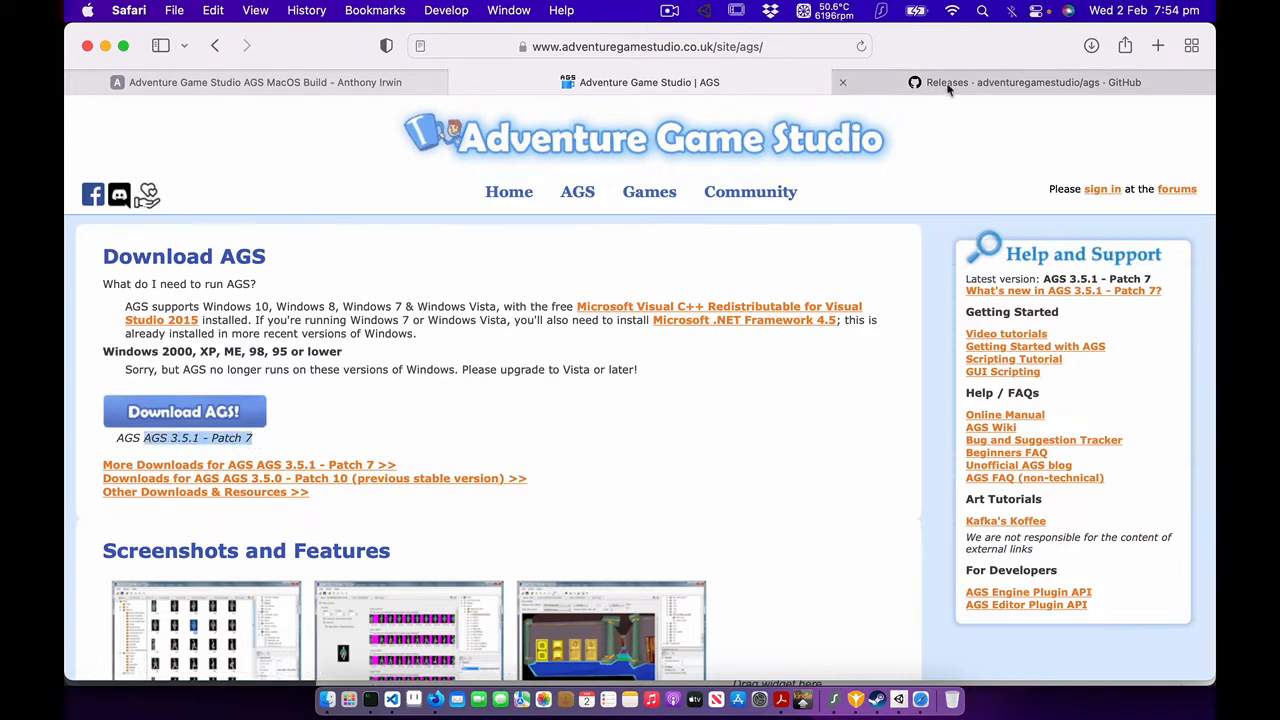
Scroll the AGS GitHub Releases page down to v3.5.1.14 Latest and its Assets list.
{"action": "left_click", "coordinate": [1010, 82]}
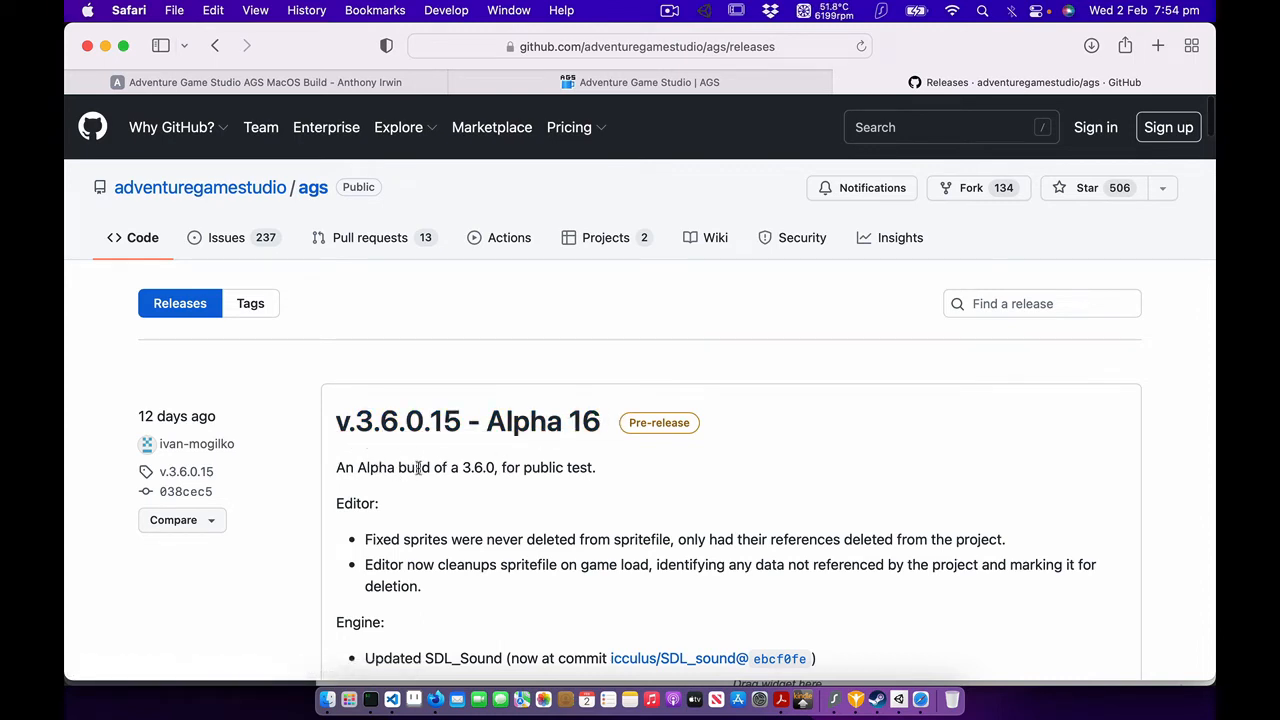
{"action": "scroll", "scroll_direction": "down", "scroll_amount": 3}
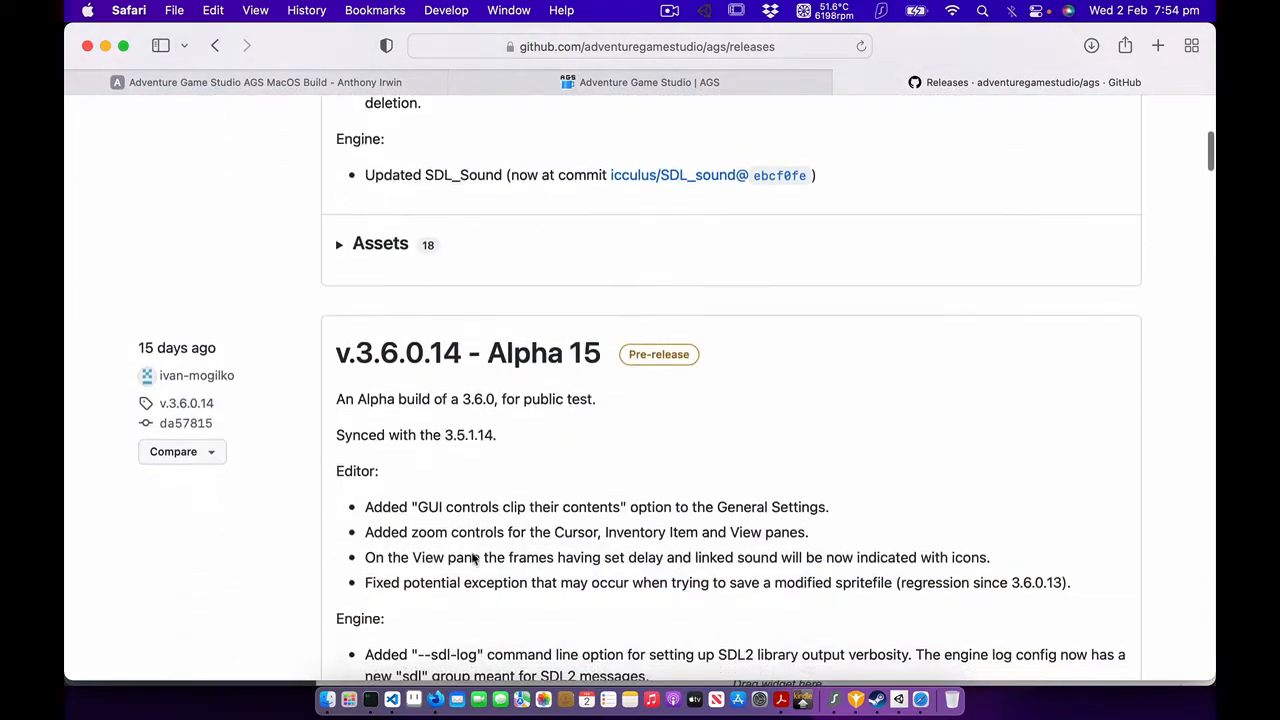
{"action": "scroll", "scroll_direction": "down", "scroll_amount": 3}
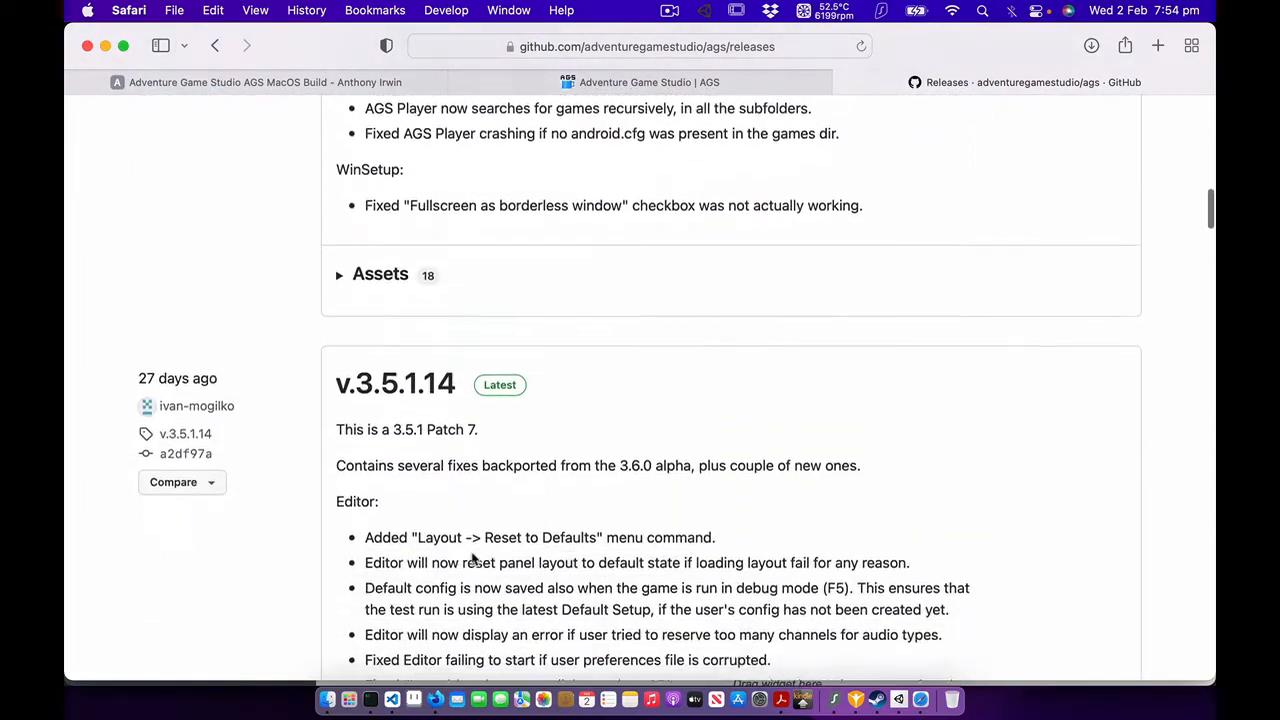
{"action": "scroll", "scroll_direction": "down", "scroll_amount": 3}
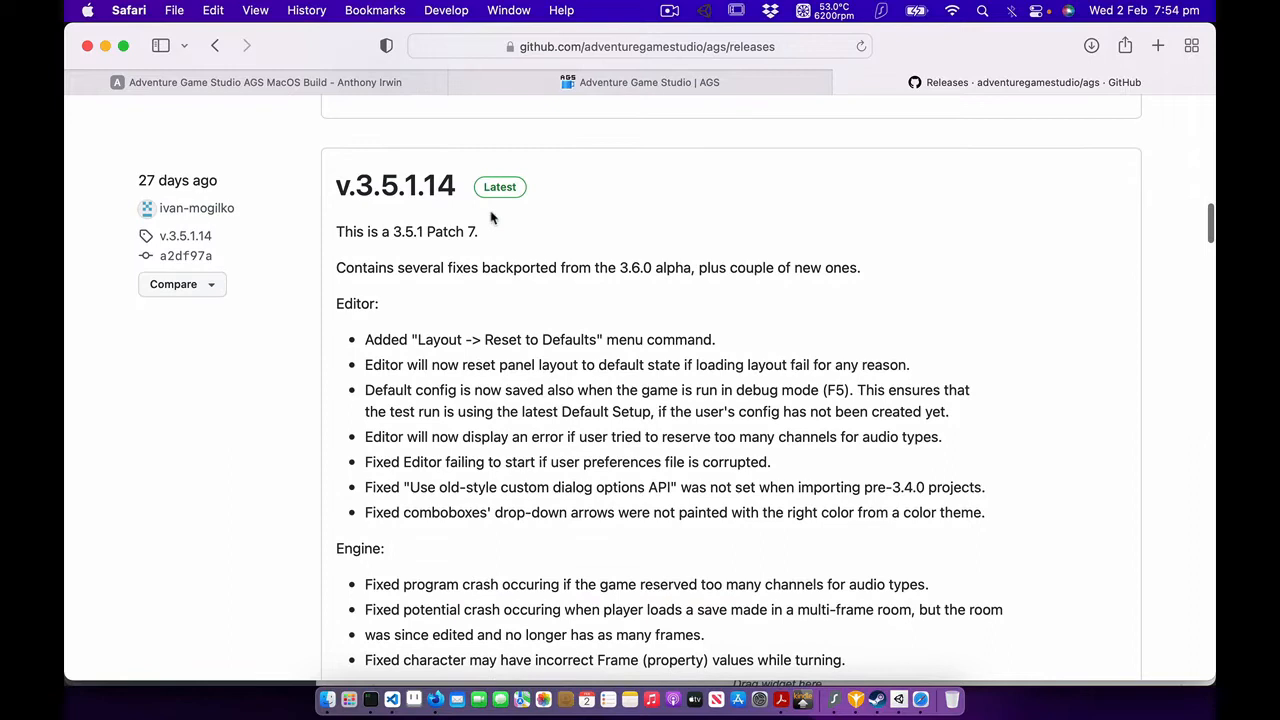
{"action": "mouse_move", "coordinate": [420, 196]}
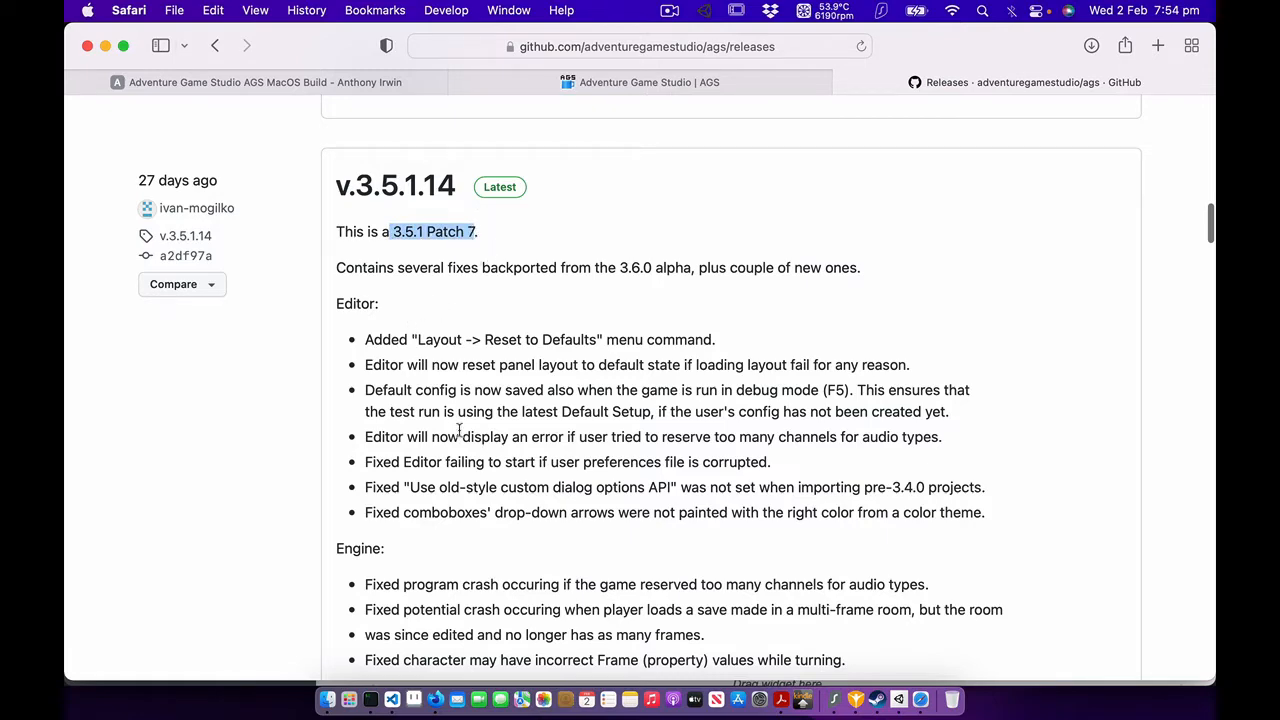
{"action": "scroll", "scroll_direction": "down", "scroll_amount": 3}
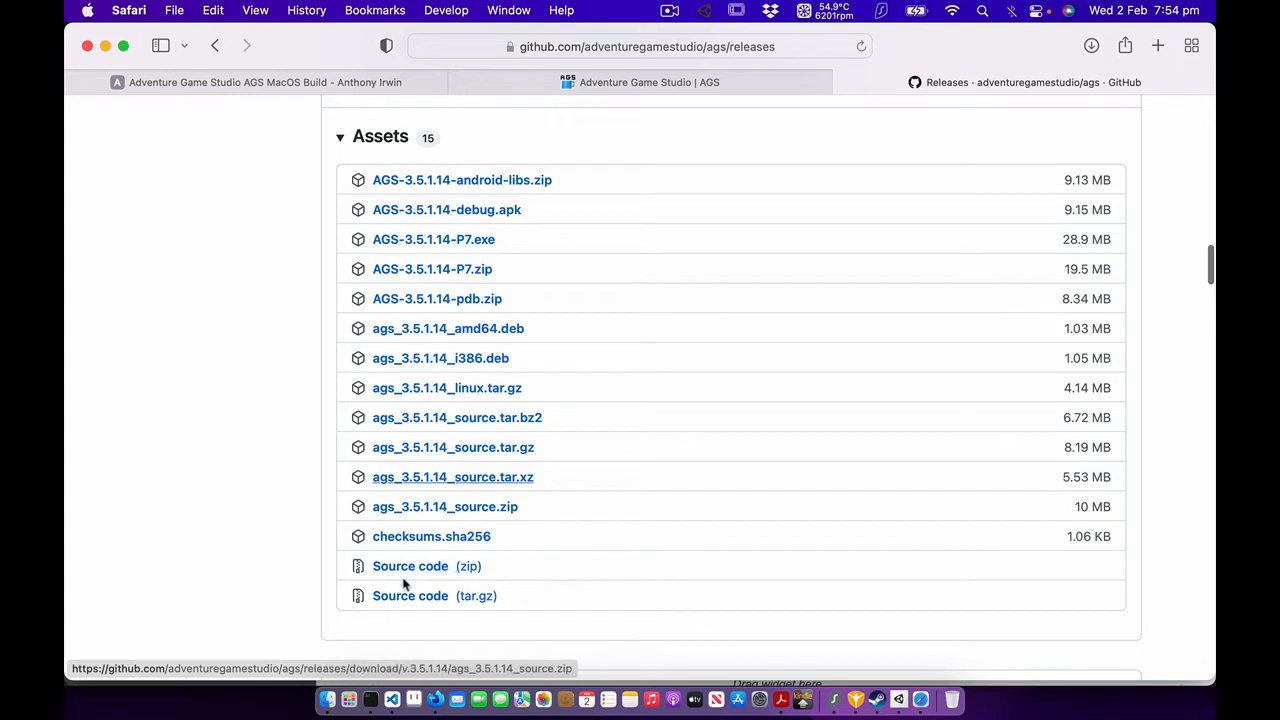
{"action": "mouse_move", "coordinate": [302, 338]}
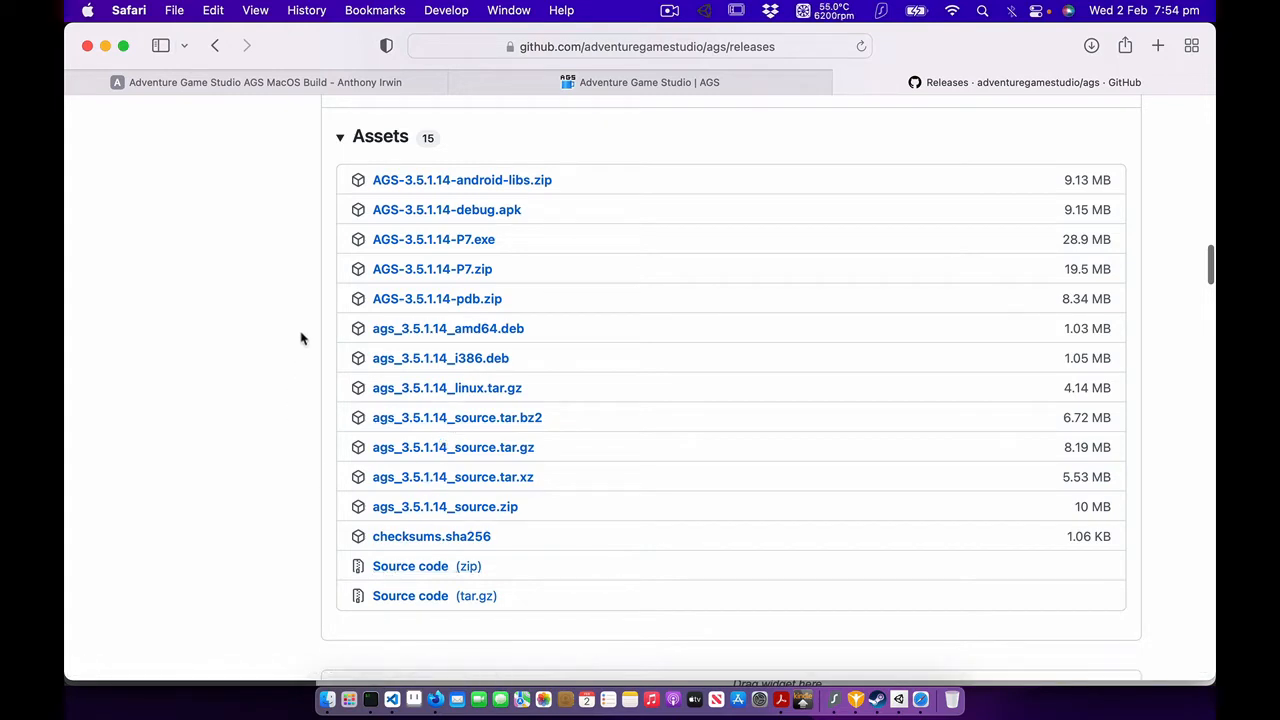
{"action": "mouse_move", "coordinate": [260, 296]}
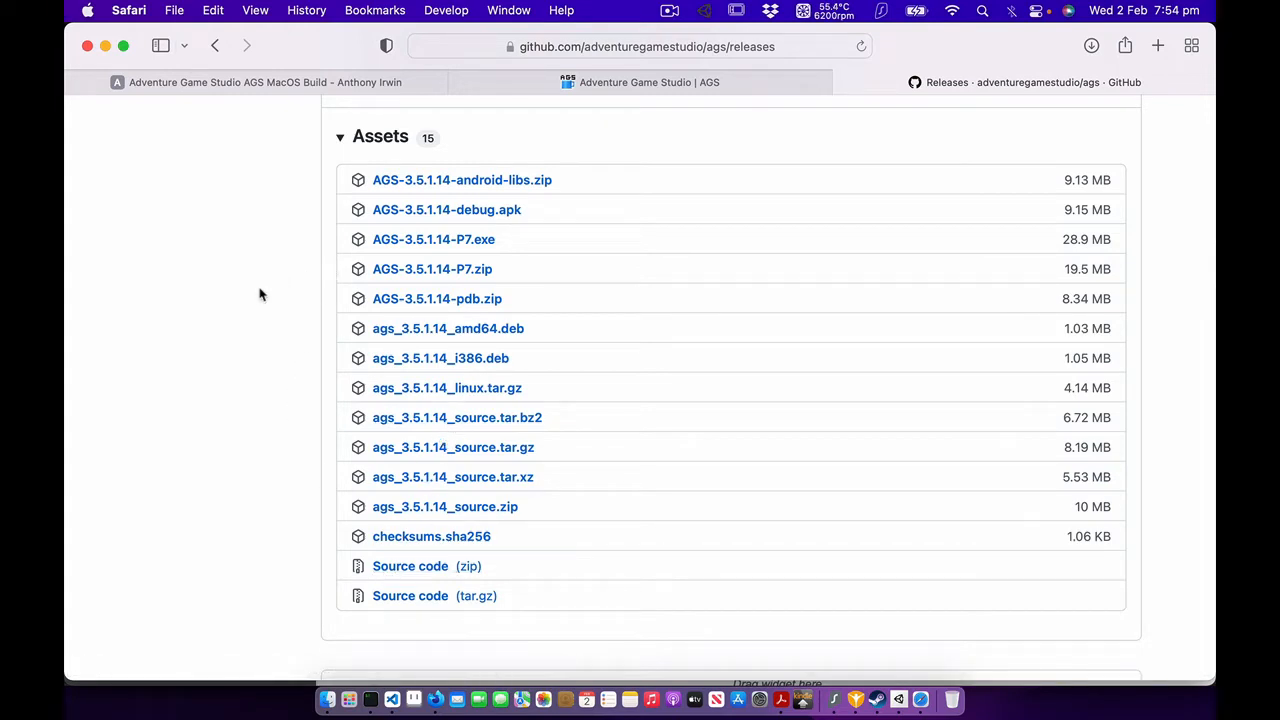
{"action": "scroll", "scroll_direction": "down", "scroll_amount": 3}
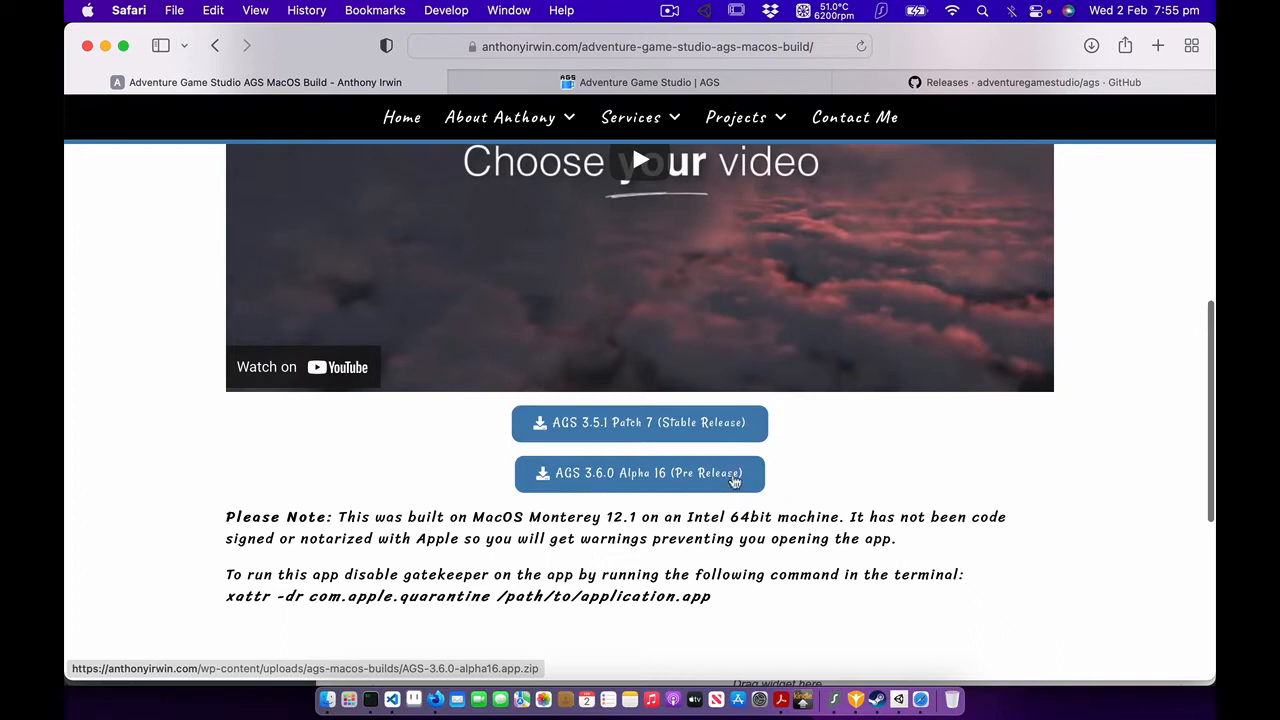
{"action": "mouse_move", "coordinate": [500, 496]}
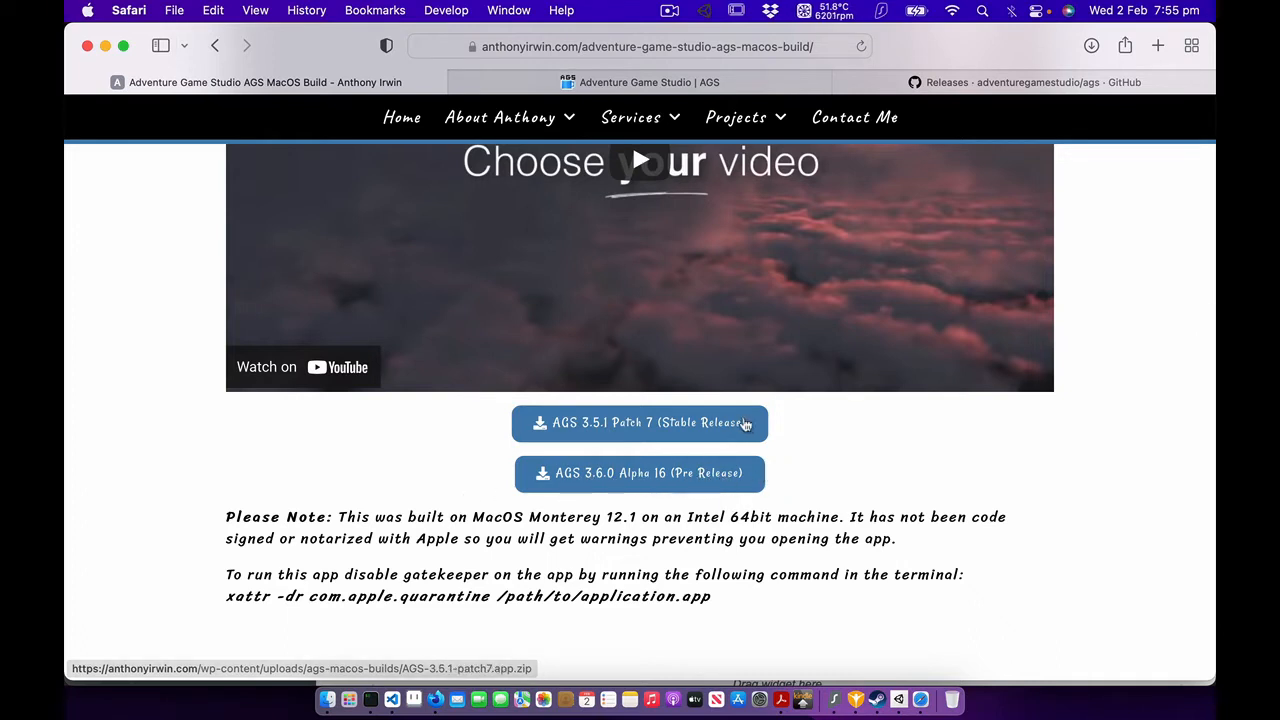
{"action": "mouse_move", "coordinate": [658, 422]}
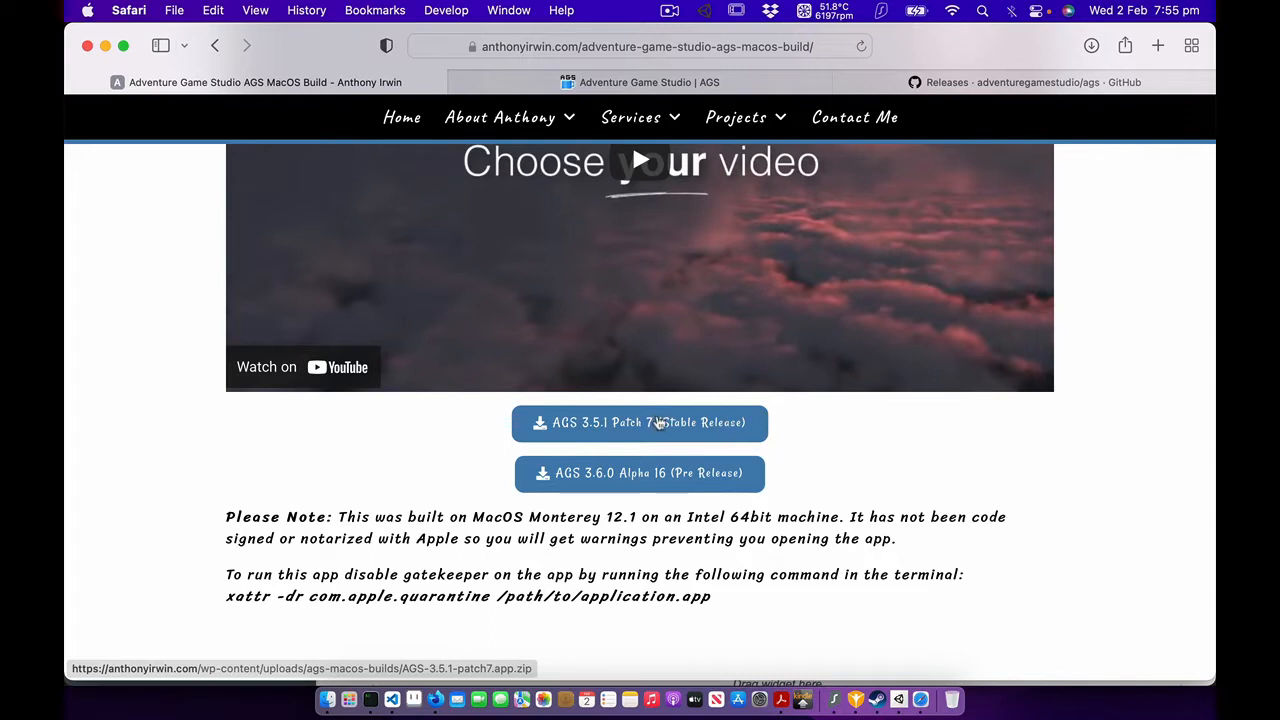
Download the AGS 3.5.1 Patch 7 (Stable Release) macOS build from Anthony Irwin's page.
{"action": "left_click", "coordinate": [640, 422]}
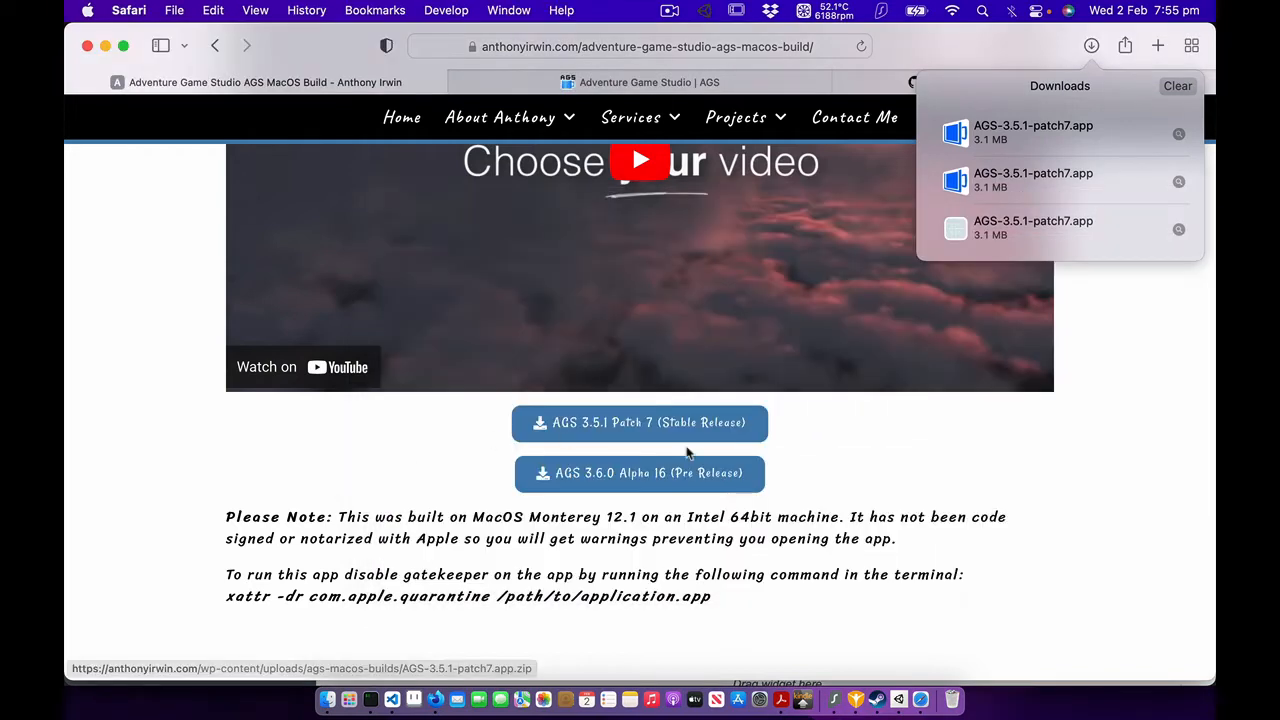
{"action": "mouse_move", "coordinate": [656, 490]}
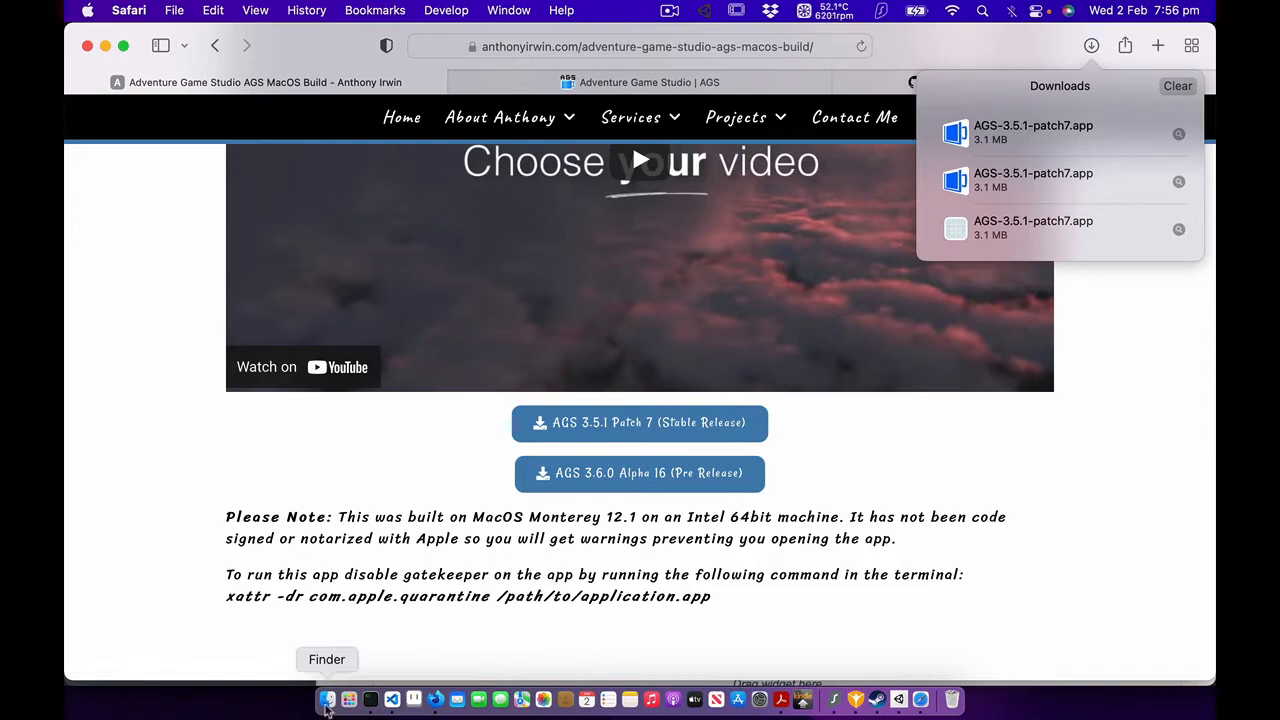
Open the Wilfred folder in Downloads and select its game files and the AGS-3.5.1-patch7.app.
{"action": "left_click", "coordinate": [328, 700]}
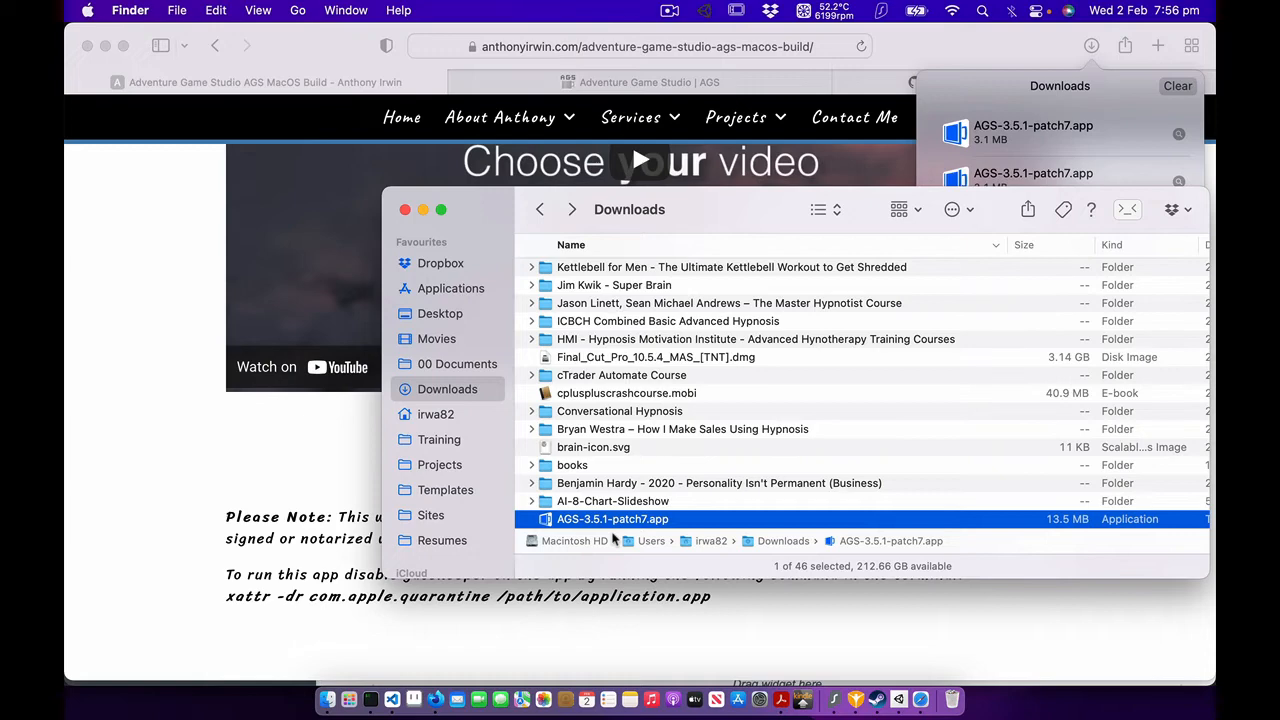
{"action": "scroll", "scroll_direction": "down", "scroll_amount": 3}
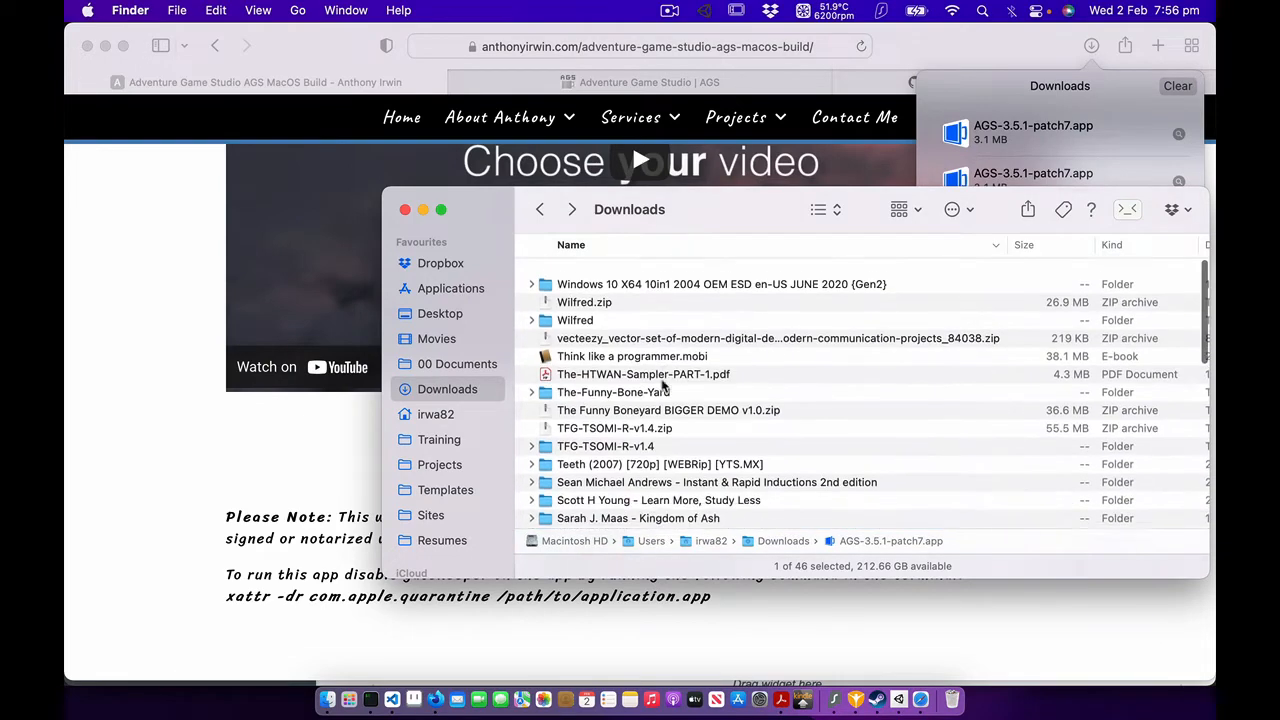
{"action": "double_click", "coordinate": [576, 320]}
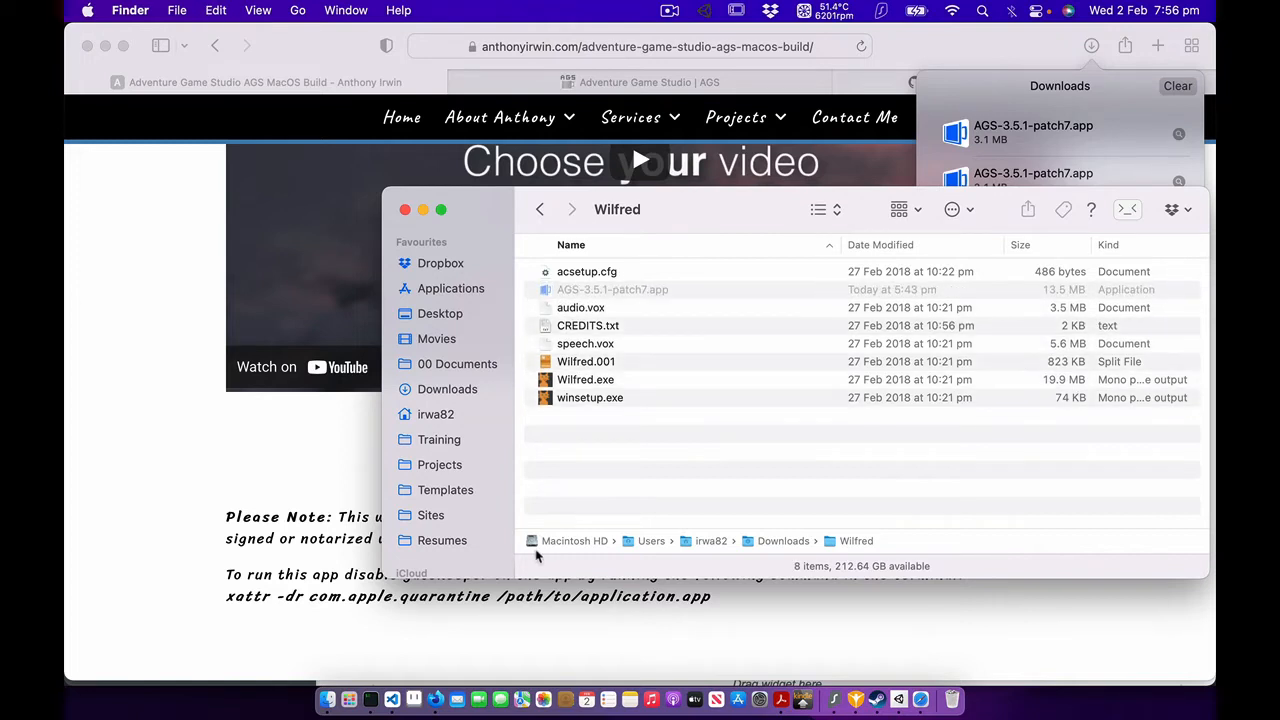
{"action": "left_click", "coordinate": [586, 272]}
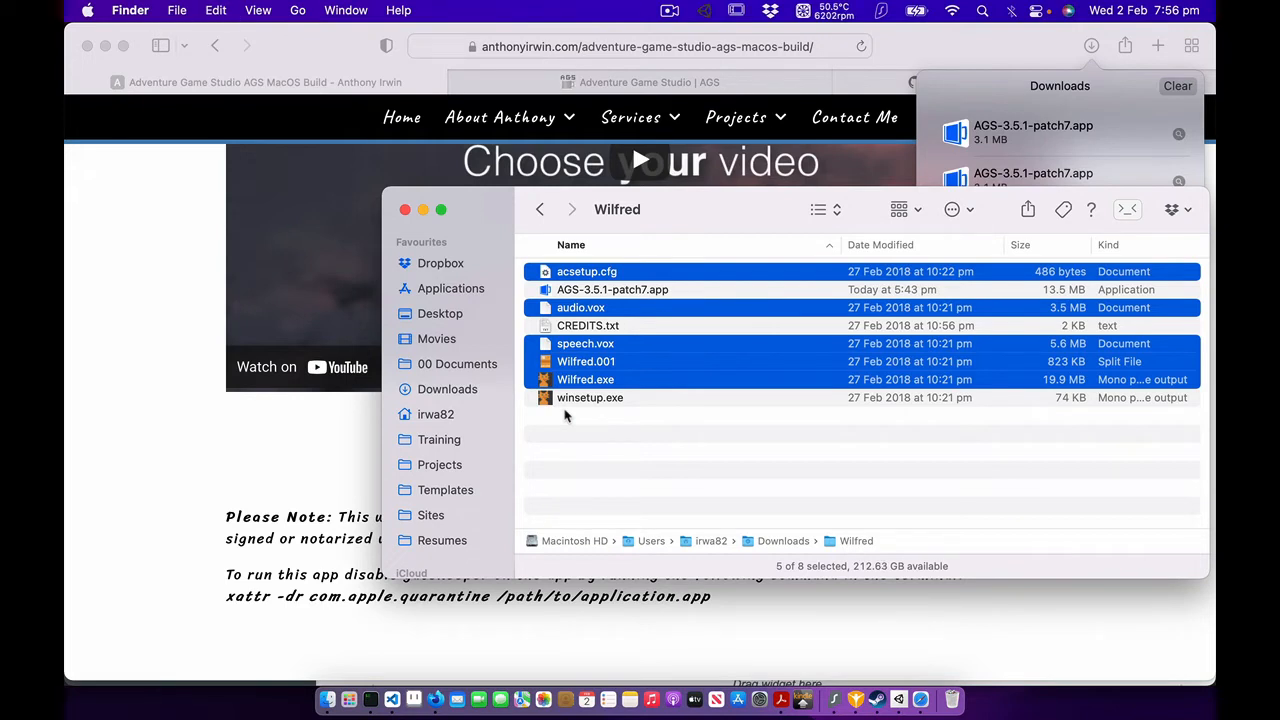
{"action": "left_click", "coordinate": [612, 288]}
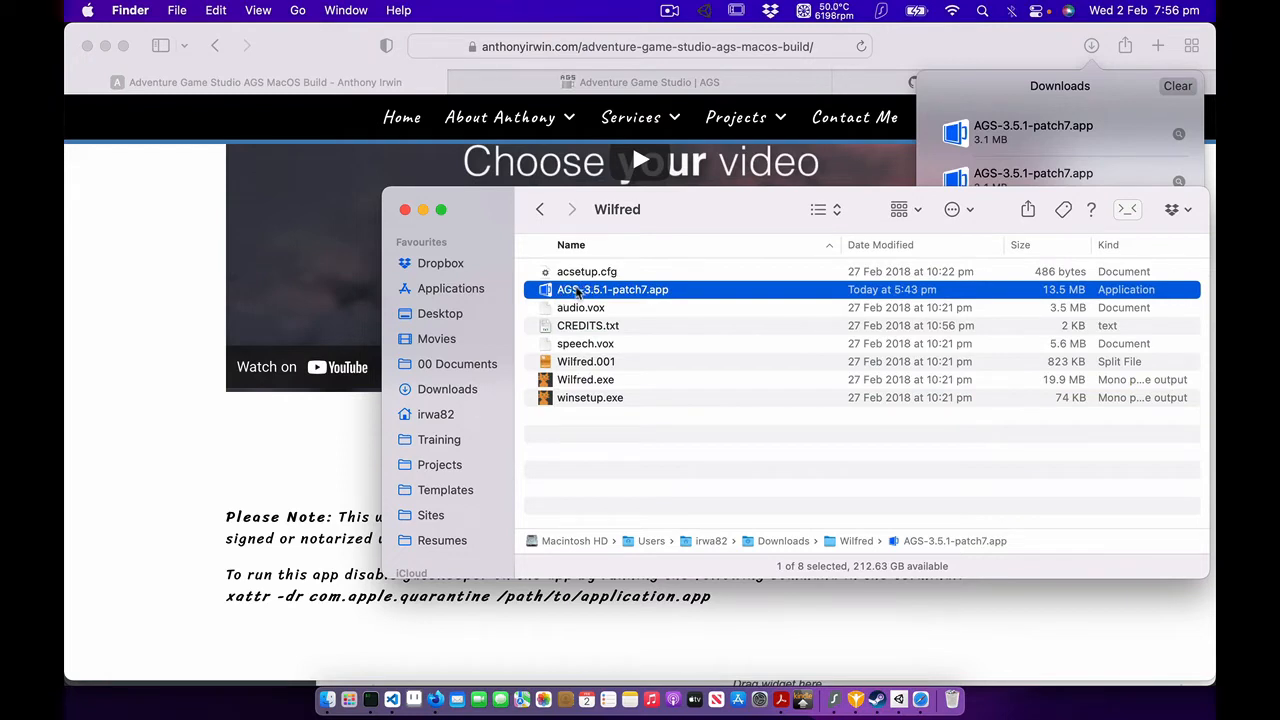
Show the AGS app's package contents and go into Contents > Resources.
{"action": "right_click", "coordinate": [612, 288]}
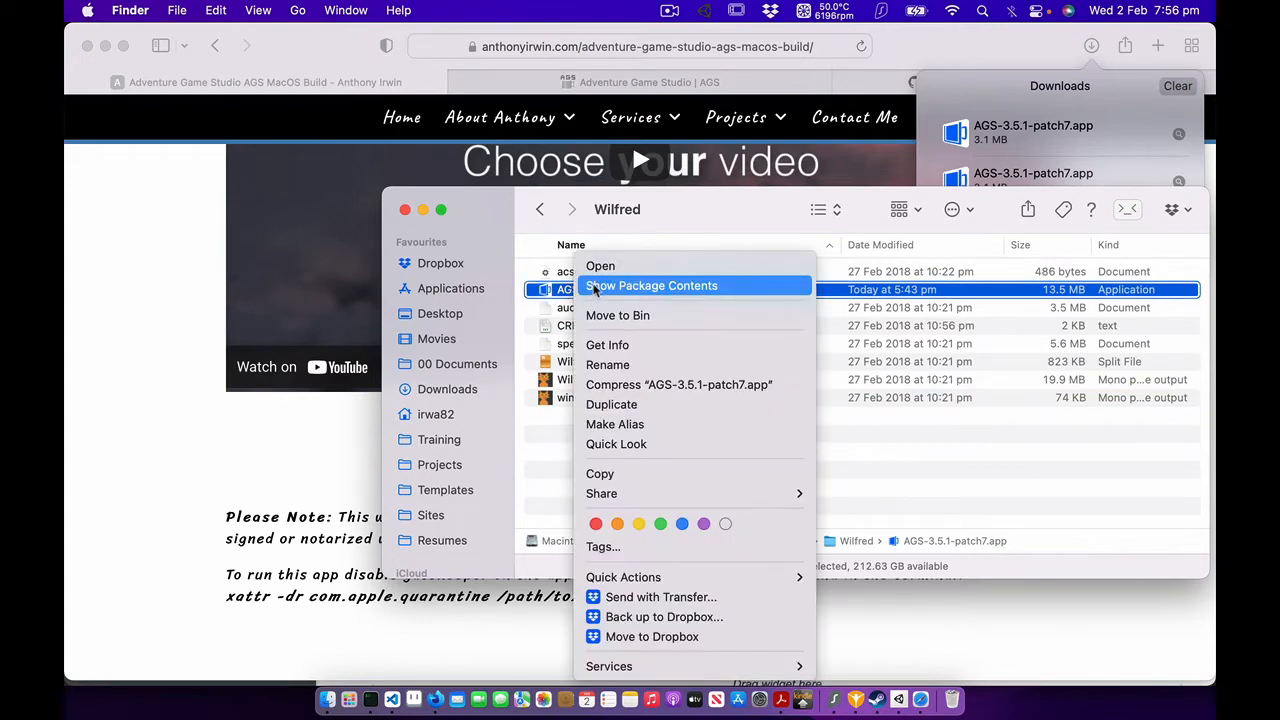
{"action": "left_click", "coordinate": [652, 284]}
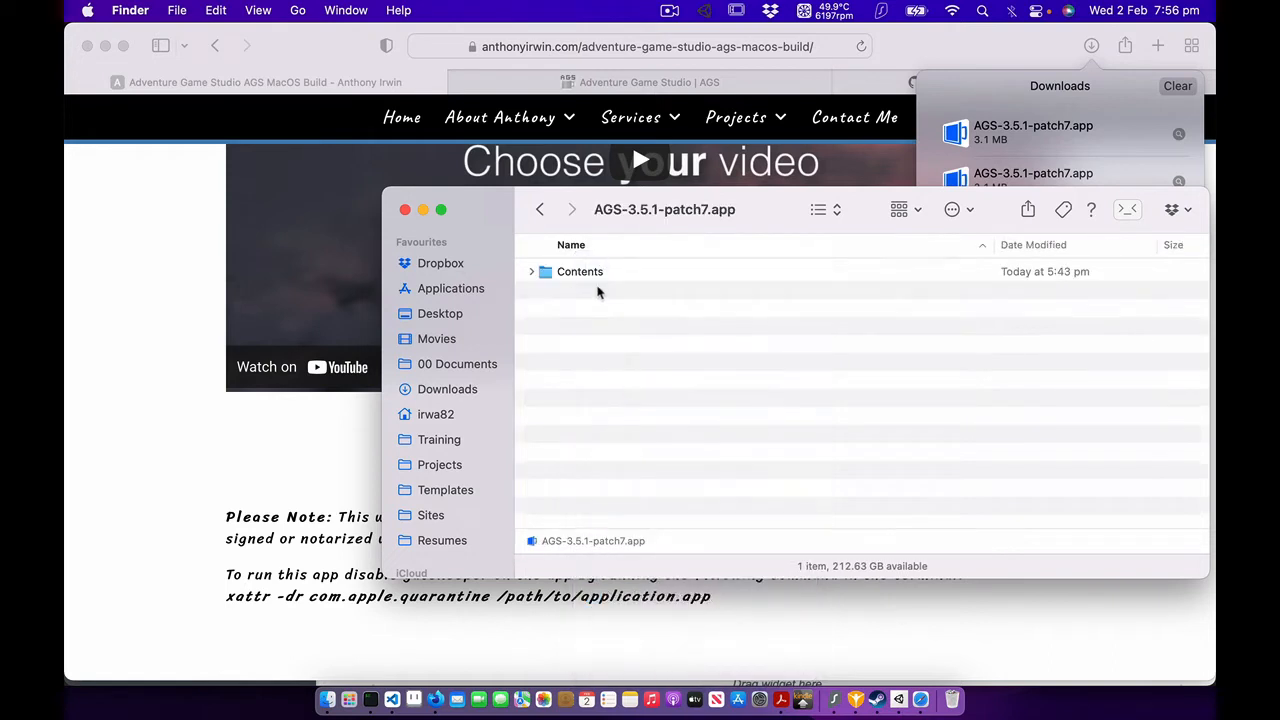
{"action": "double_click", "coordinate": [580, 272]}
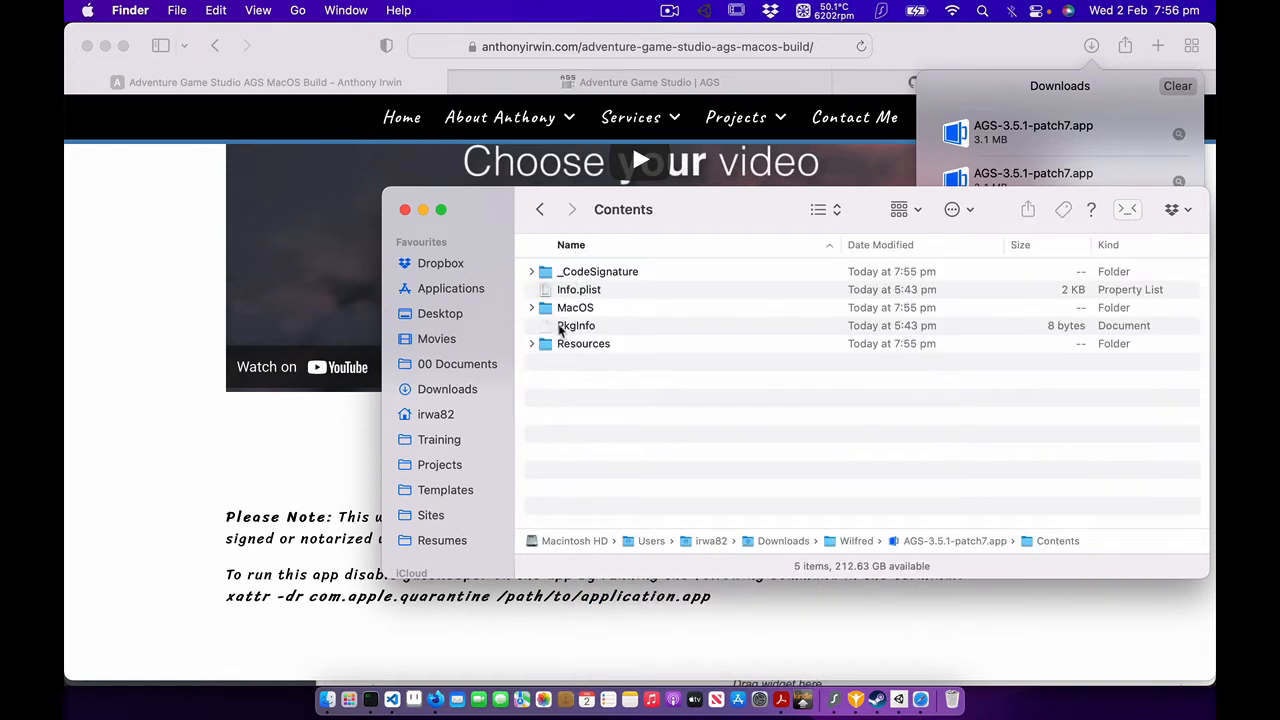
{"action": "double_click", "coordinate": [584, 344]}
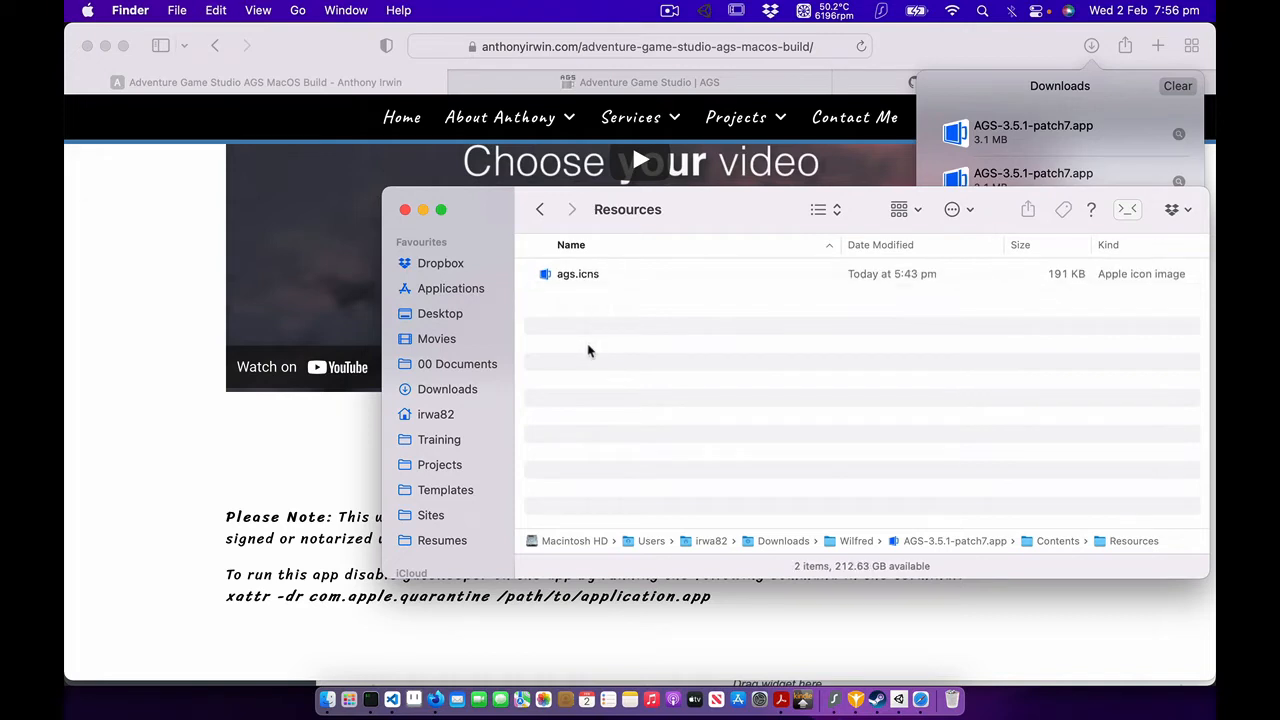
Paste the Wilfred game files into Resources and rename Wilfred.exe to ac2game.dat.
{"action": "left_click", "coordinate": [584, 360]}
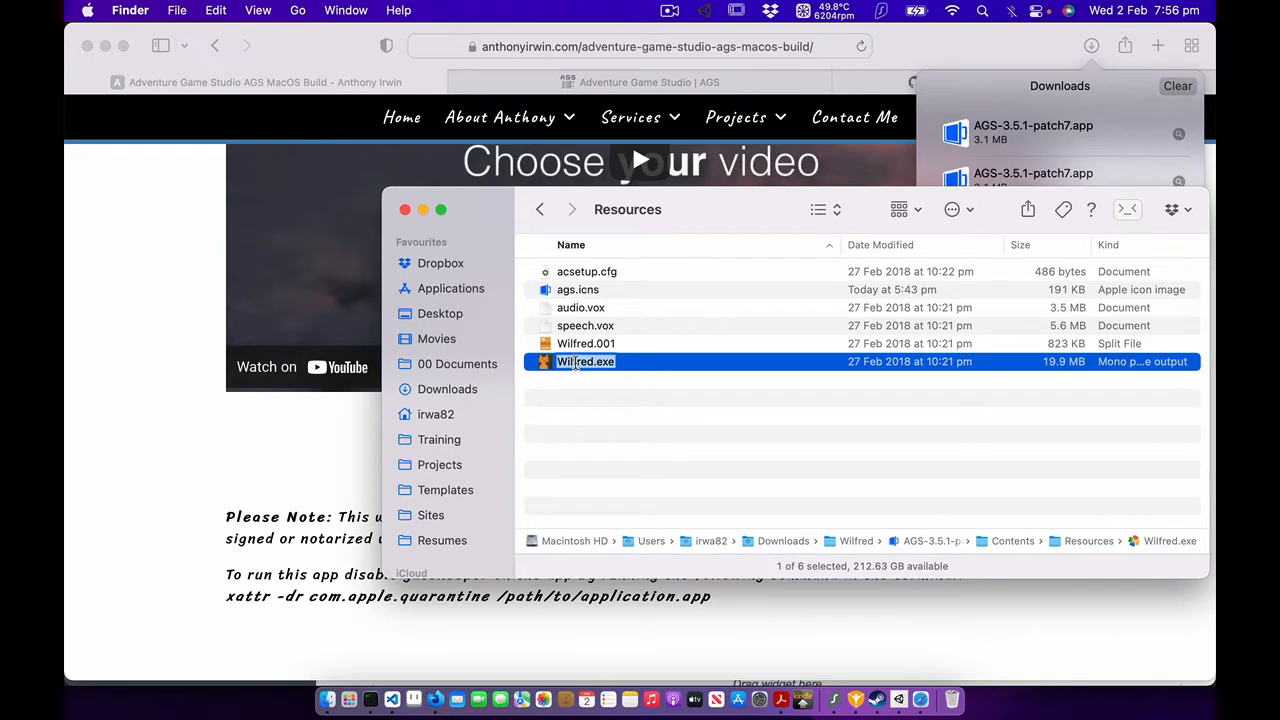
{"action": "type", "text": "ac2game.dat"}
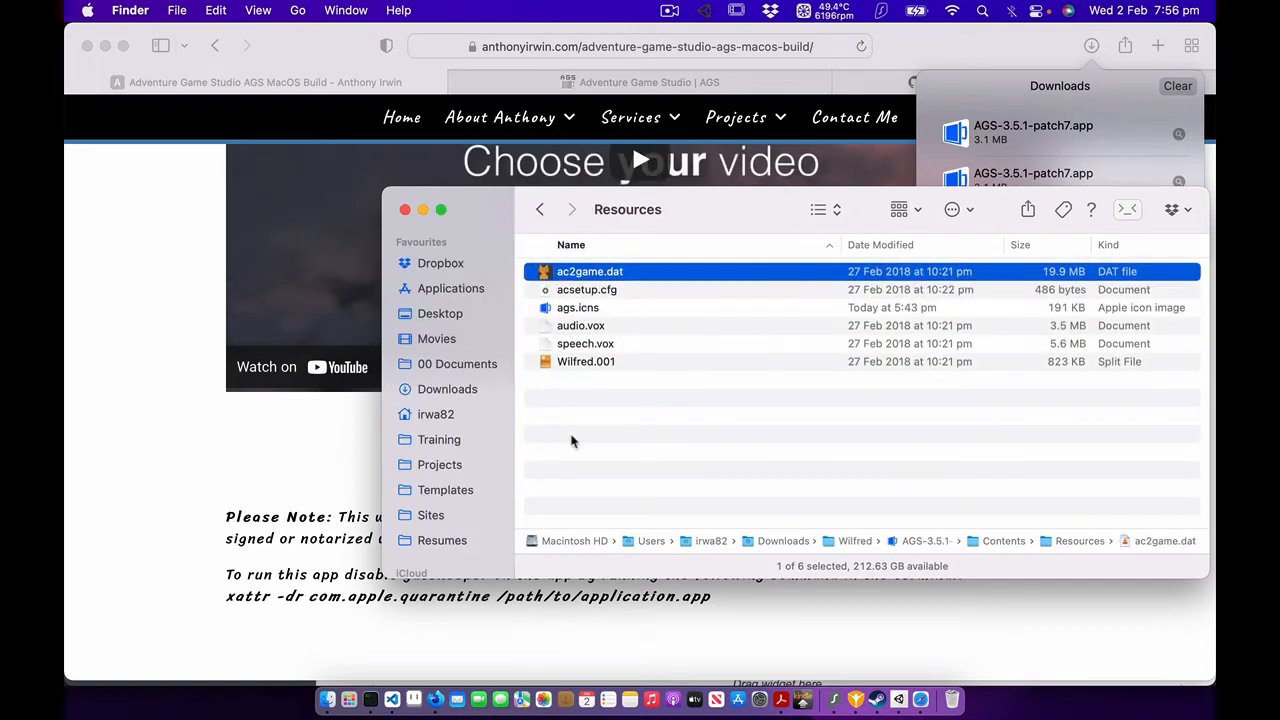
{"action": "left_click", "coordinate": [572, 442]}
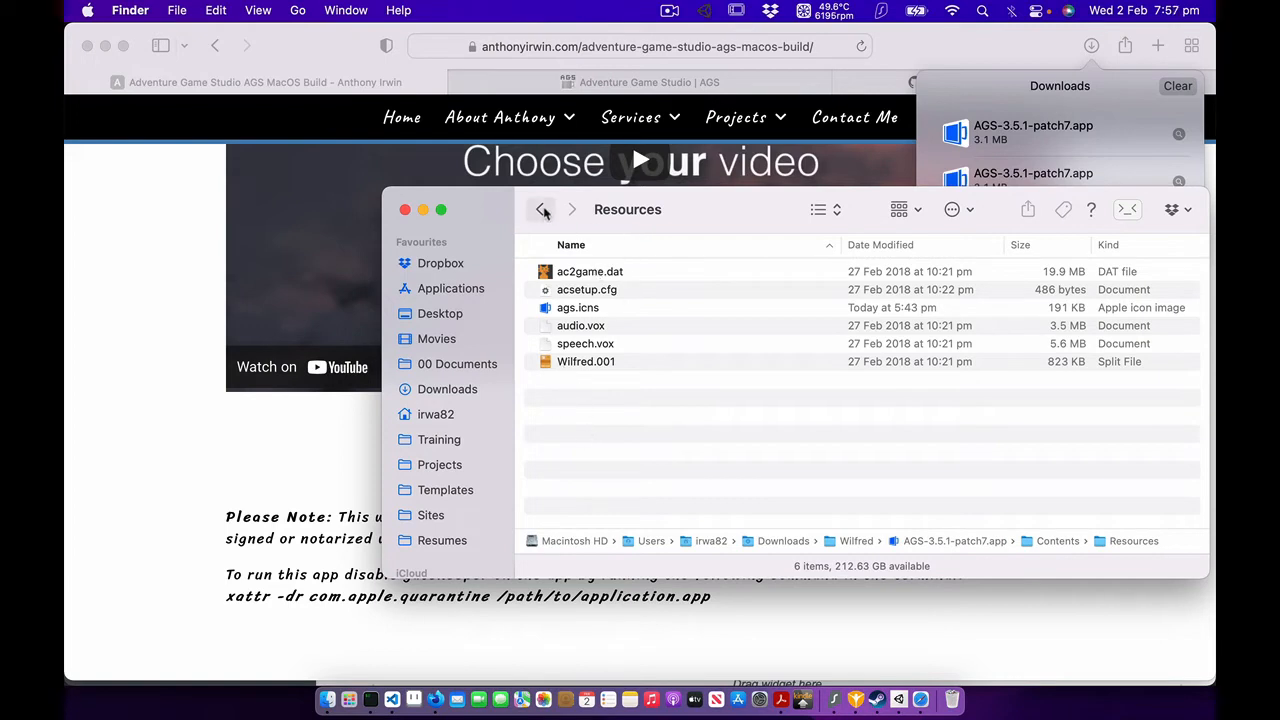
{"action": "left_click", "coordinate": [544, 210]}
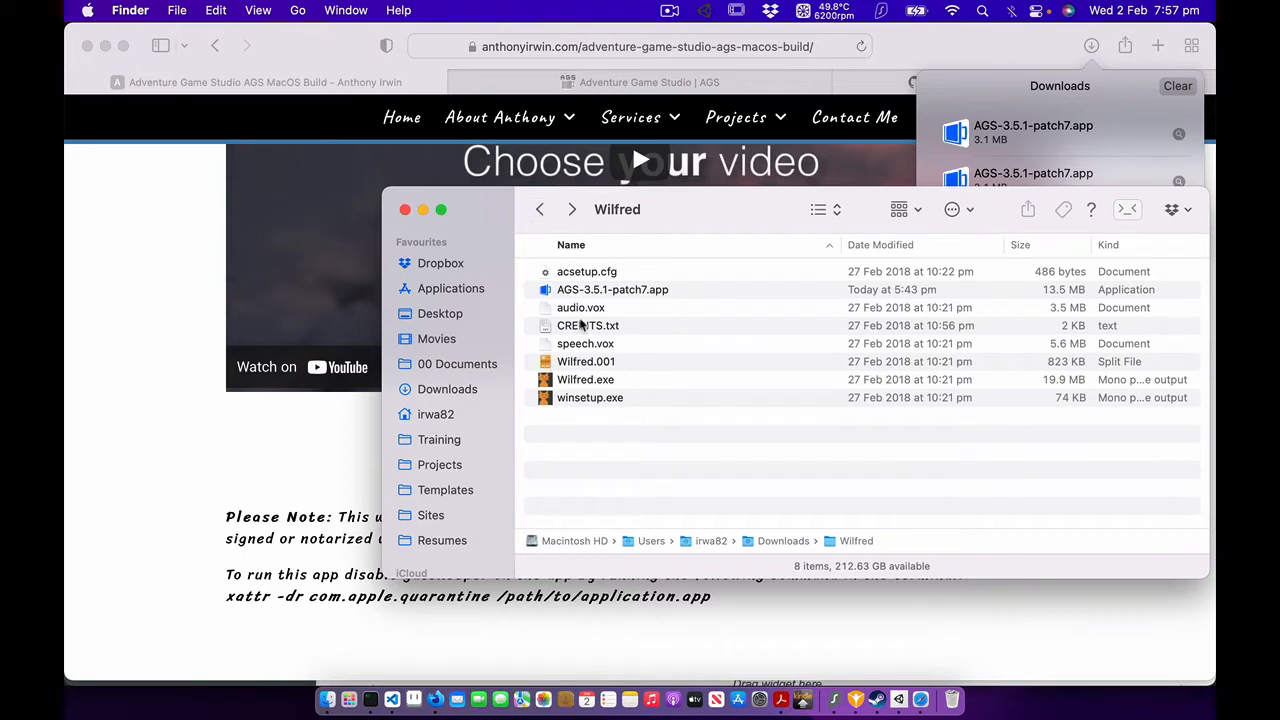
{"action": "left_click", "coordinate": [612, 288]}
{"action": "type", "text": "game"}
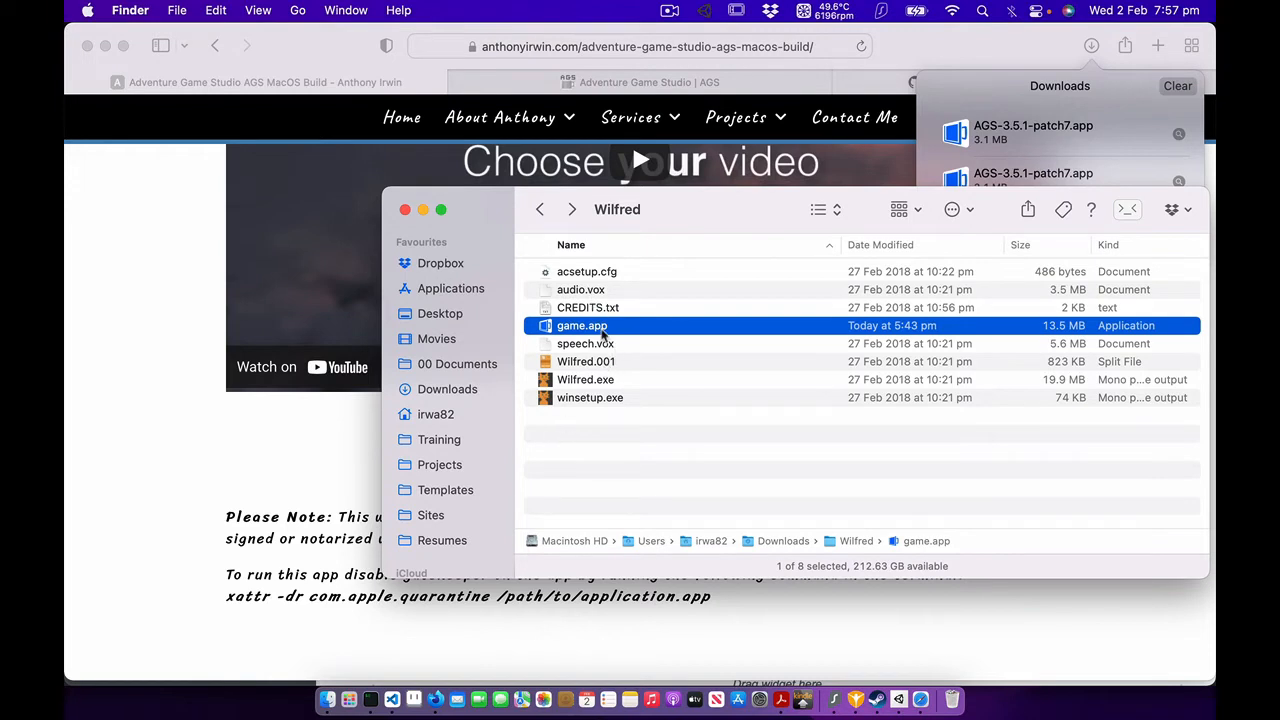
{"action": "mouse_move", "coordinate": [578, 330]}
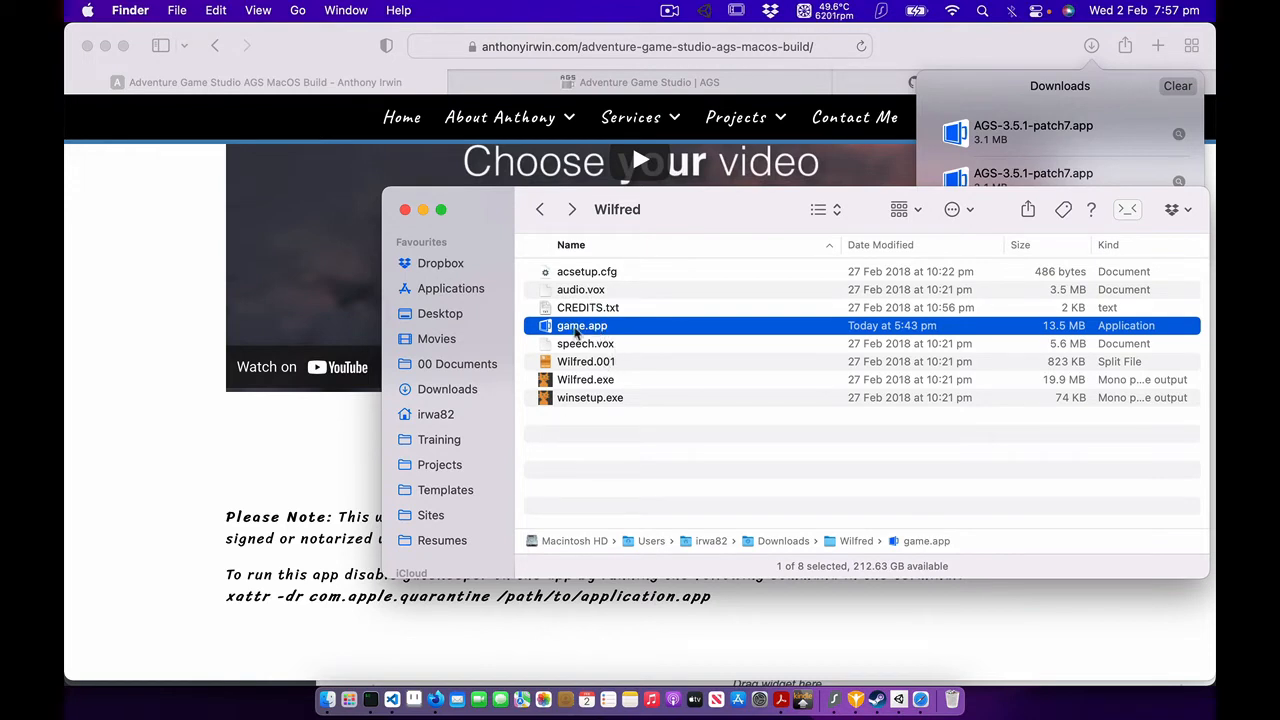
{"action": "right_click", "coordinate": [582, 324]}
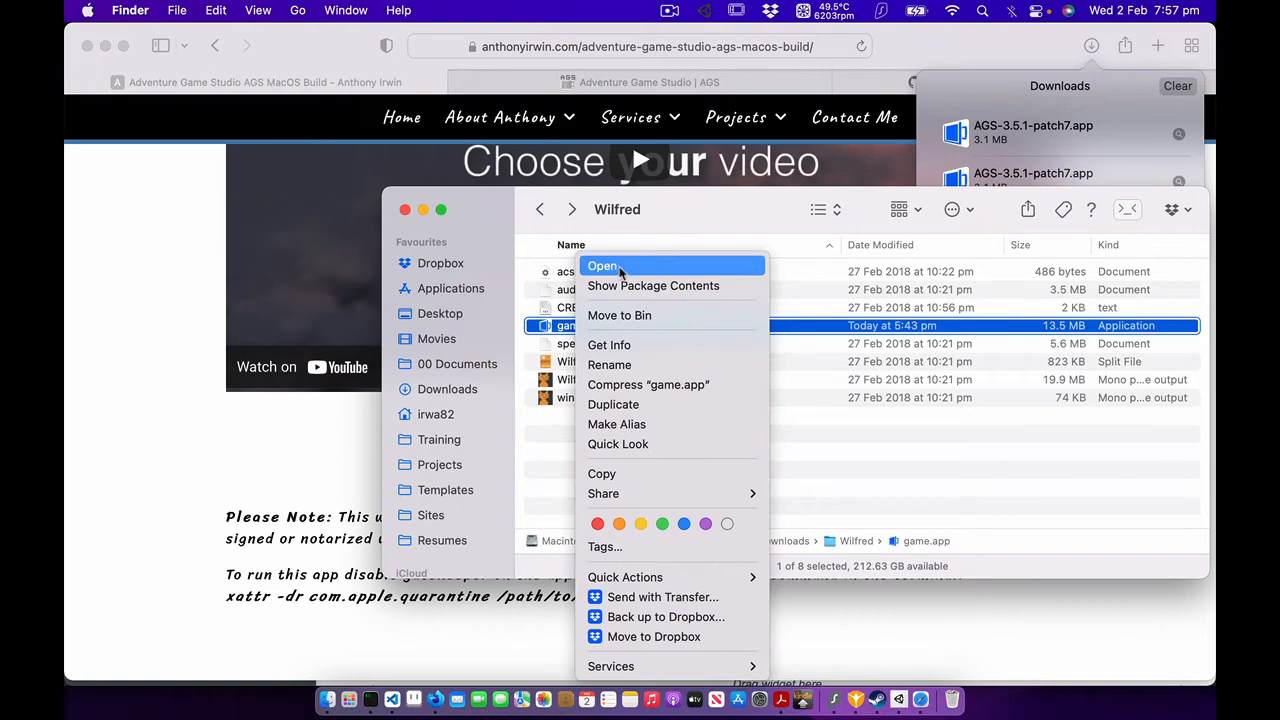
{"action": "left_click", "coordinate": [604, 266]}
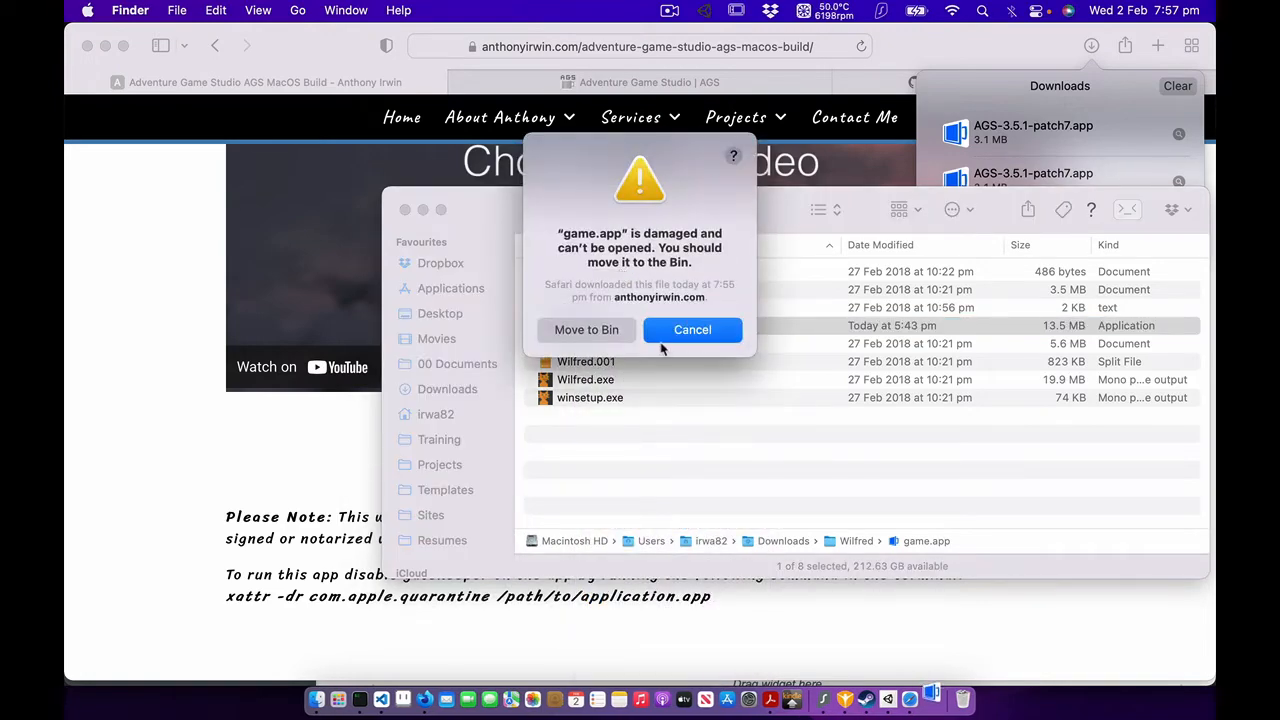
{"action": "left_click", "coordinate": [692, 330]}
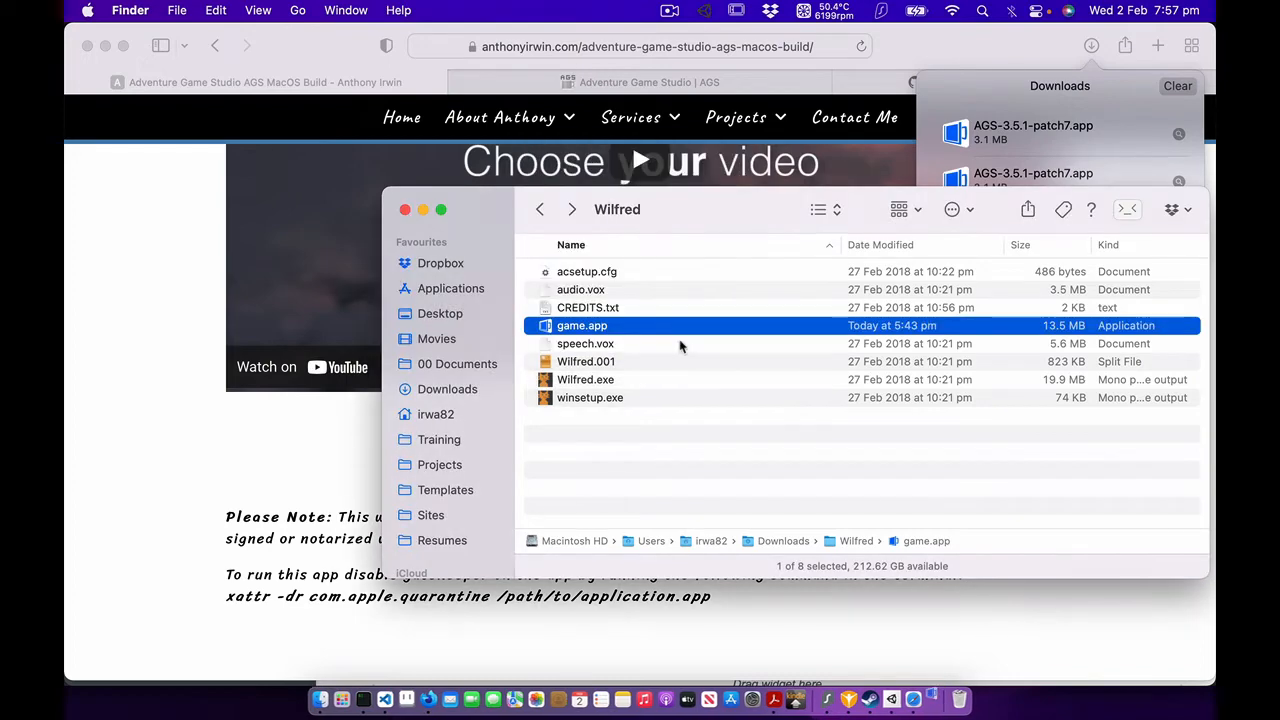
{"action": "right_click", "coordinate": [580, 324]}
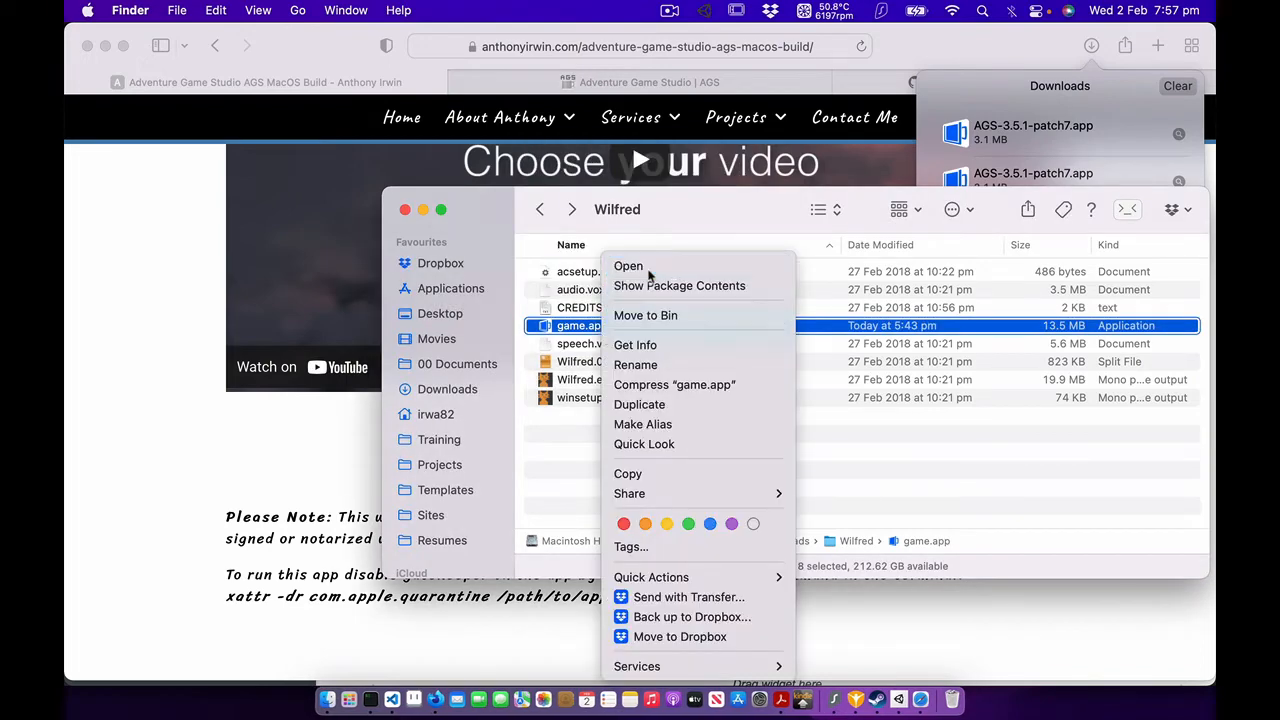
{"action": "left_click", "coordinate": [628, 266]}
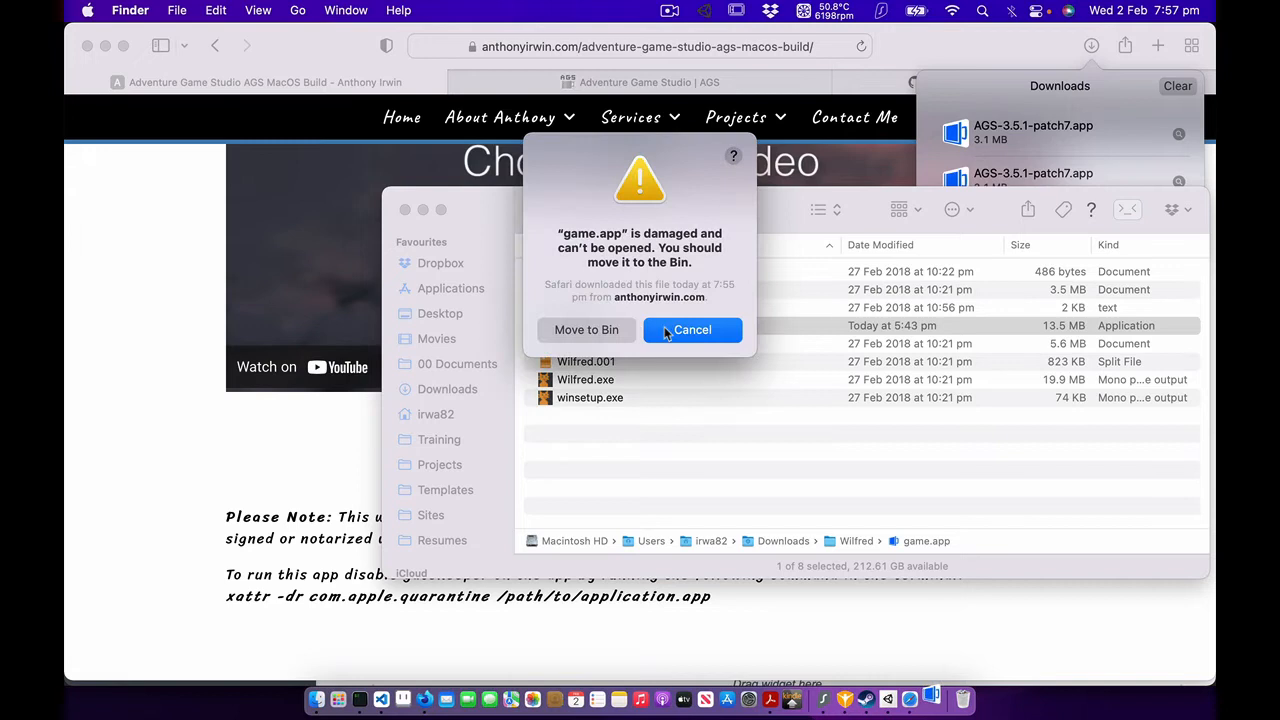
{"action": "left_click", "coordinate": [692, 330]}
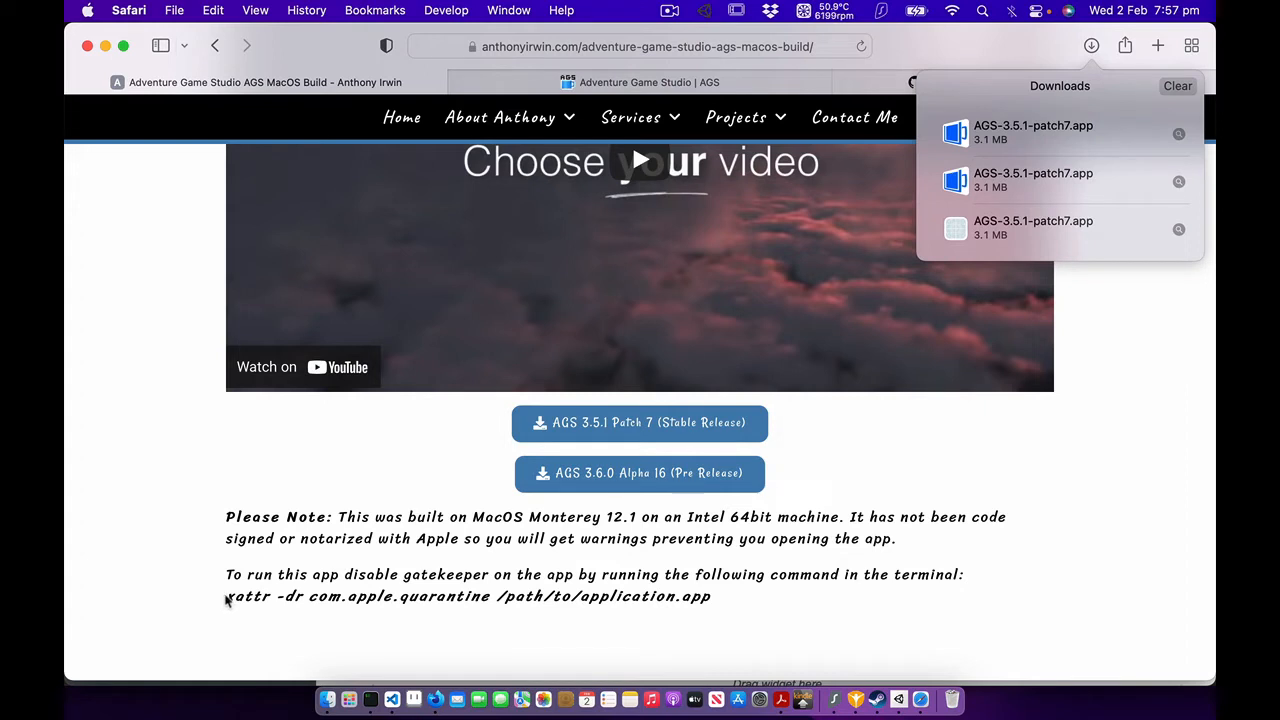
Copy 'xattr -dr com.apple.quarantine' from the page and launch terminal.app via Spotlight.
{"action": "left_click_drag", "start_coordinate": [228, 596], "coordinate": [464, 596]}
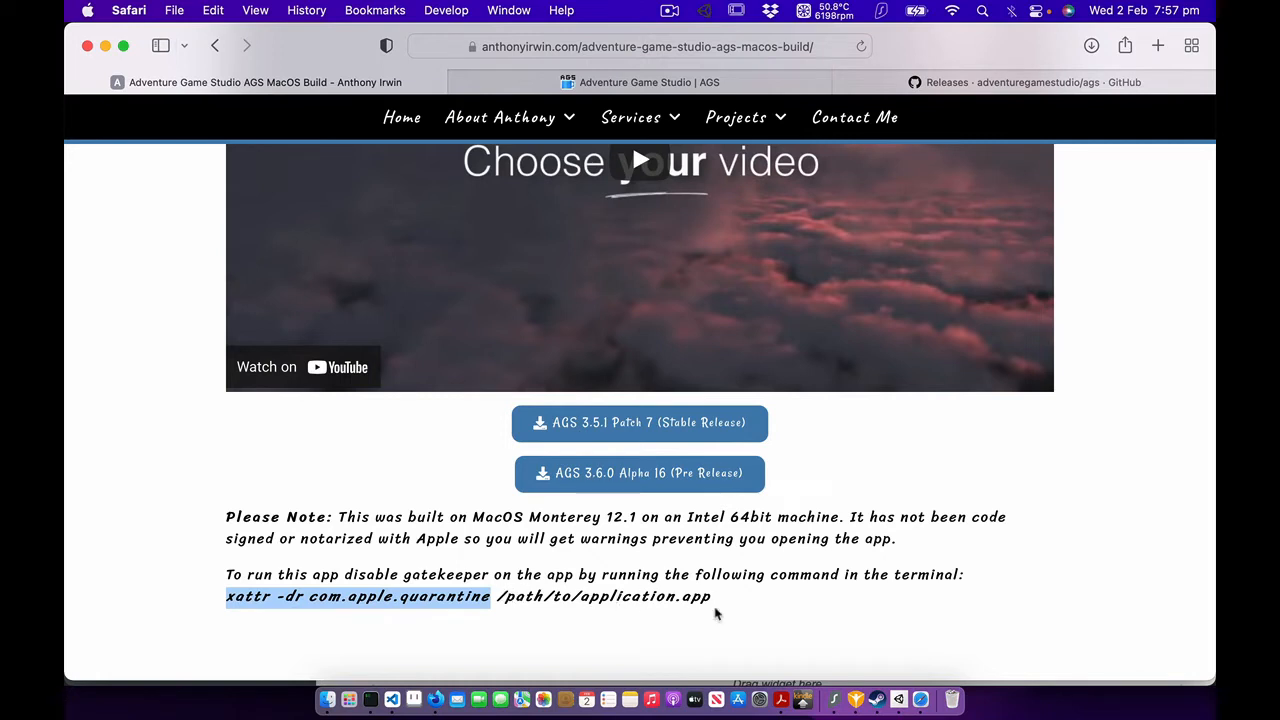
{"action": "mouse_move", "coordinate": [590, 622]}
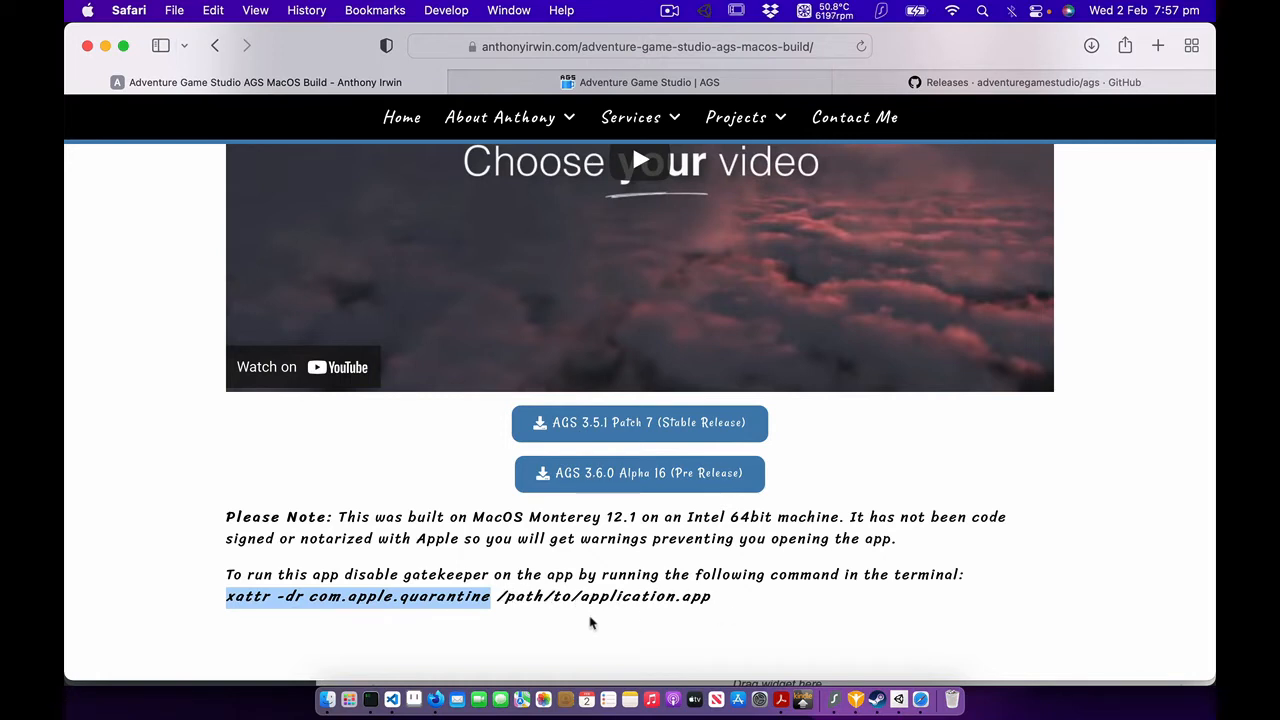
{"action": "mouse_move", "coordinate": [596, 620]}
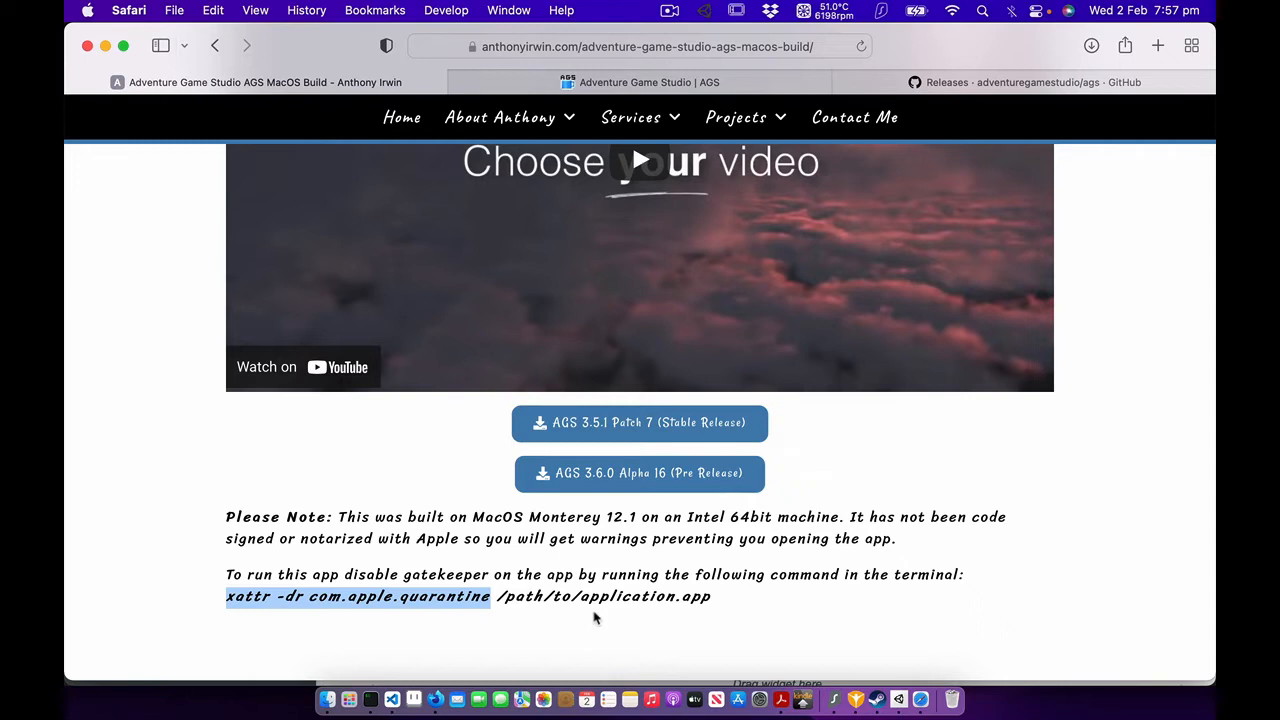
{"action": "type", "text": "terminal.app"}
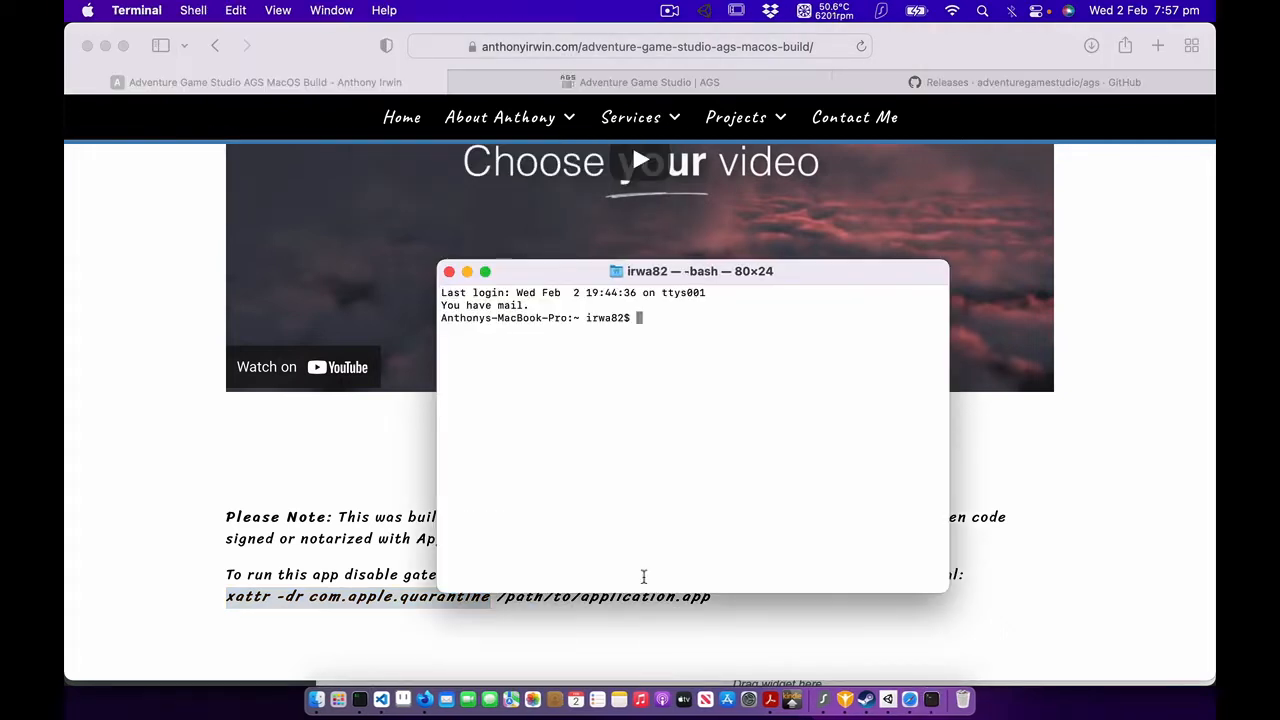
Change into Downloads/Wilfred and list its contents to find game.app.
{"action": "type", "text": "cd Downloads/Wilfred"}
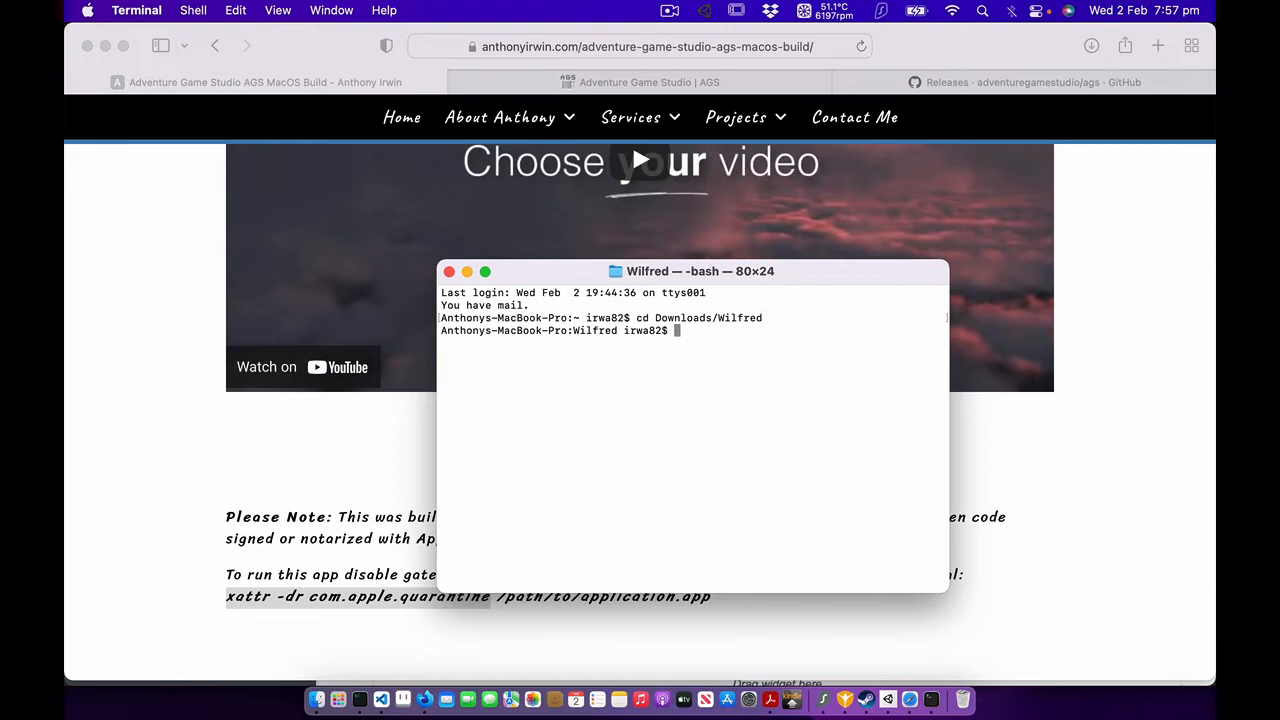
{"action": "type", "text": "ls"}
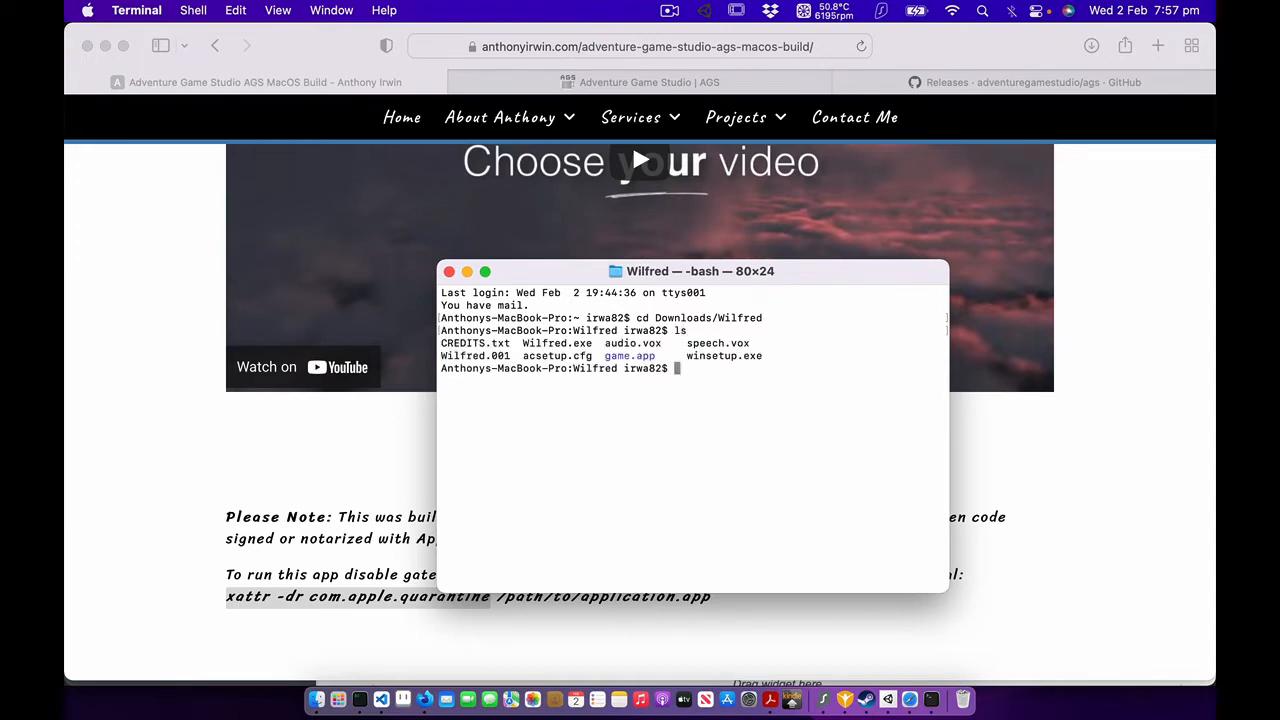
{"action": "double_click", "coordinate": [628, 356]}
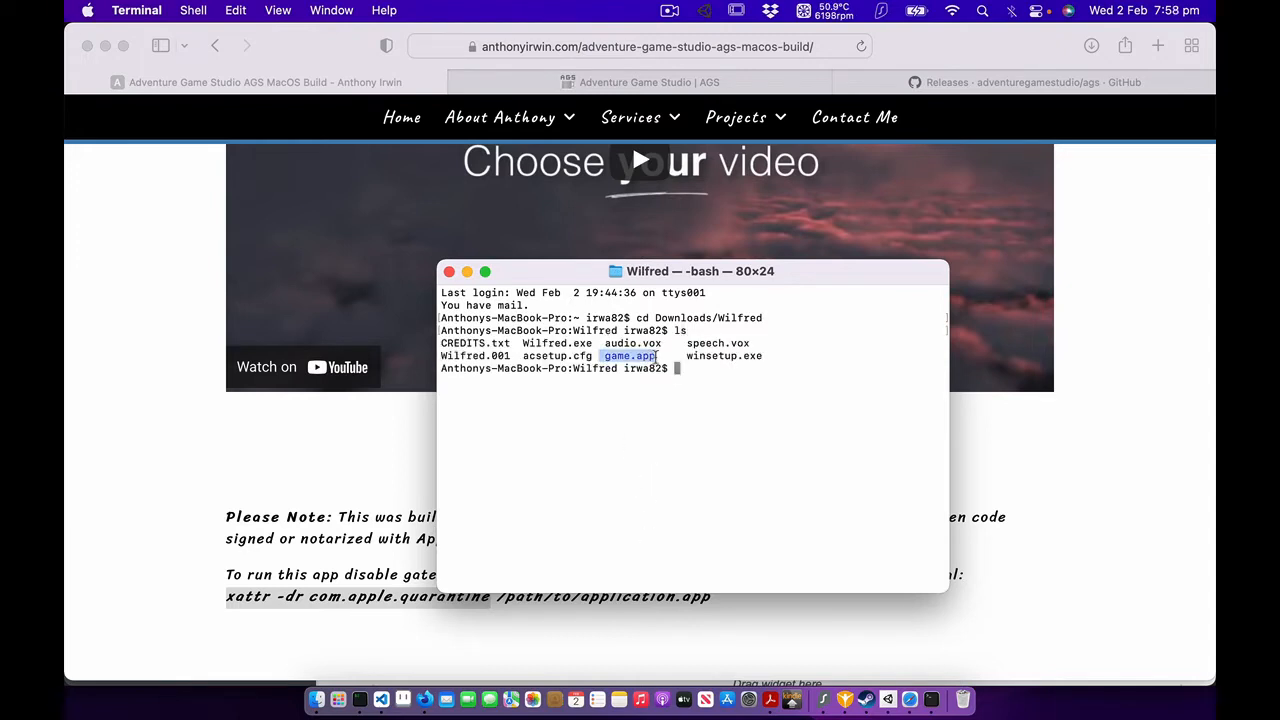
Run xattr -dr com.apple.quarantine ./game.app/ to strip the quarantine attribute.
{"action": "type", "text": "xattr -dr com.apple.quarantine"}
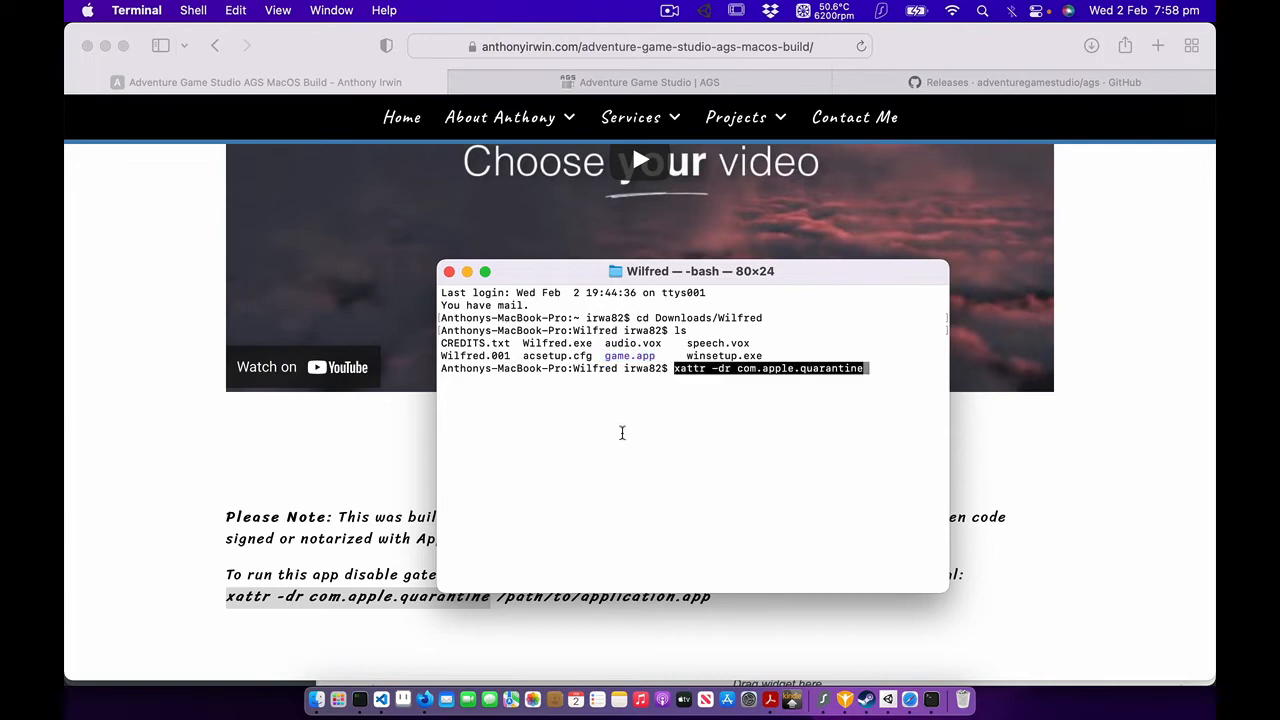
{"action": "type", "text": "."}
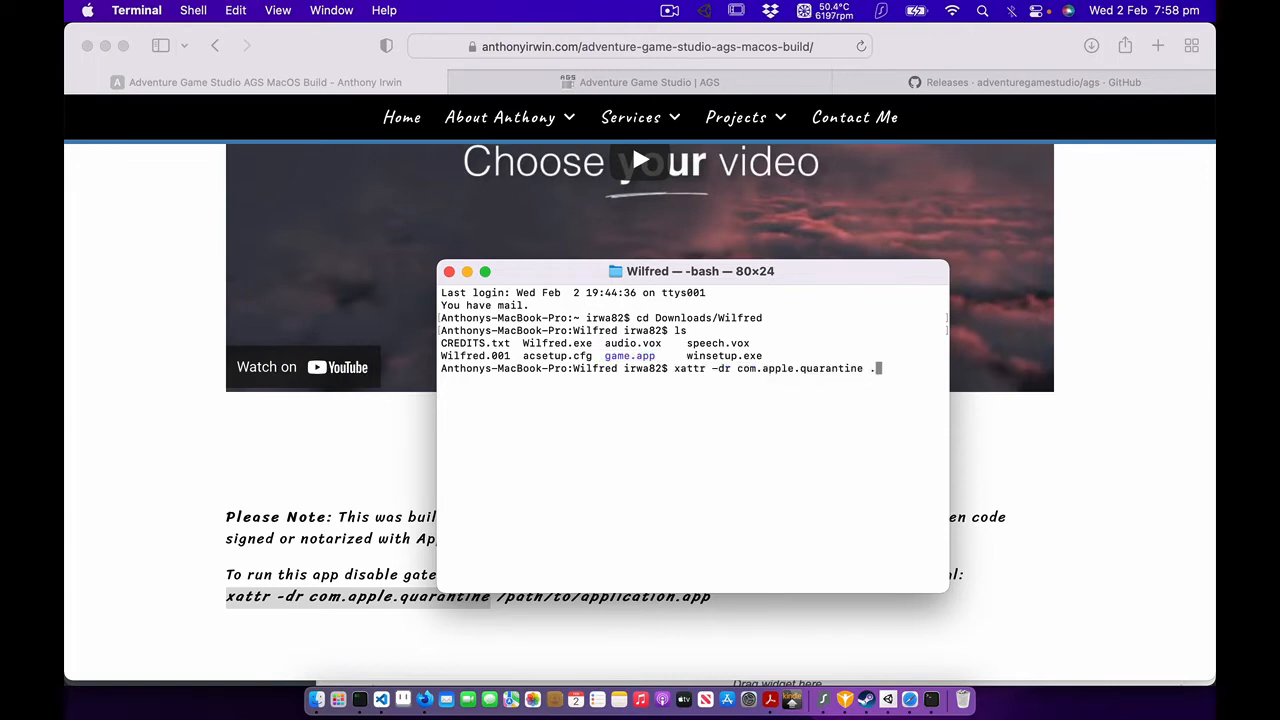
{"action": "type", "text": "/"}
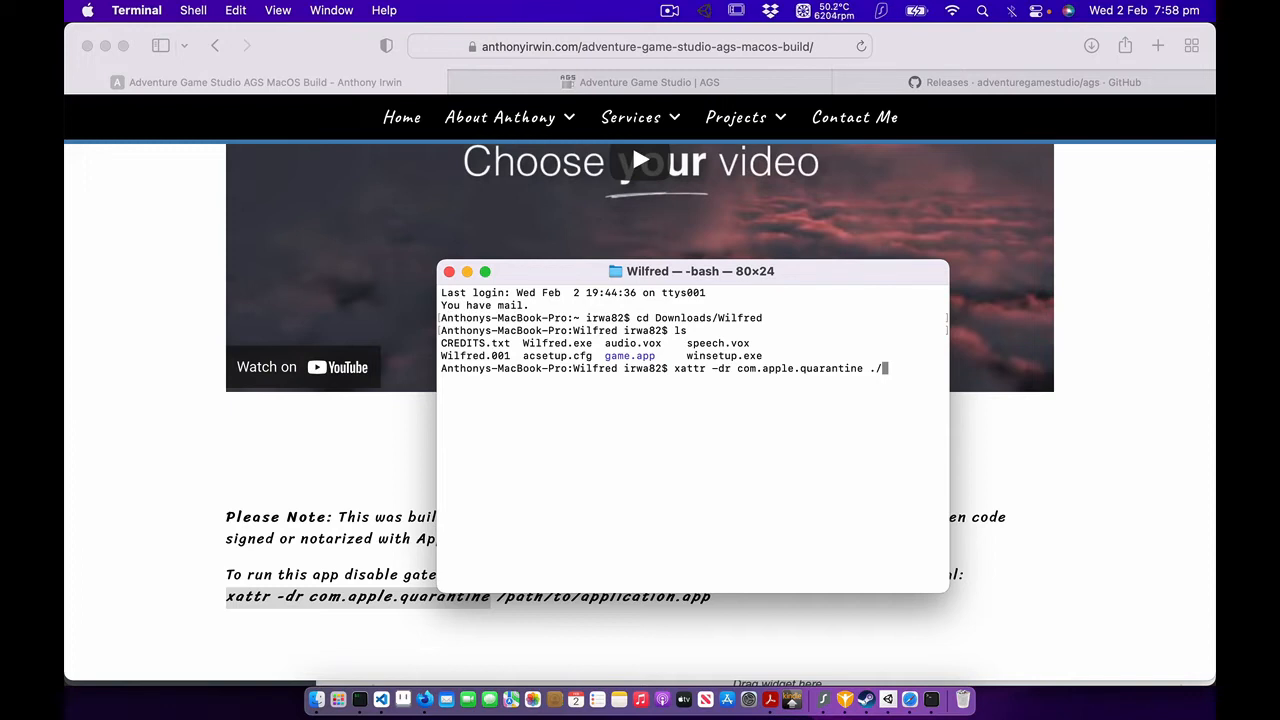
{"action": "type", "text": "game.app/"}
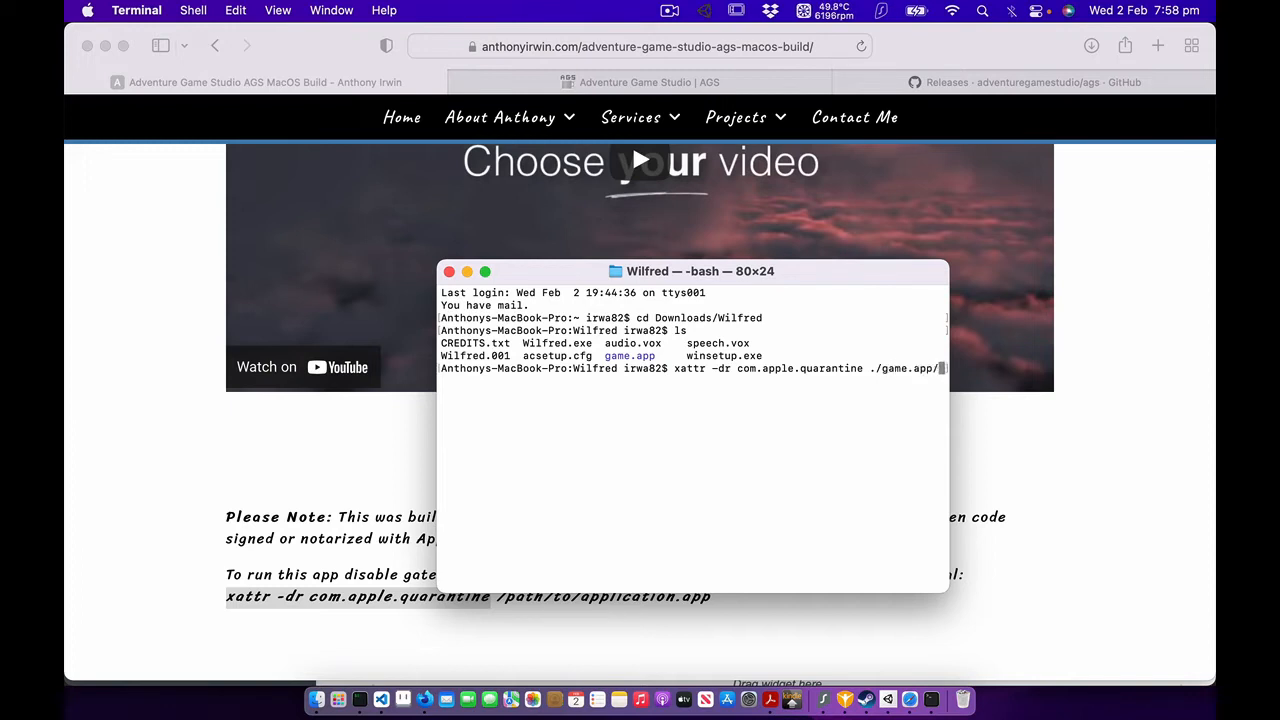
{"action": "key", "text": "Return"}
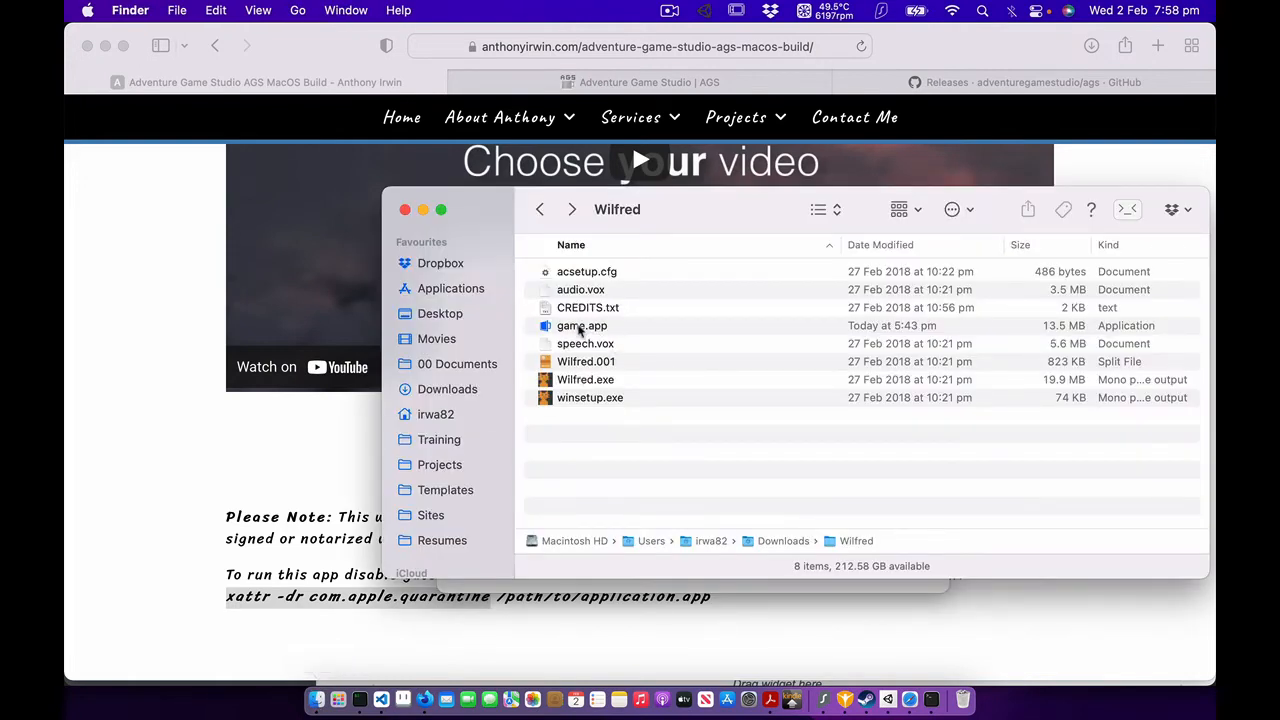
Launch game.app in the Wilfred folder, which now opens to the Wilfred:2088 title screen.
{"action": "right_click", "coordinate": [582, 324]}
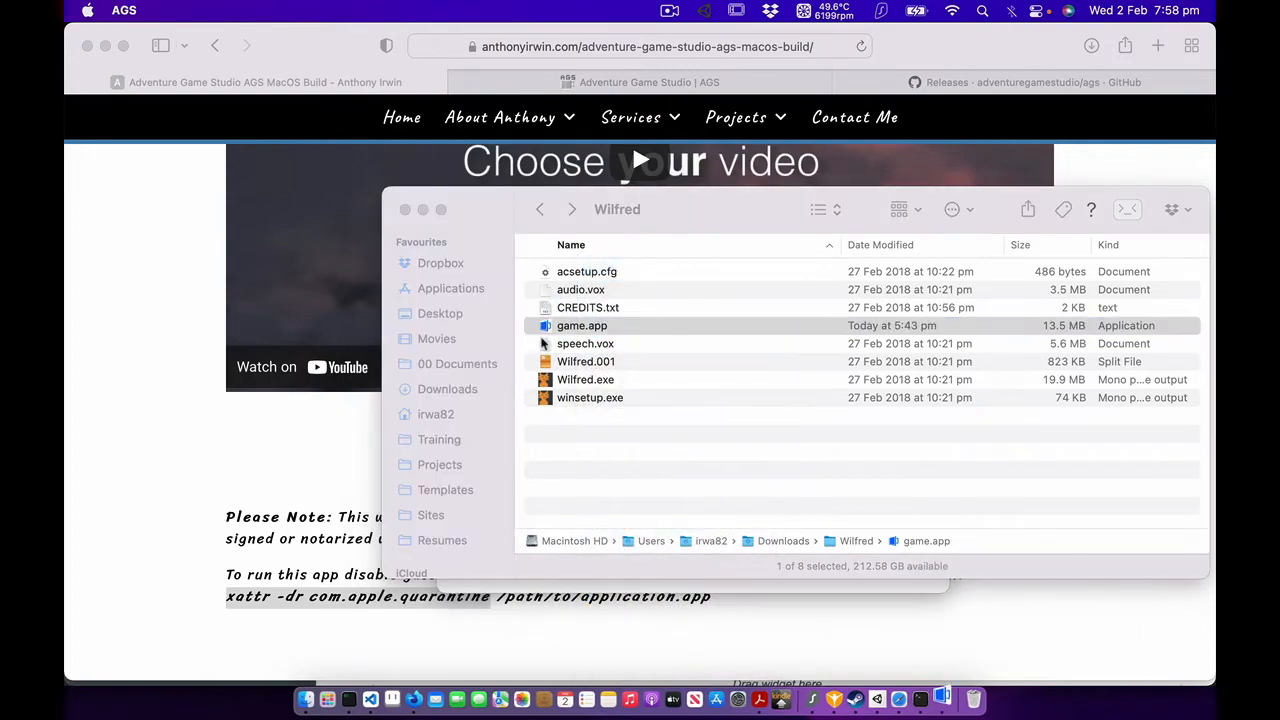
{"action": "double_click", "coordinate": [580, 324]}
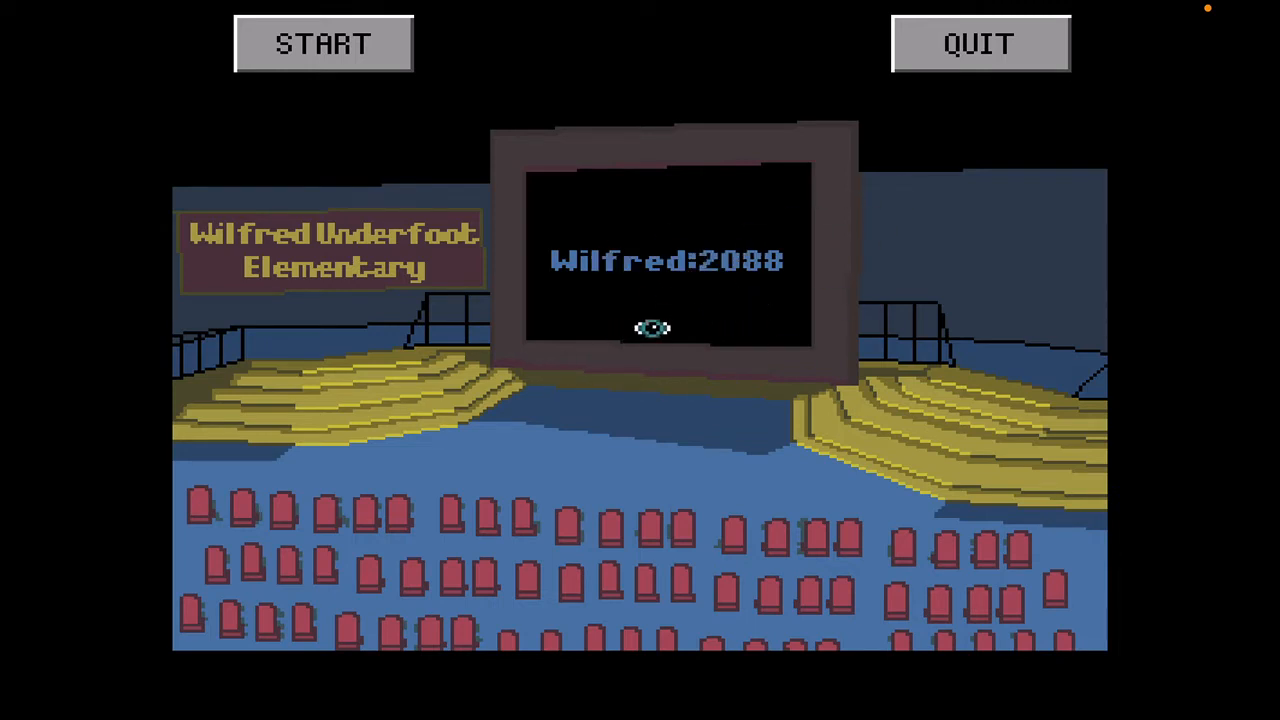
Start Wilfred:2088, dismiss the ship inactivity warning and interact with the Navigator.
{"action": "left_click", "coordinate": [322, 44]}
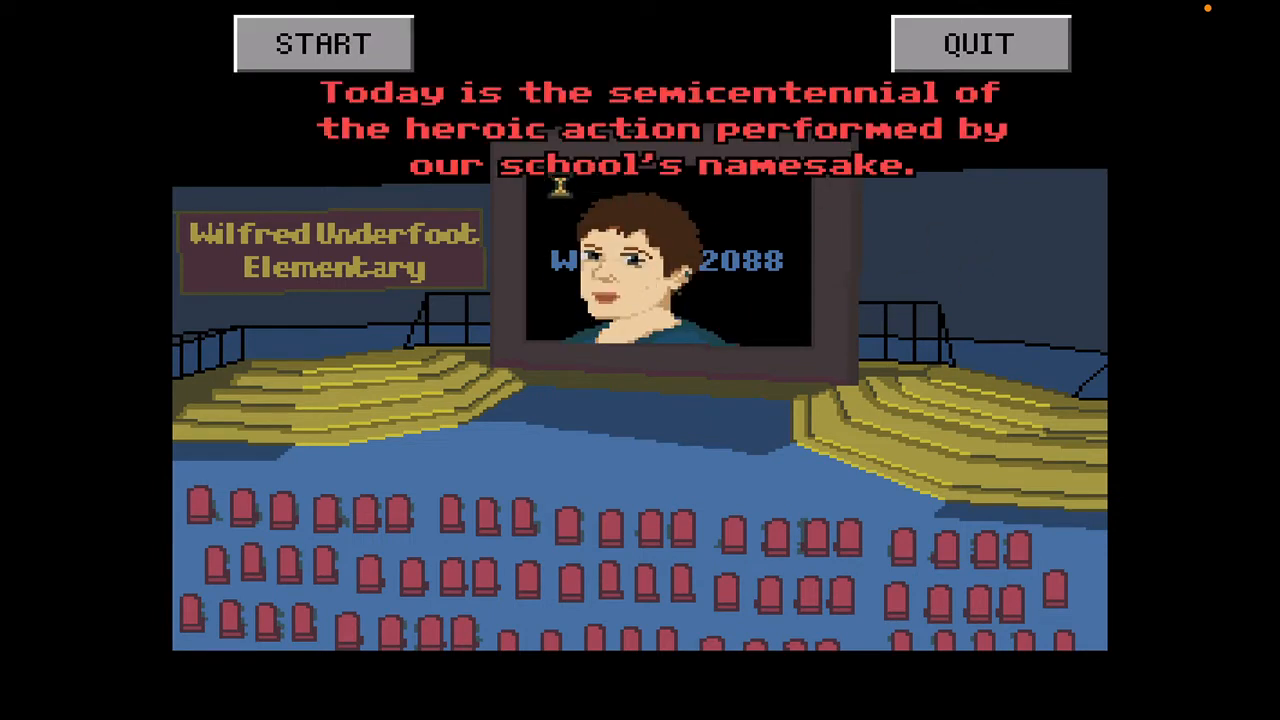
{"action": "mouse_move", "coordinate": [602, 462]}
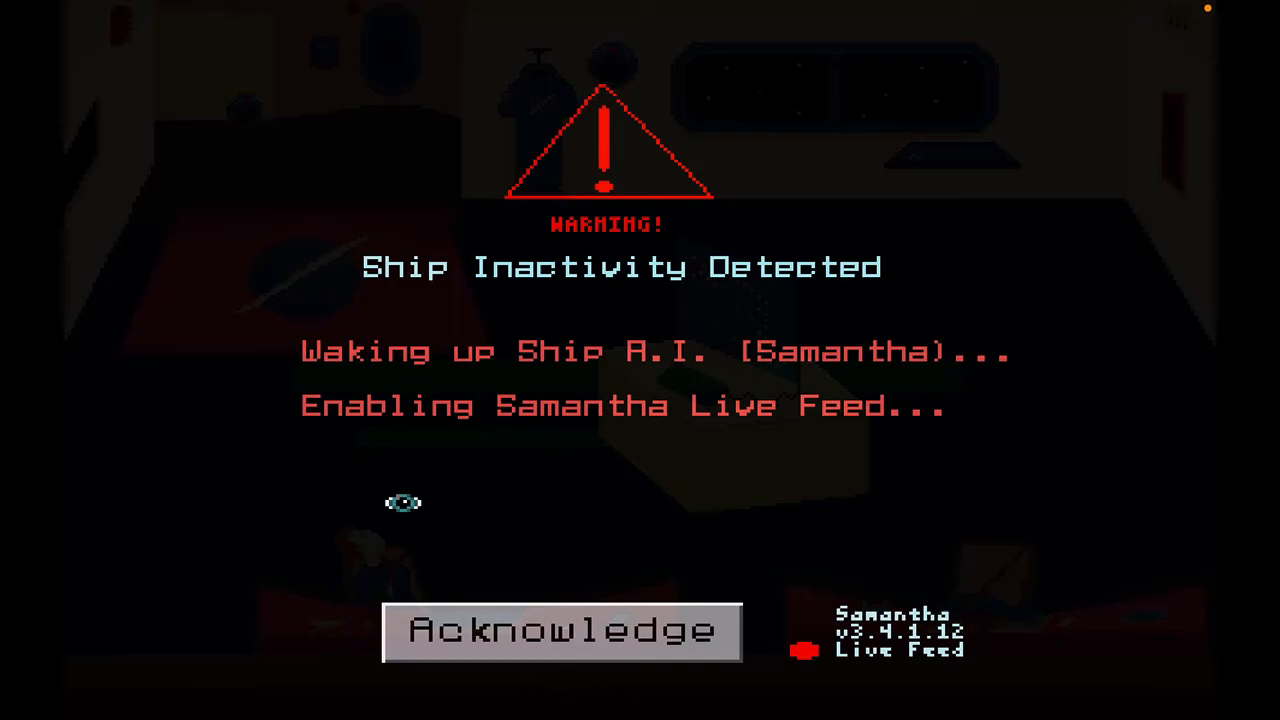
{"action": "left_click", "coordinate": [560, 632]}
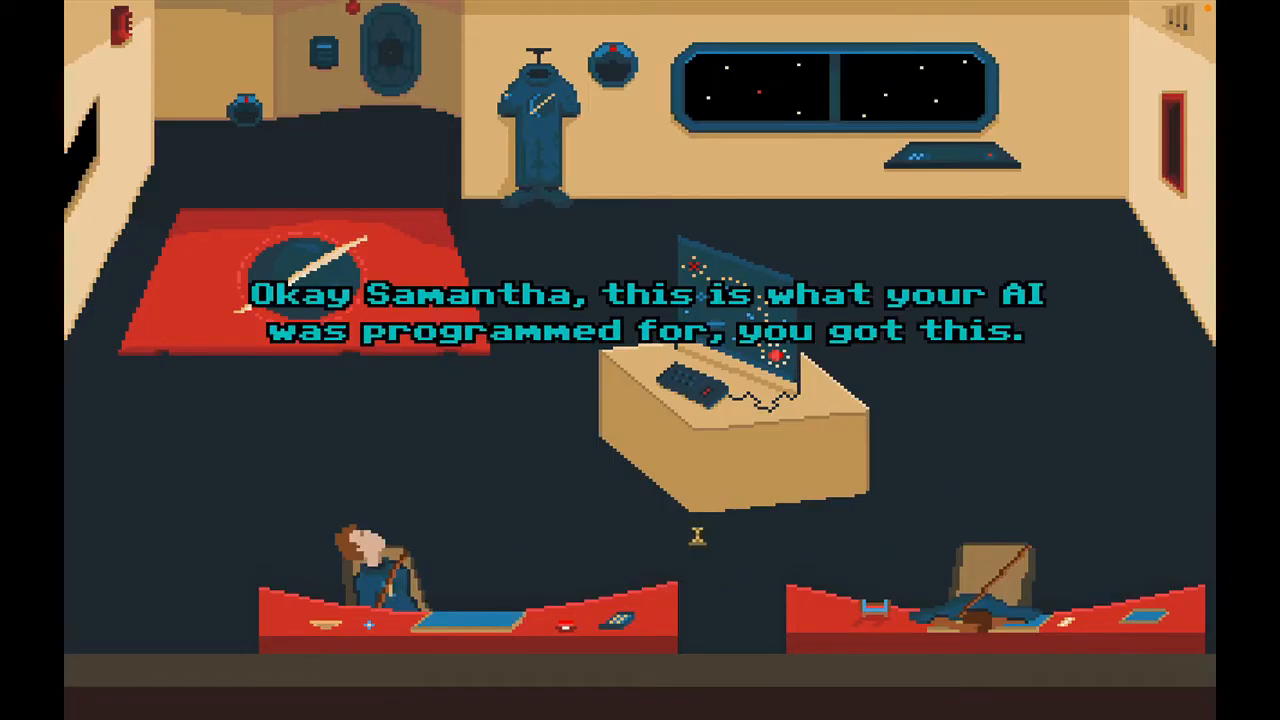
{"action": "mouse_move", "coordinate": [532, 514]}
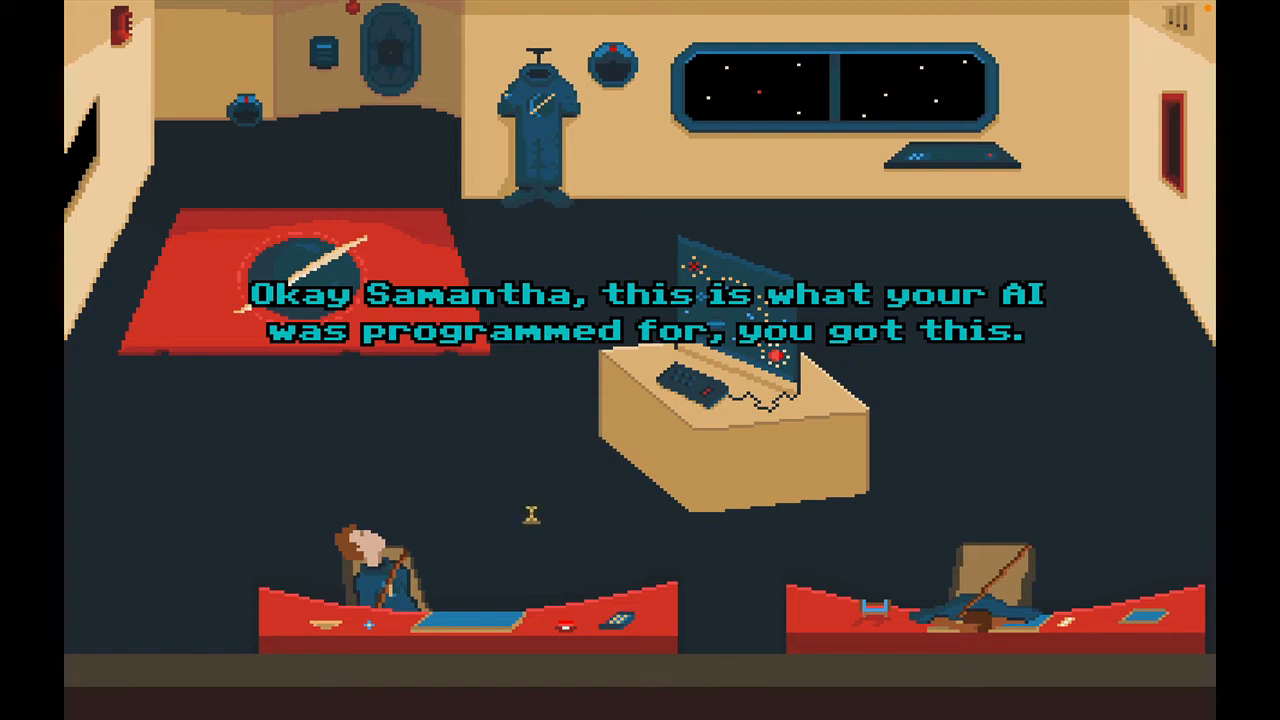
{"action": "mouse_move", "coordinate": [438, 468]}
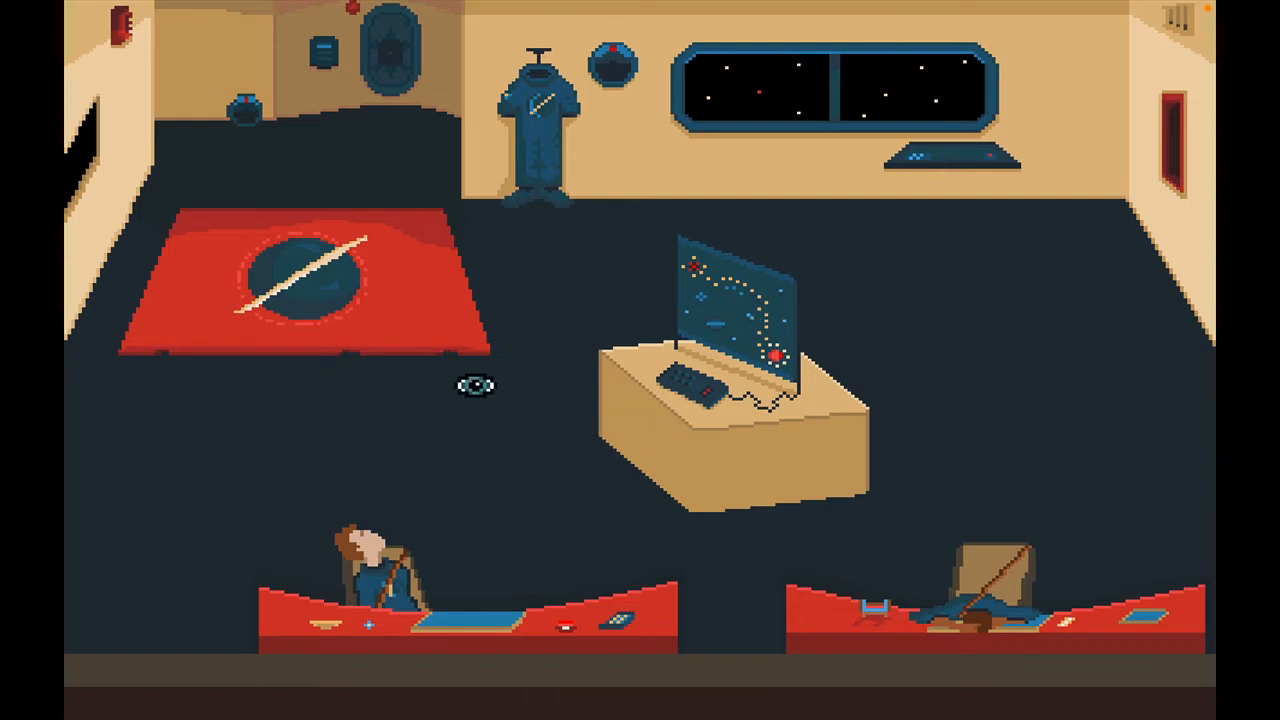
{"action": "mouse_move", "coordinate": [484, 318]}
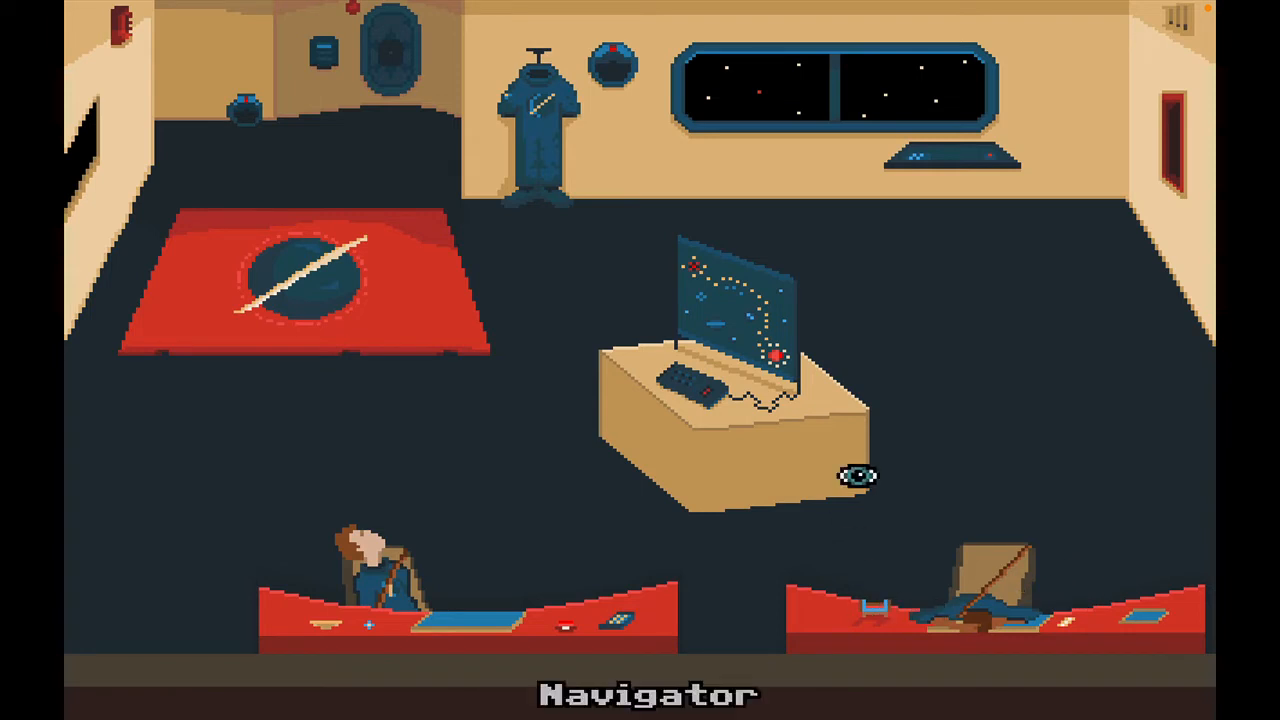
{"action": "left_click", "coordinate": [536, 104]}
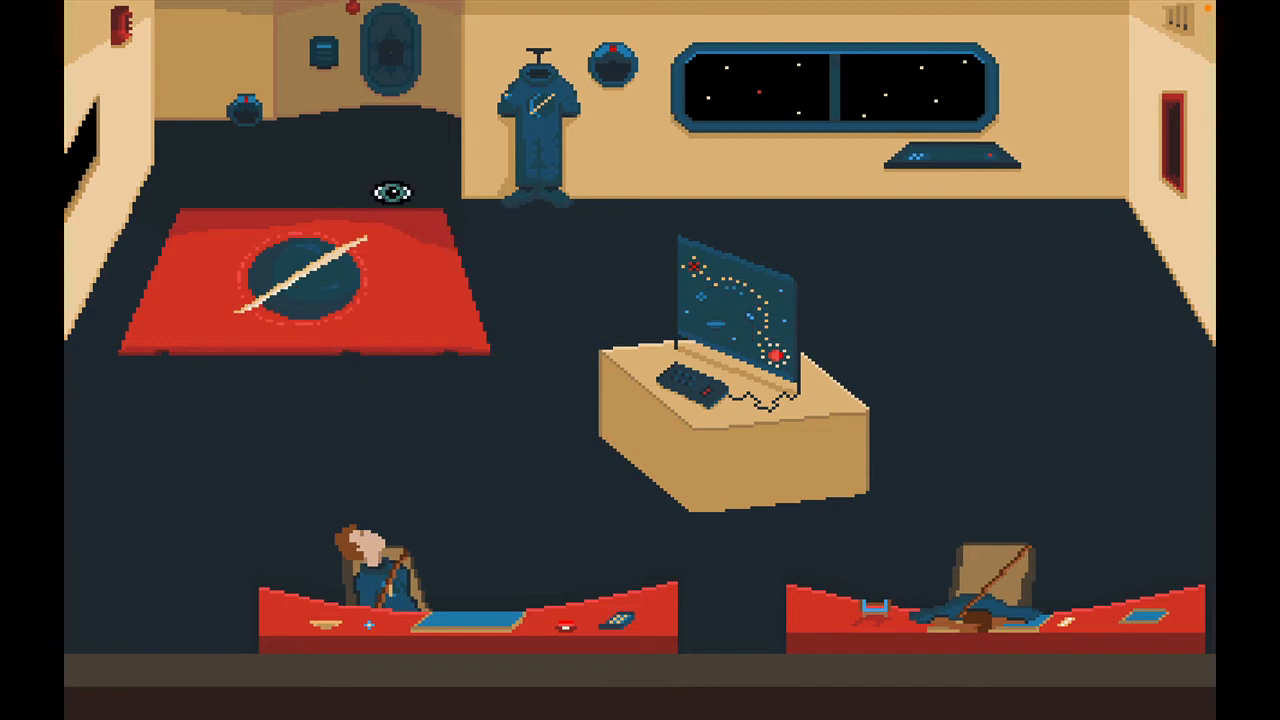
{"action": "mouse_move", "coordinate": [550, 324]}
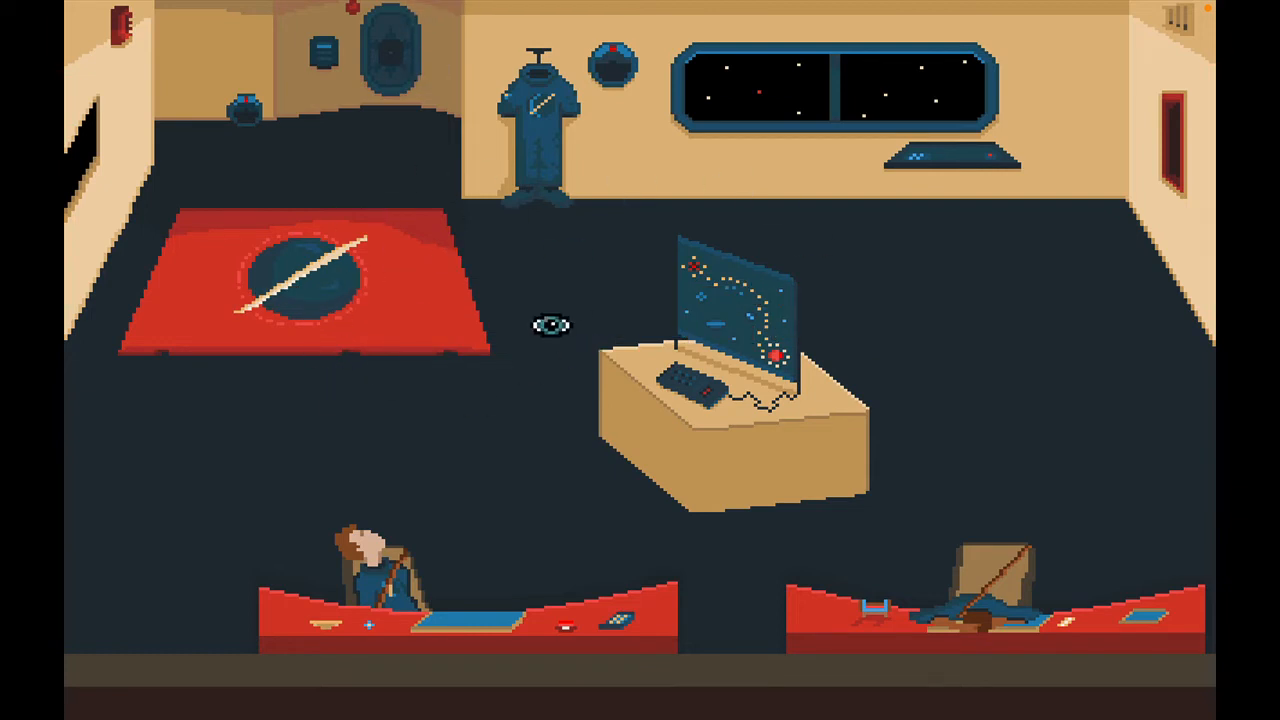
{"action": "mouse_move", "coordinate": [440, 440]}
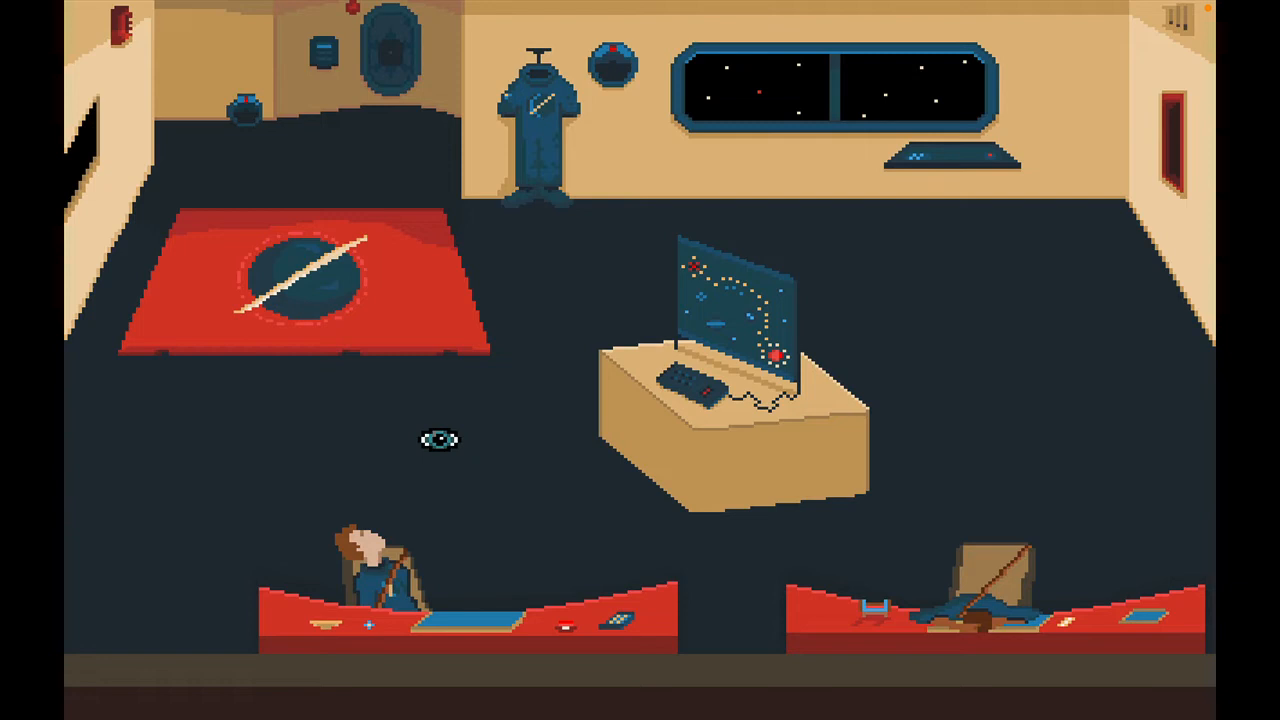
{"action": "mouse_move", "coordinate": [576, 388]}
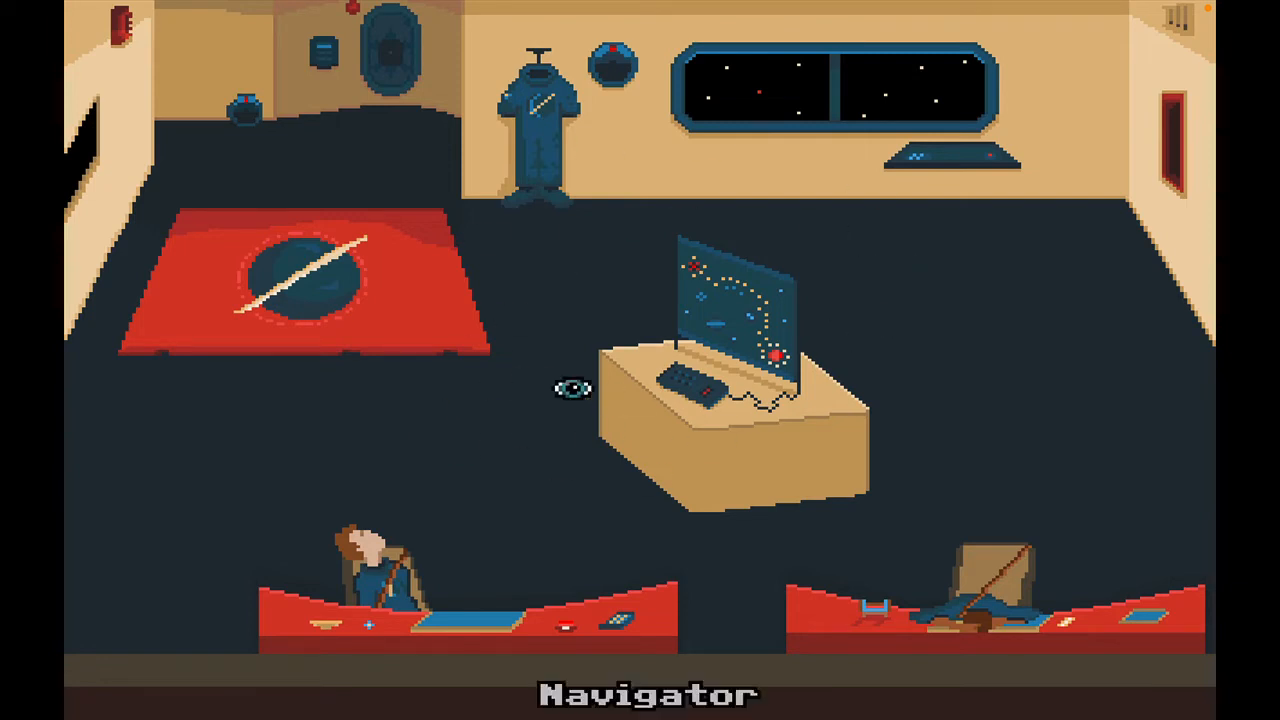
{"action": "mouse_move", "coordinate": [504, 290]}
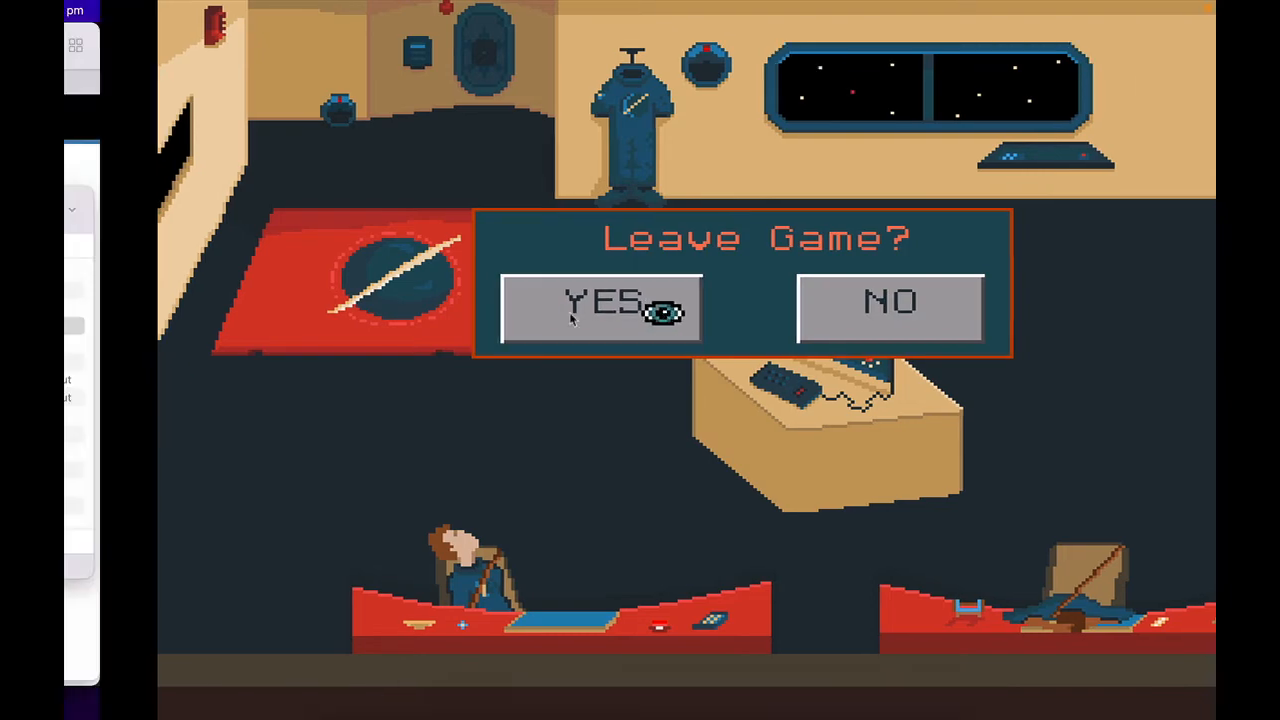
Quit Wilfred, open The-Funny-Bone-Yard folder and select its game files and game.app.
{"action": "left_click", "coordinate": [600, 302]}
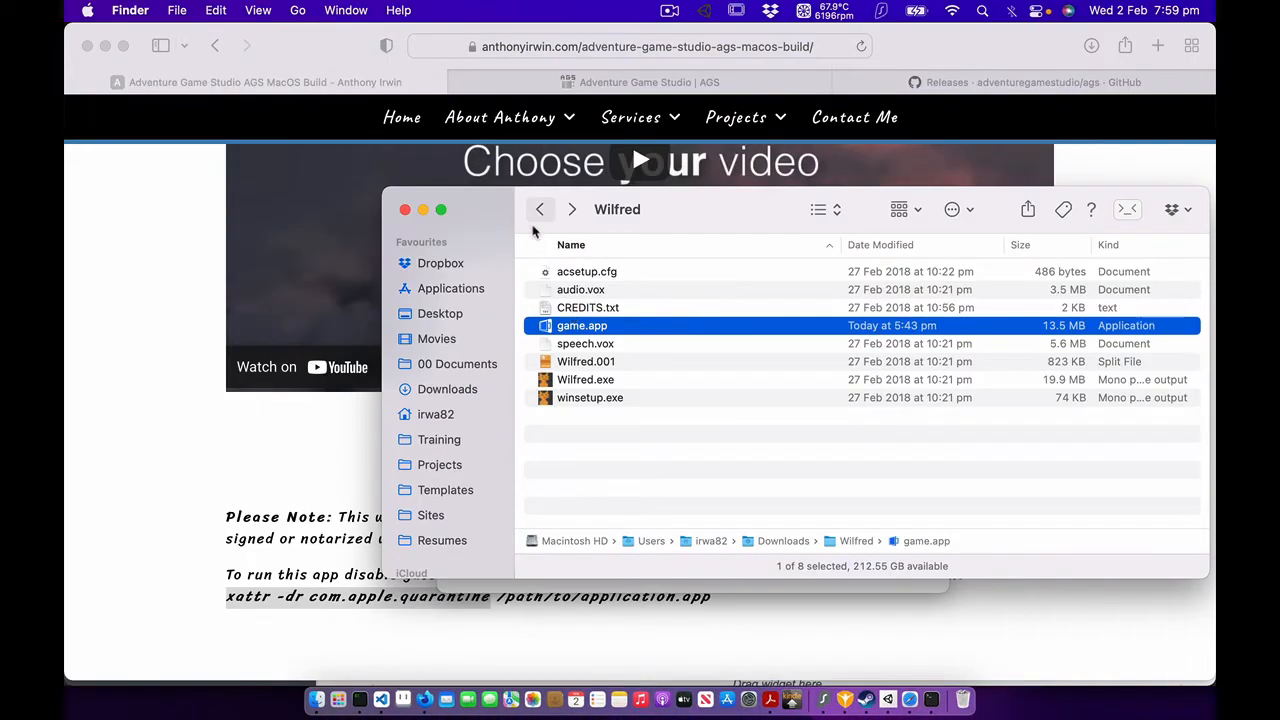
{"action": "mouse_move", "coordinate": [540, 210]}
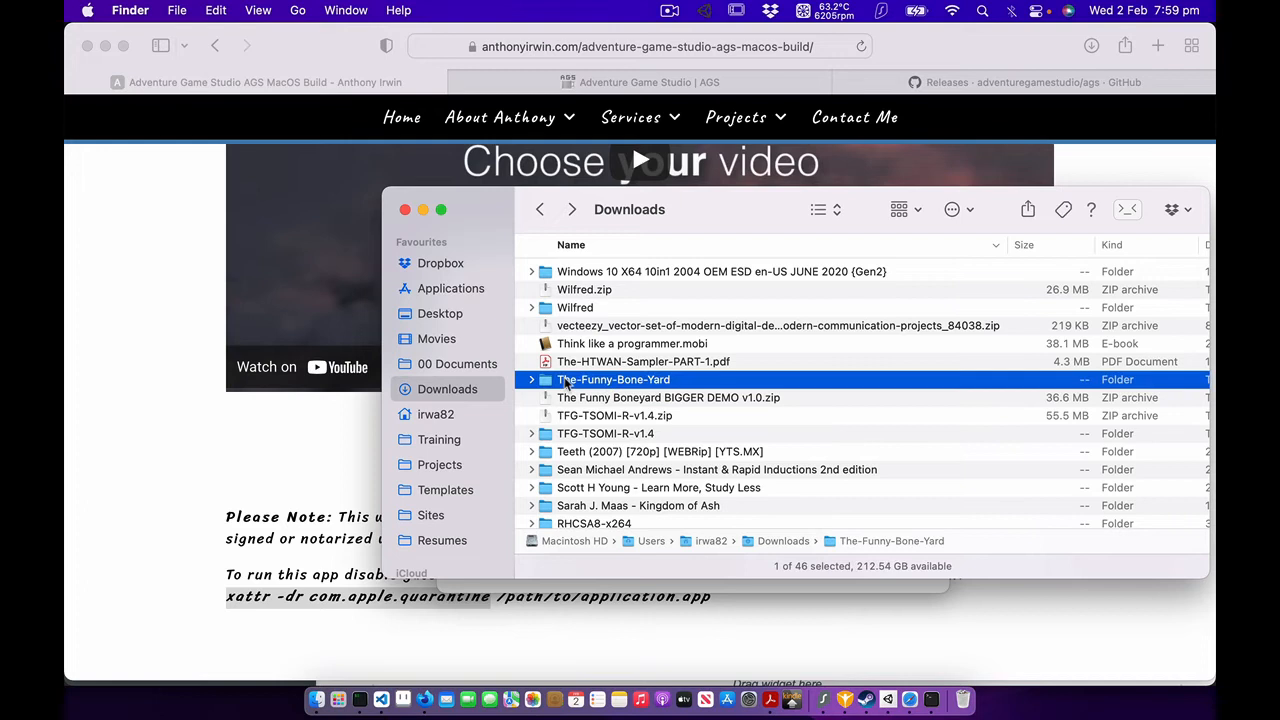
{"action": "double_click", "coordinate": [612, 380]}
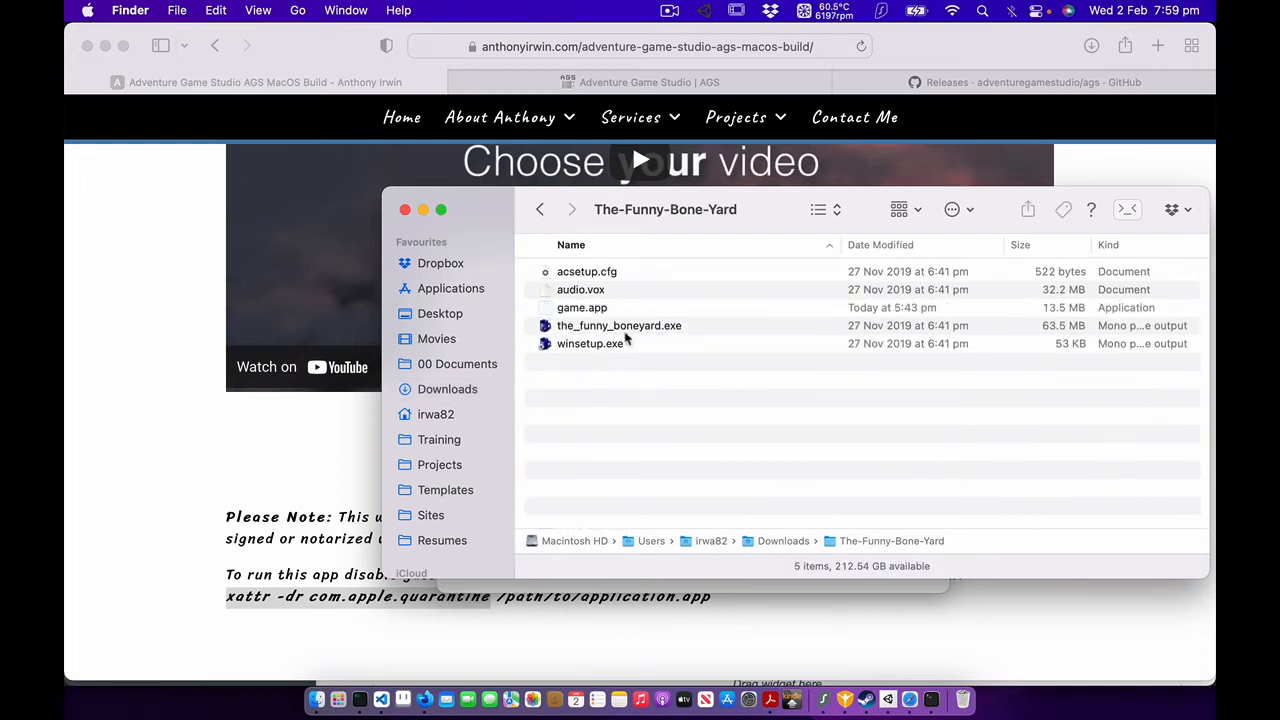
{"action": "left_click", "coordinate": [620, 324]}
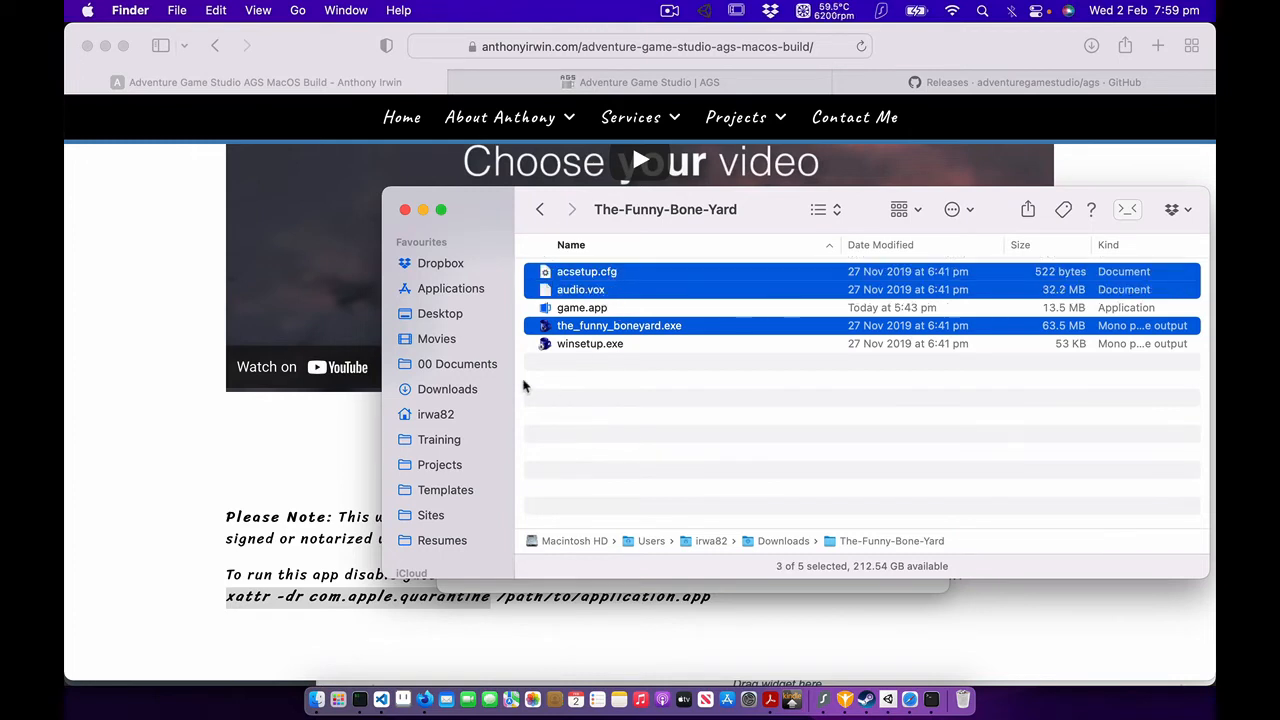
{"action": "left_click", "coordinate": [580, 308]}
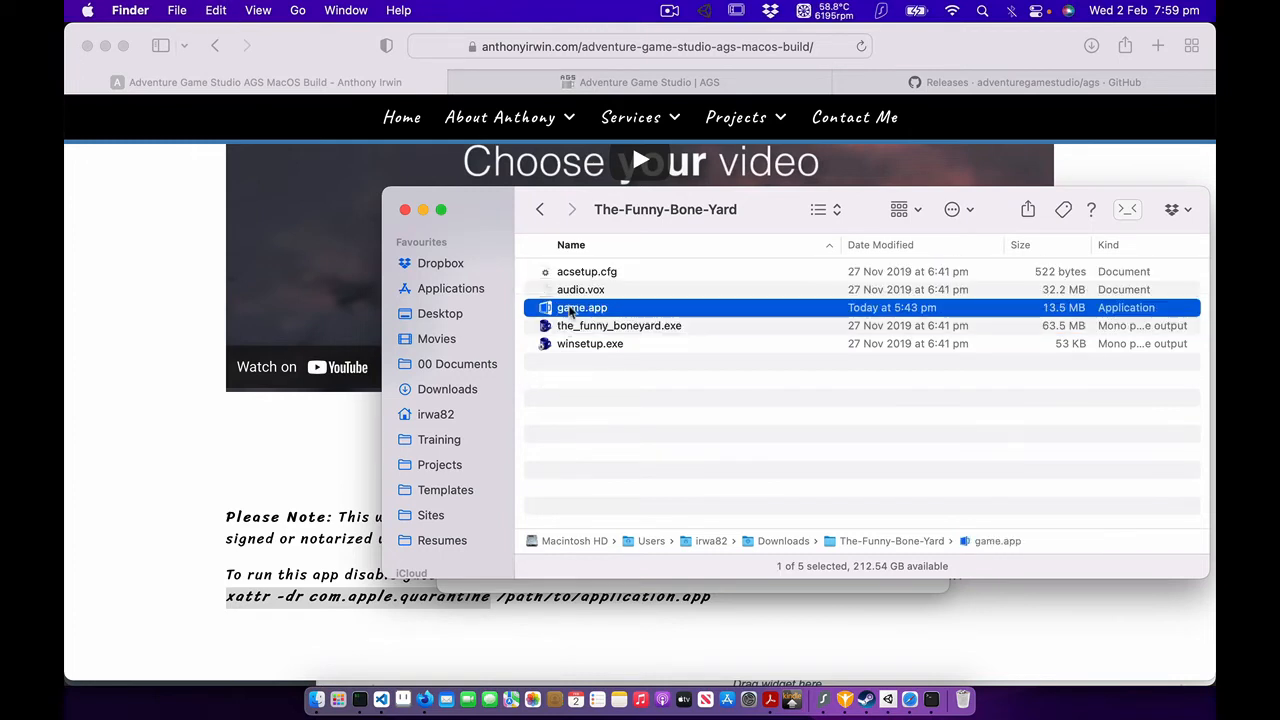
Open game.app's Contents > Resources and delete the old Wilfred files.
{"action": "double_click", "coordinate": [582, 308]}
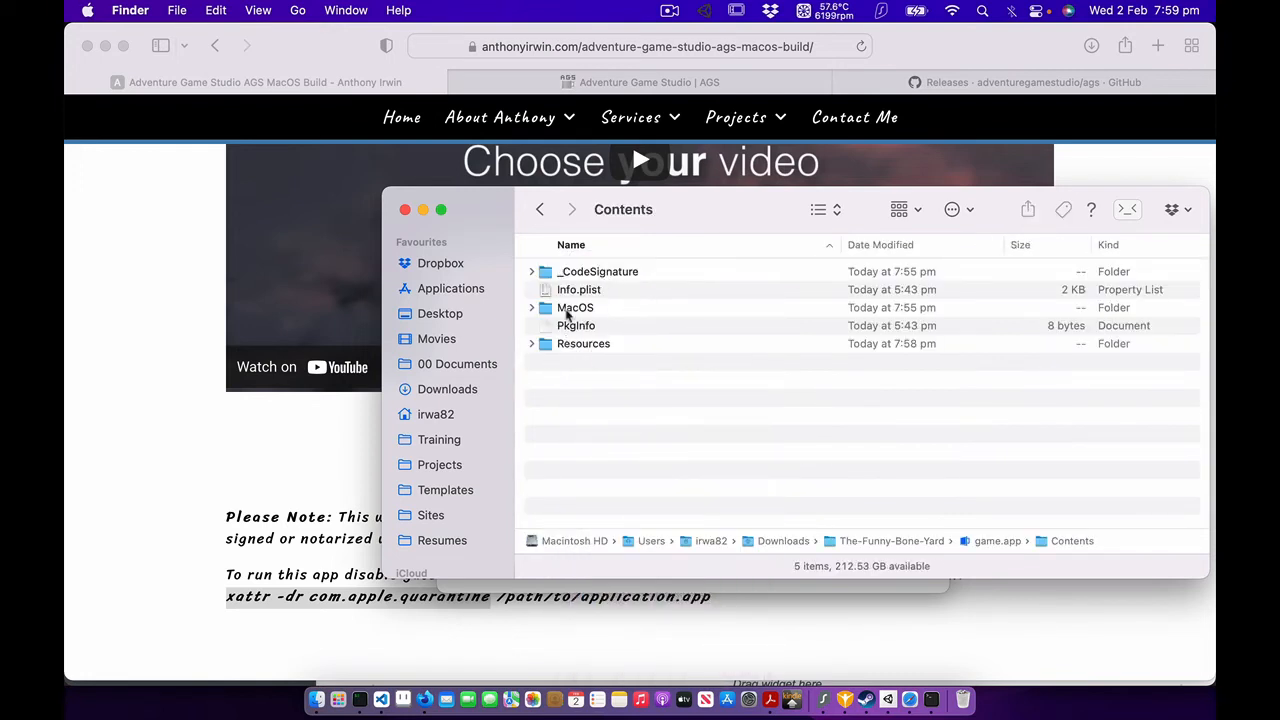
{"action": "double_click", "coordinate": [584, 344]}
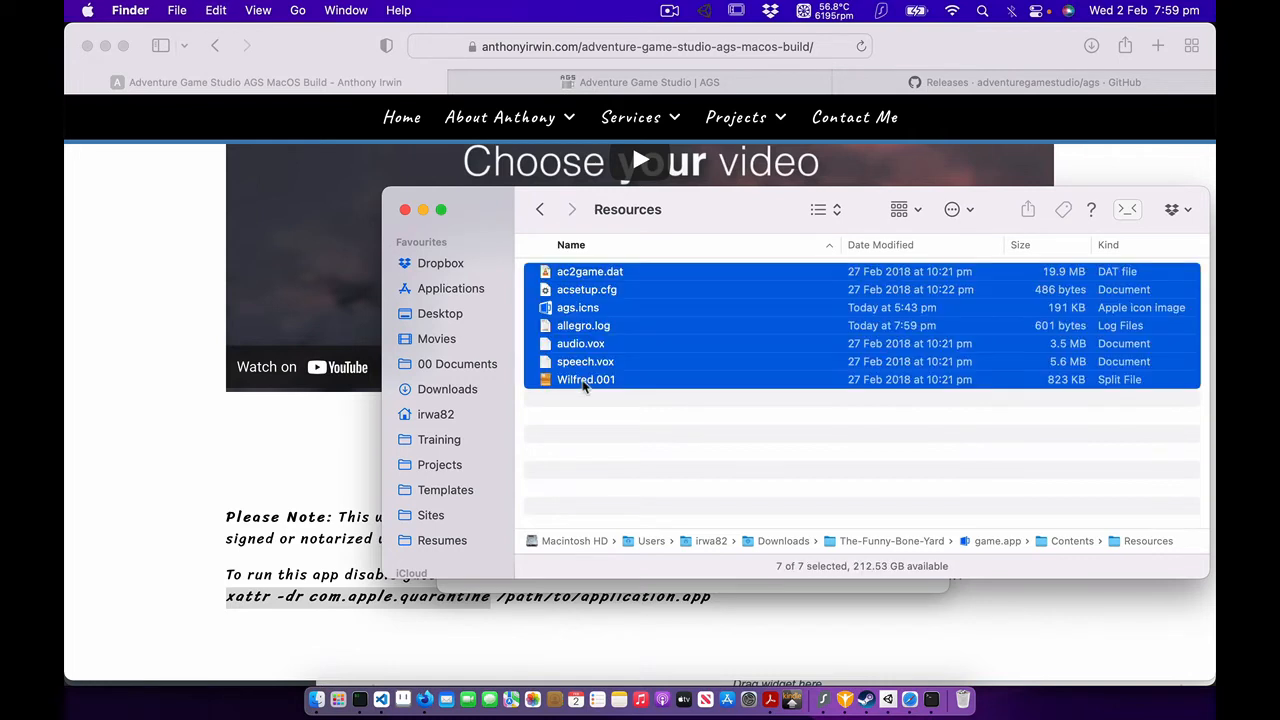
{"action": "left_click", "coordinate": [576, 308]}
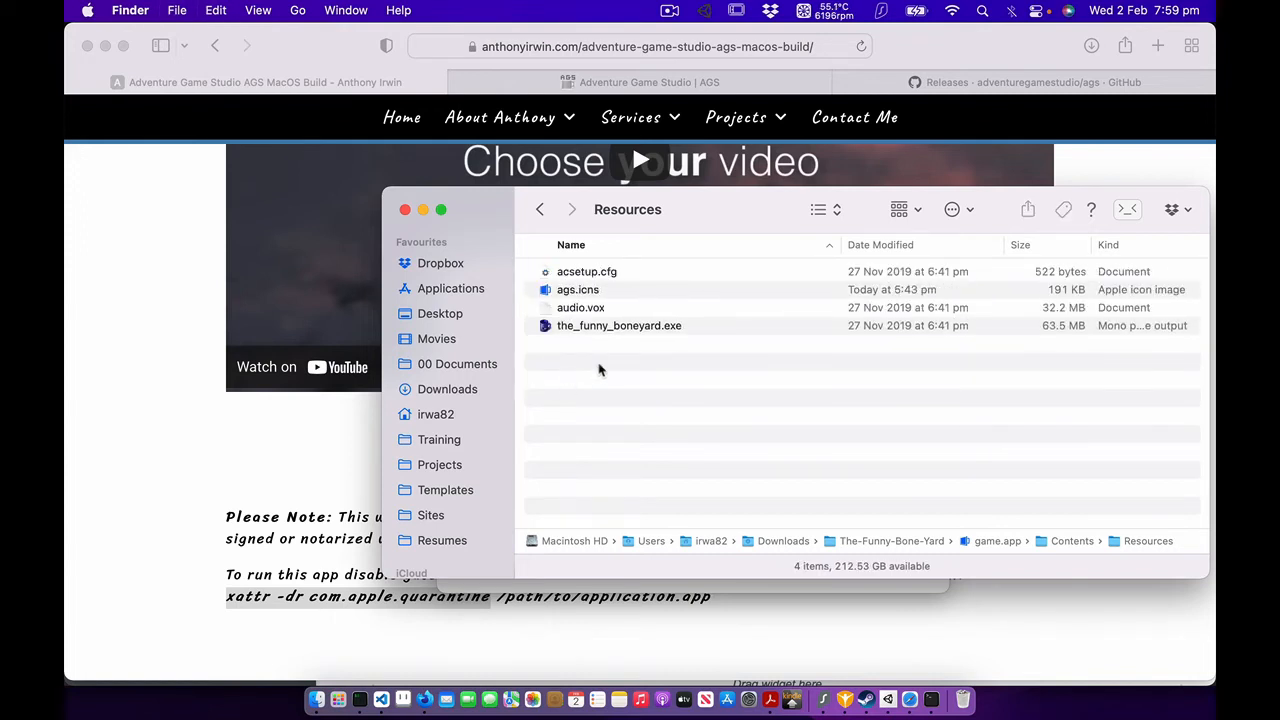
Paste the Funny Boneyard files and rename the_funny_boneyard.exe to ac2game.dat, accepting the .dat extension.
{"action": "left_click", "coordinate": [618, 324]}
{"action": "type", "text": "ac2ga"}
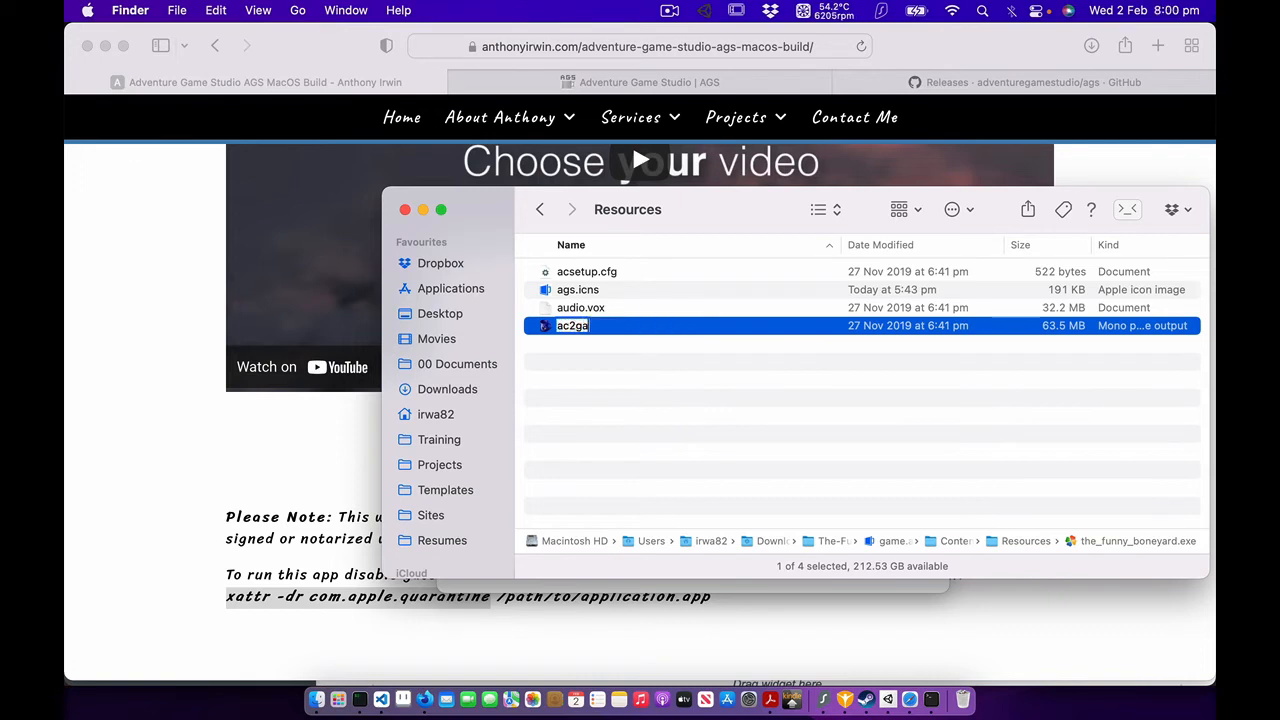
{"action": "key", "text": "Return"}
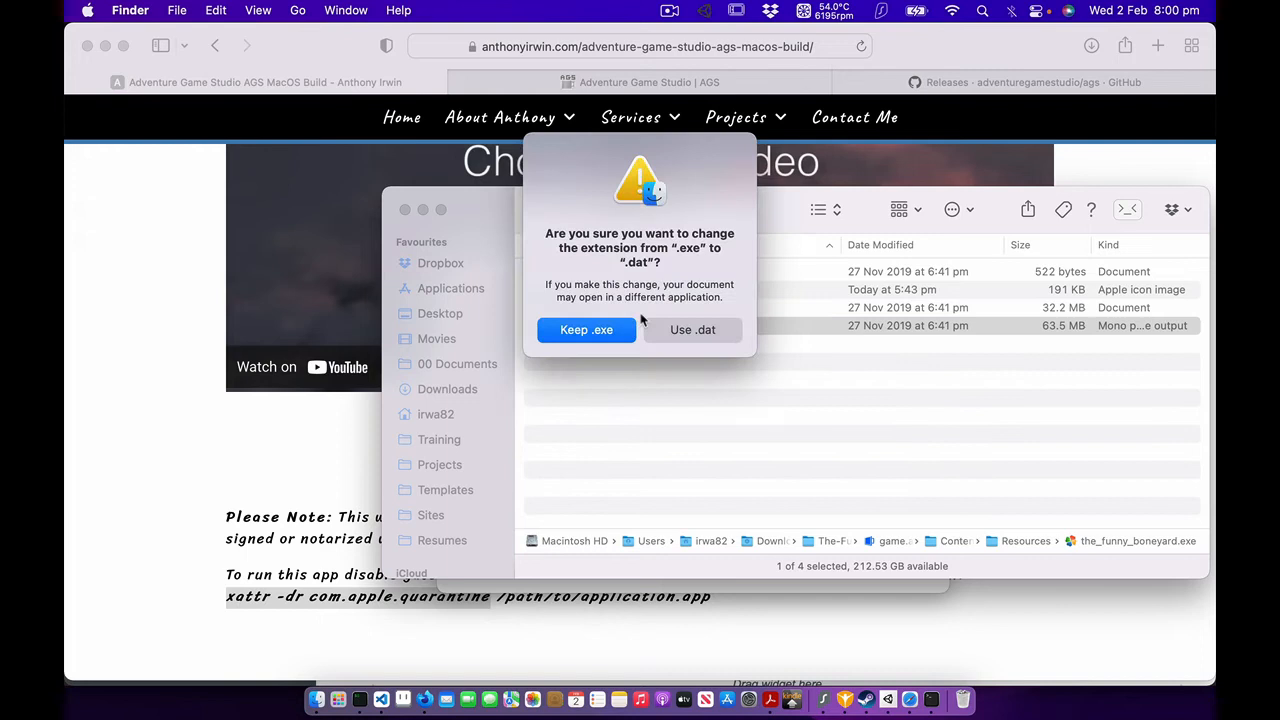
{"action": "left_click", "coordinate": [692, 328]}
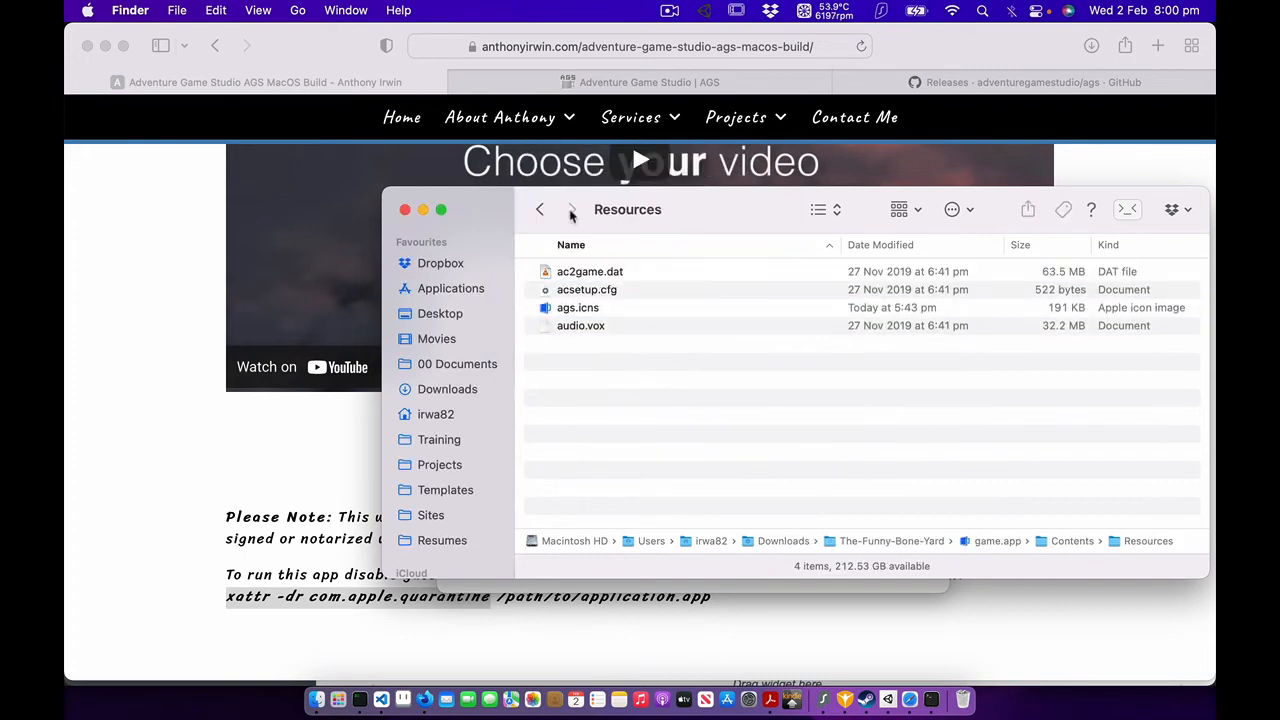
Return to The-Funny-Bone-Yard folder and launch the rebuilt game.app via its context menu.
{"action": "left_click", "coordinate": [540, 210]}
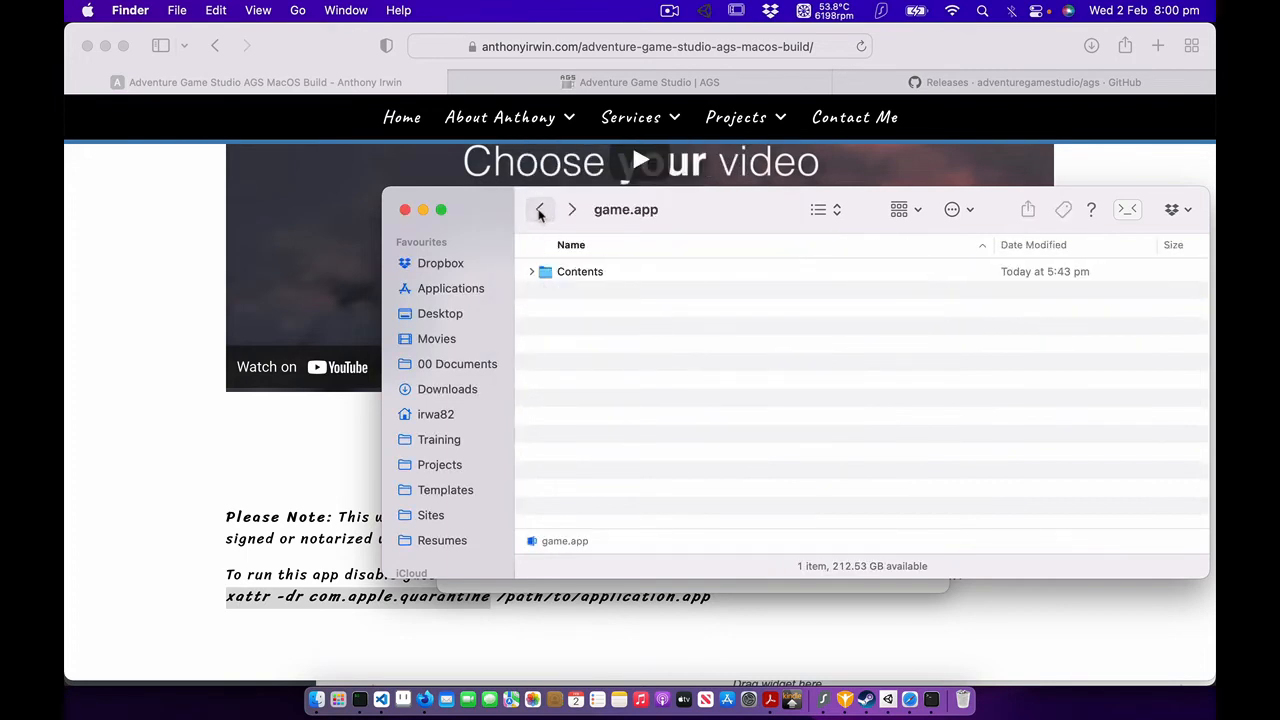
{"action": "left_click", "coordinate": [540, 210]}
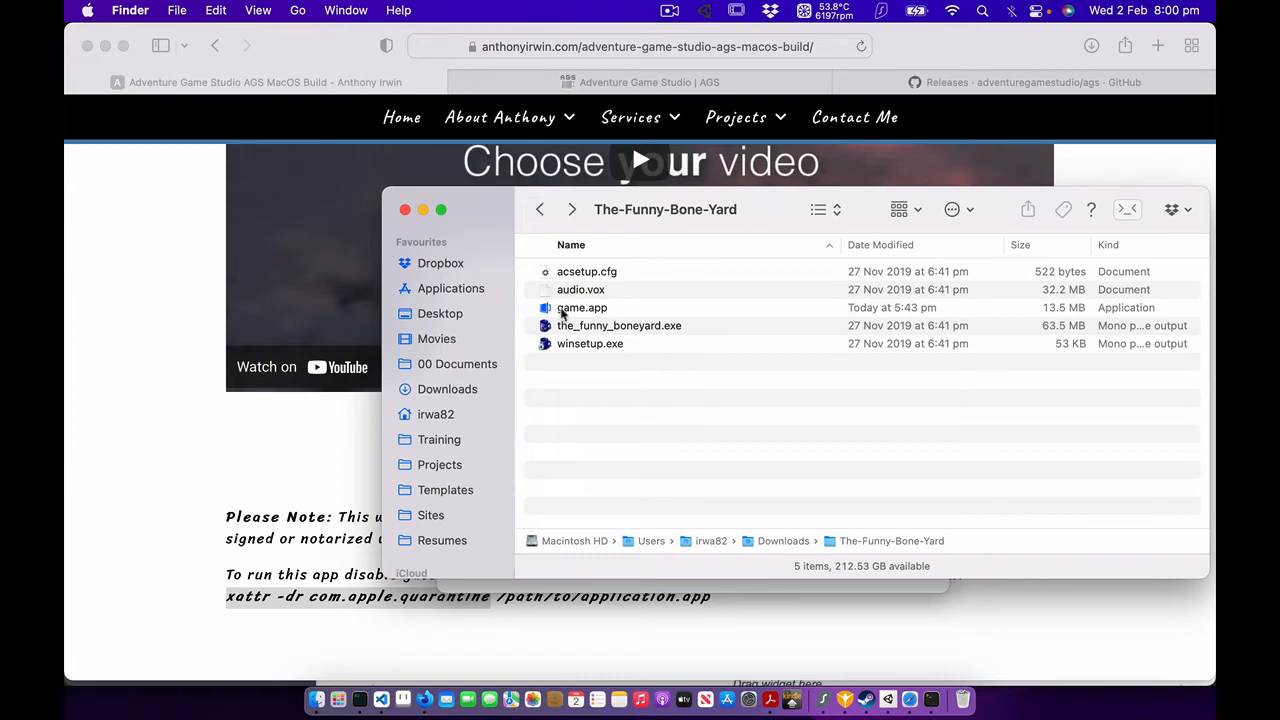
{"action": "right_click", "coordinate": [582, 308]}
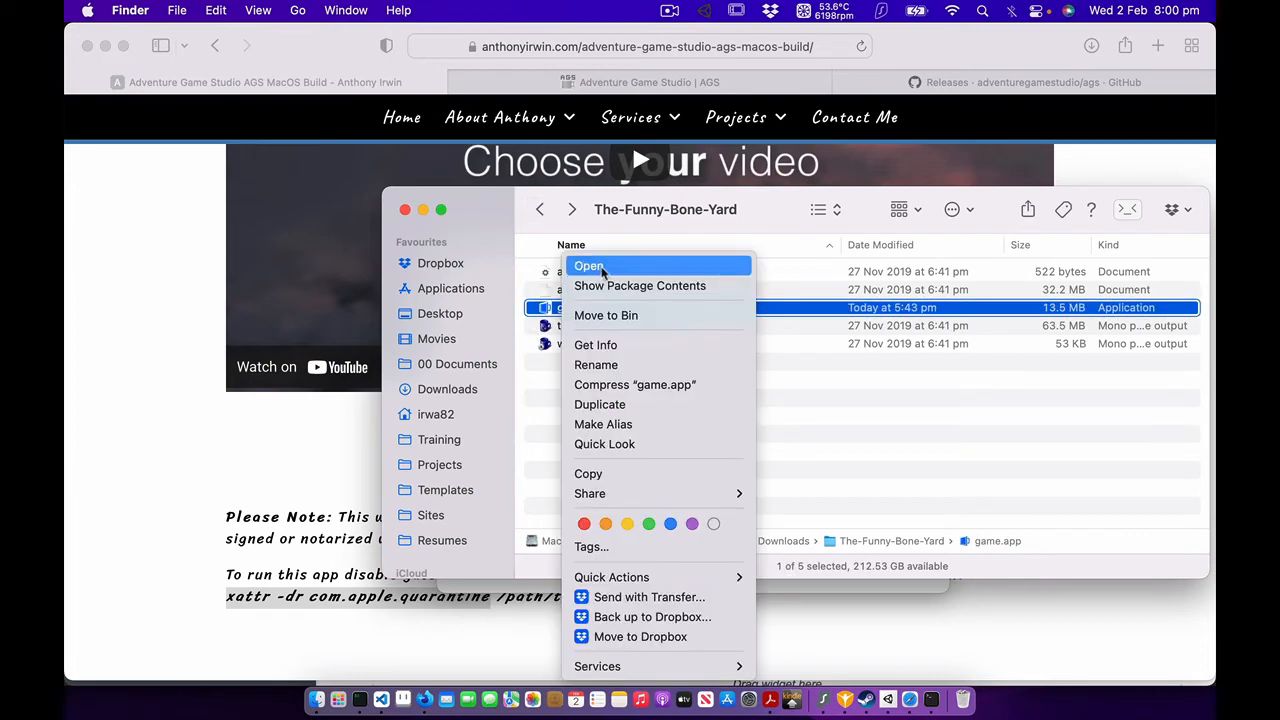
{"action": "left_click", "coordinate": [588, 264]}
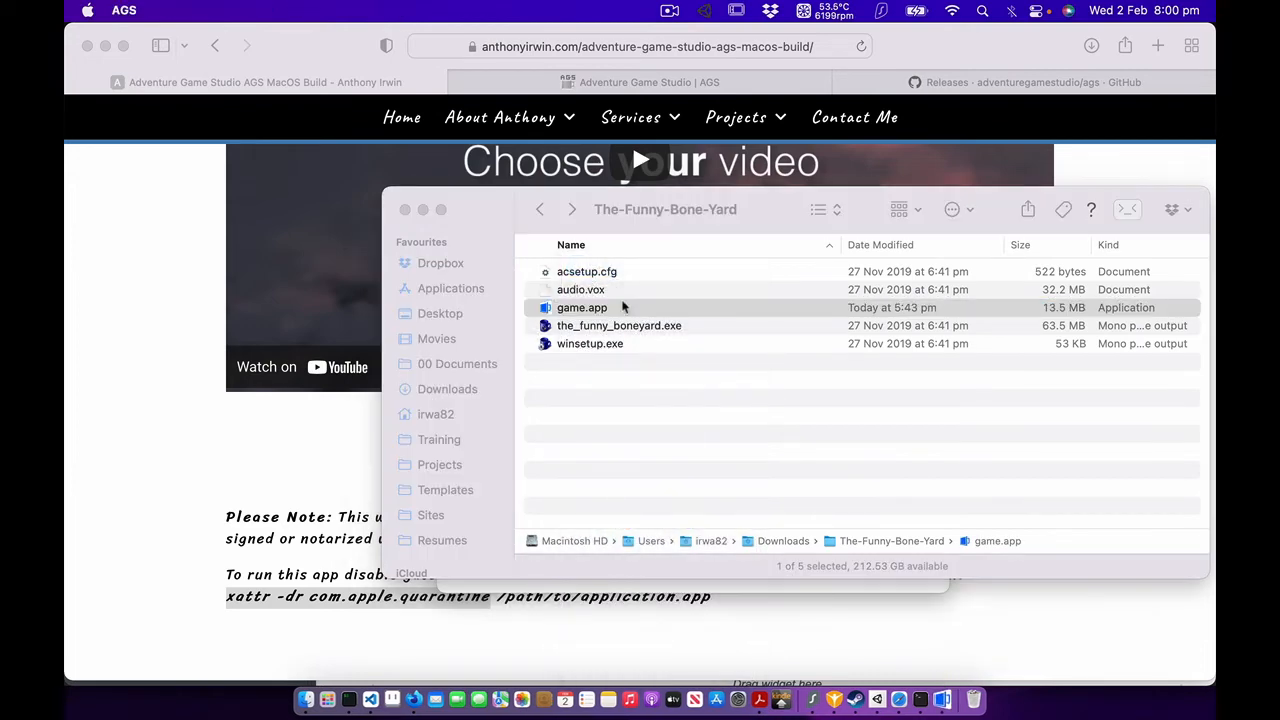
Run Funny Boneyard natively, interact in the bedroom scene, then quit from the settings panel.
{"action": "double_click", "coordinate": [582, 308]}
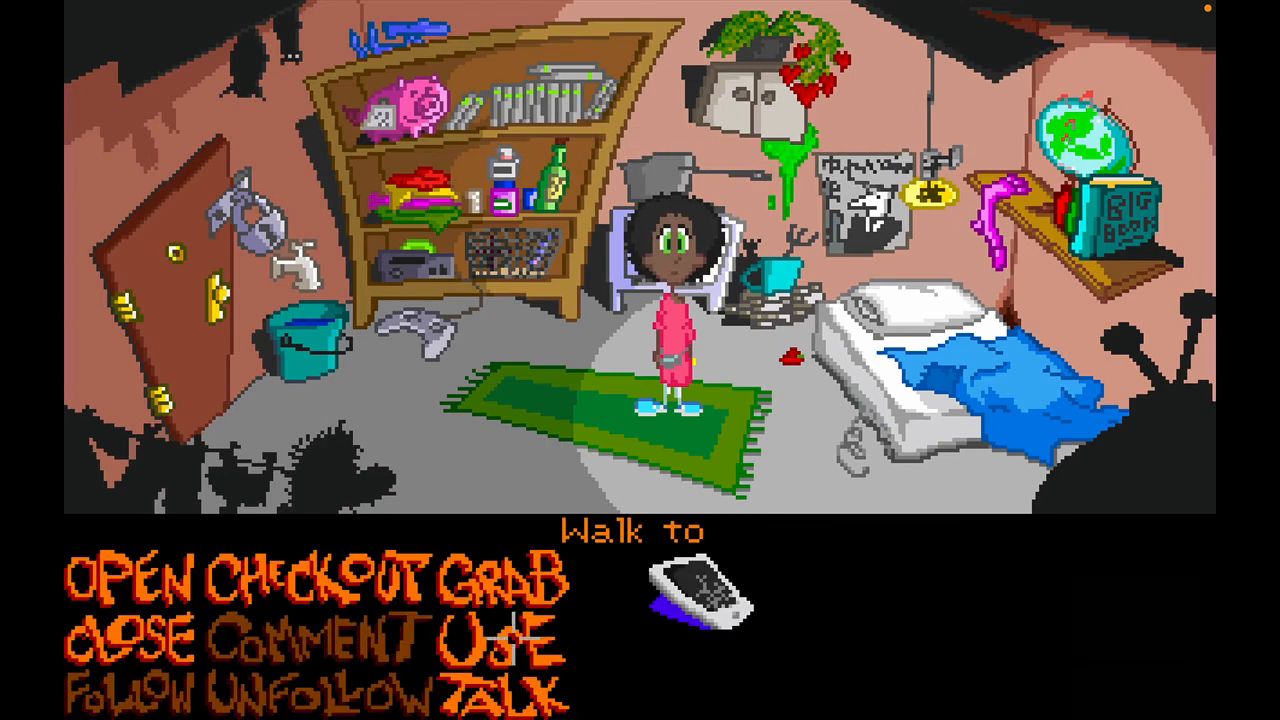
{"action": "left_click", "coordinate": [644, 410]}
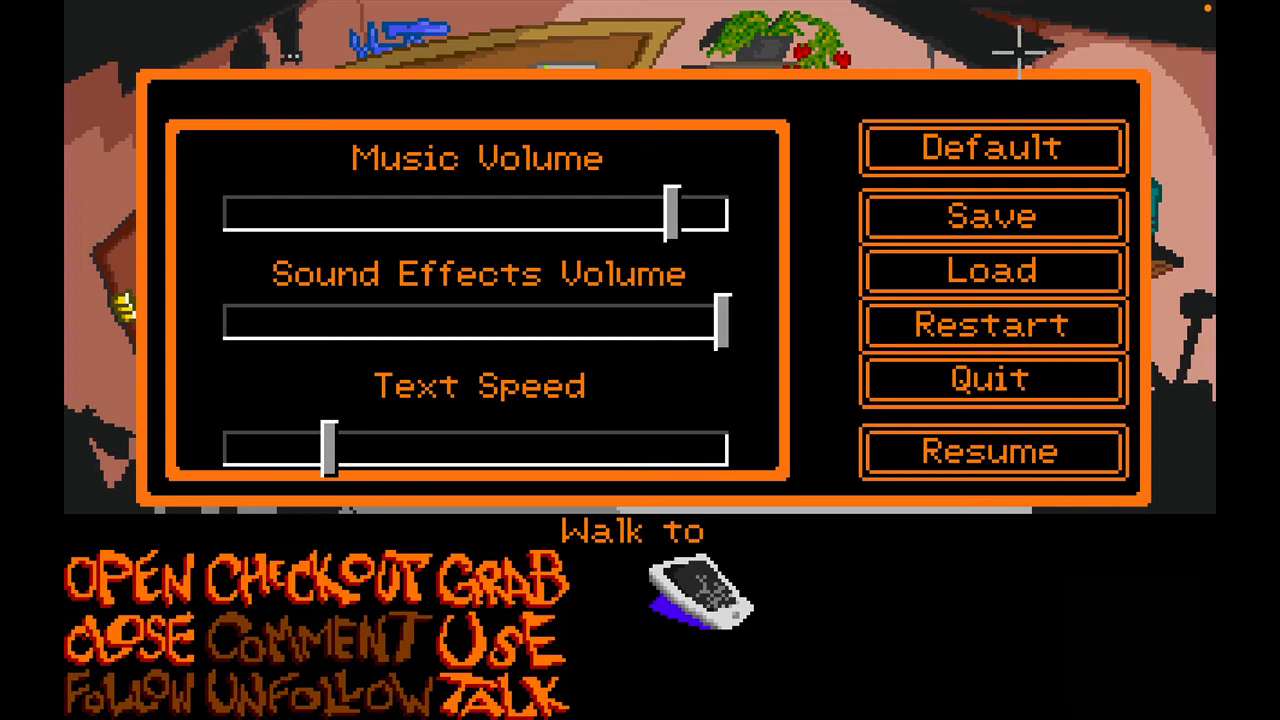
{"action": "left_click", "coordinate": [990, 378]}
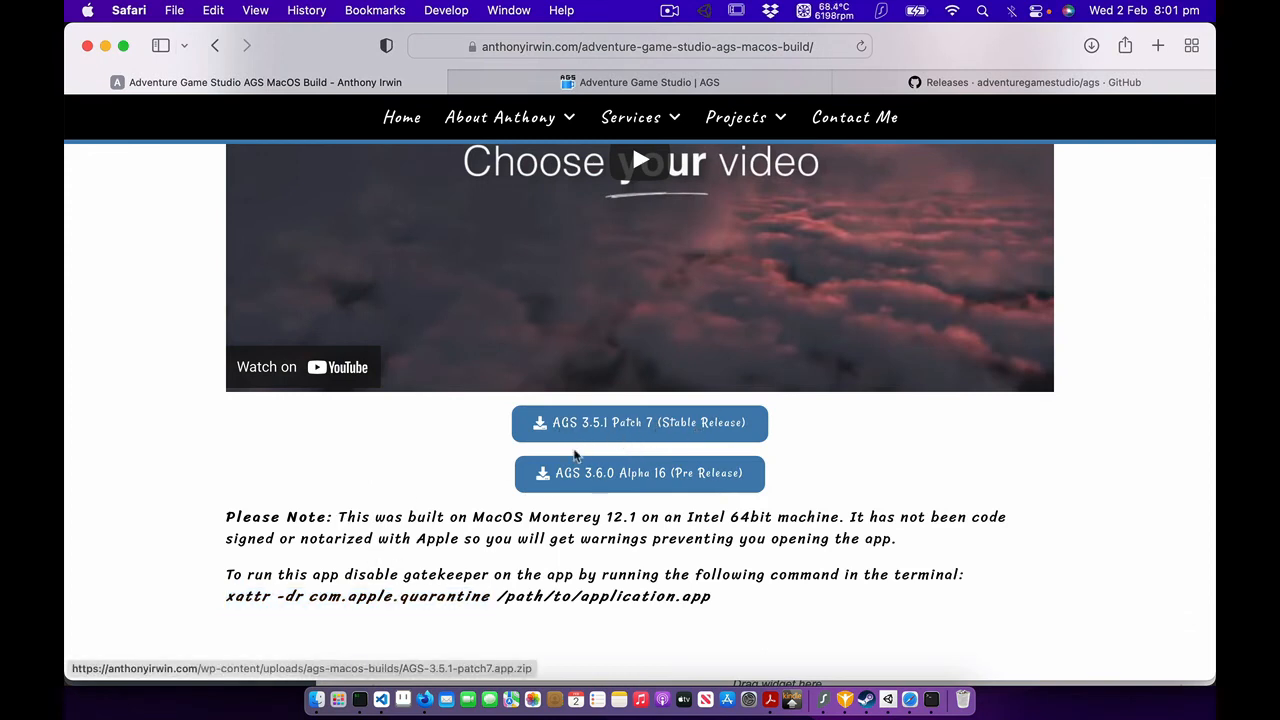
{"action": "mouse_move", "coordinate": [652, 452]}
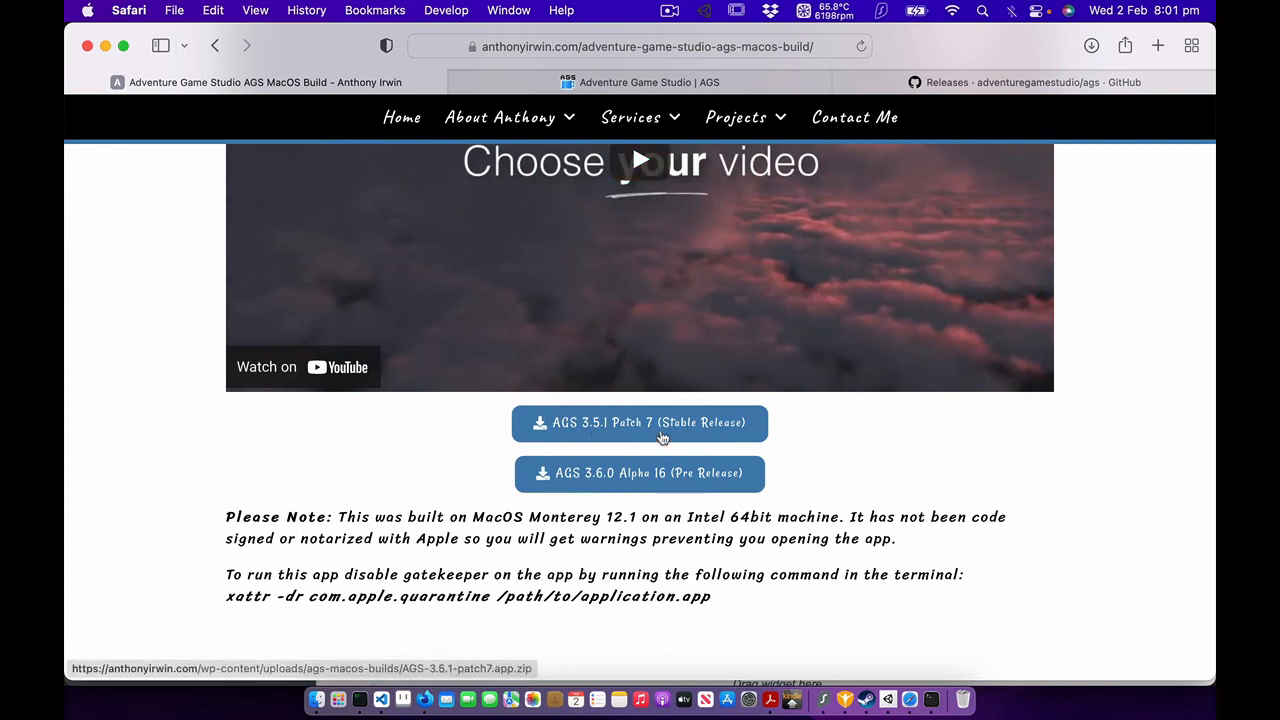
{"action": "mouse_move", "coordinate": [612, 400]}
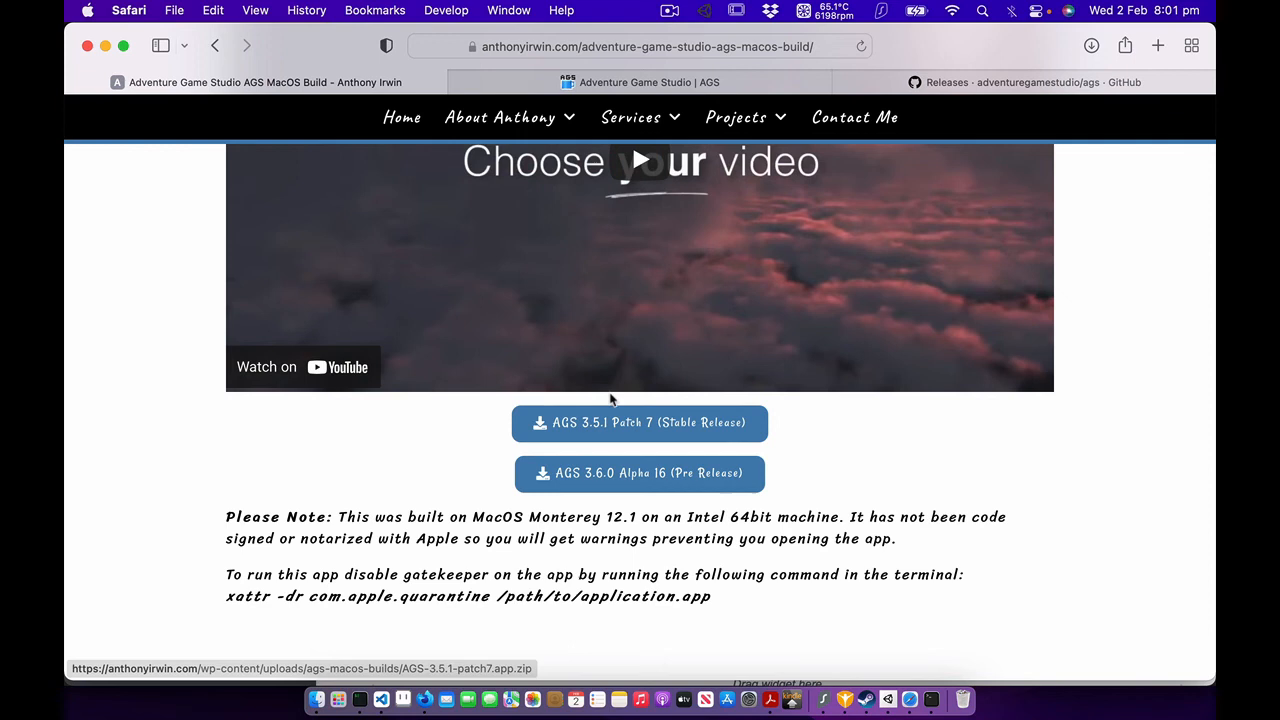
{"action": "scroll", "scroll_direction": "down", "scroll_amount": 3}
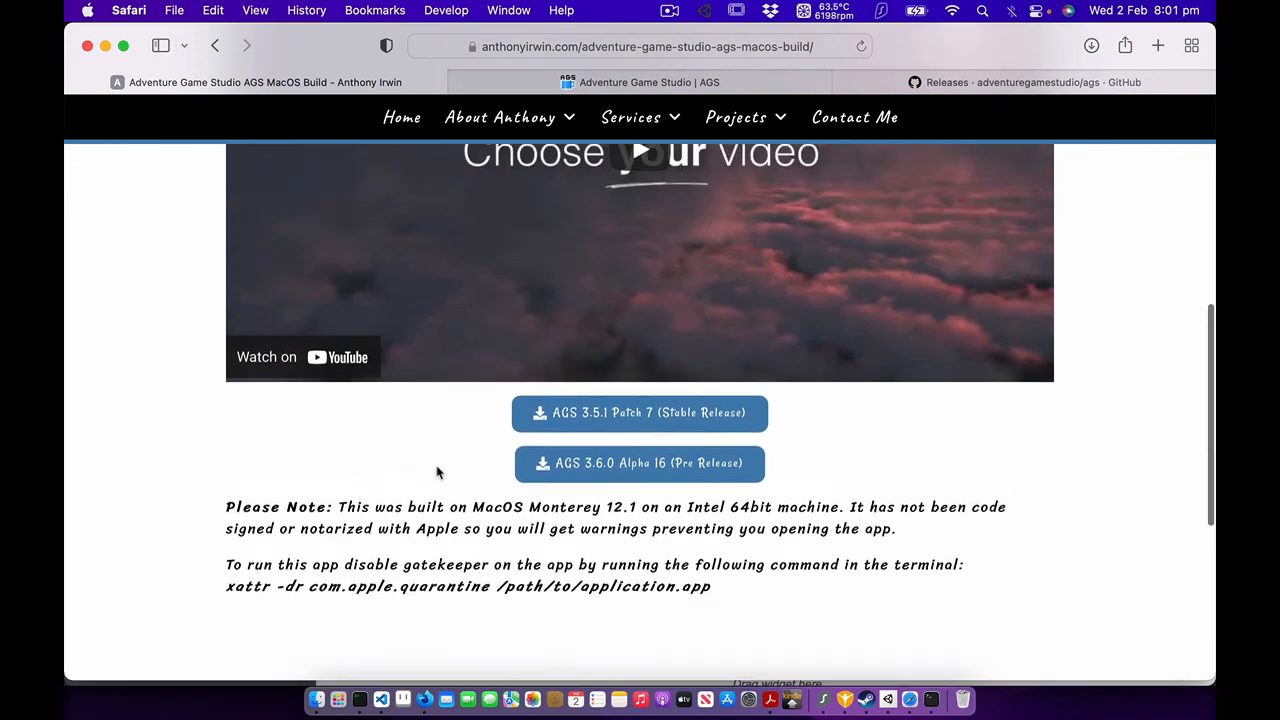
{"action": "scroll", "scroll_direction": "down", "scroll_amount": 3}
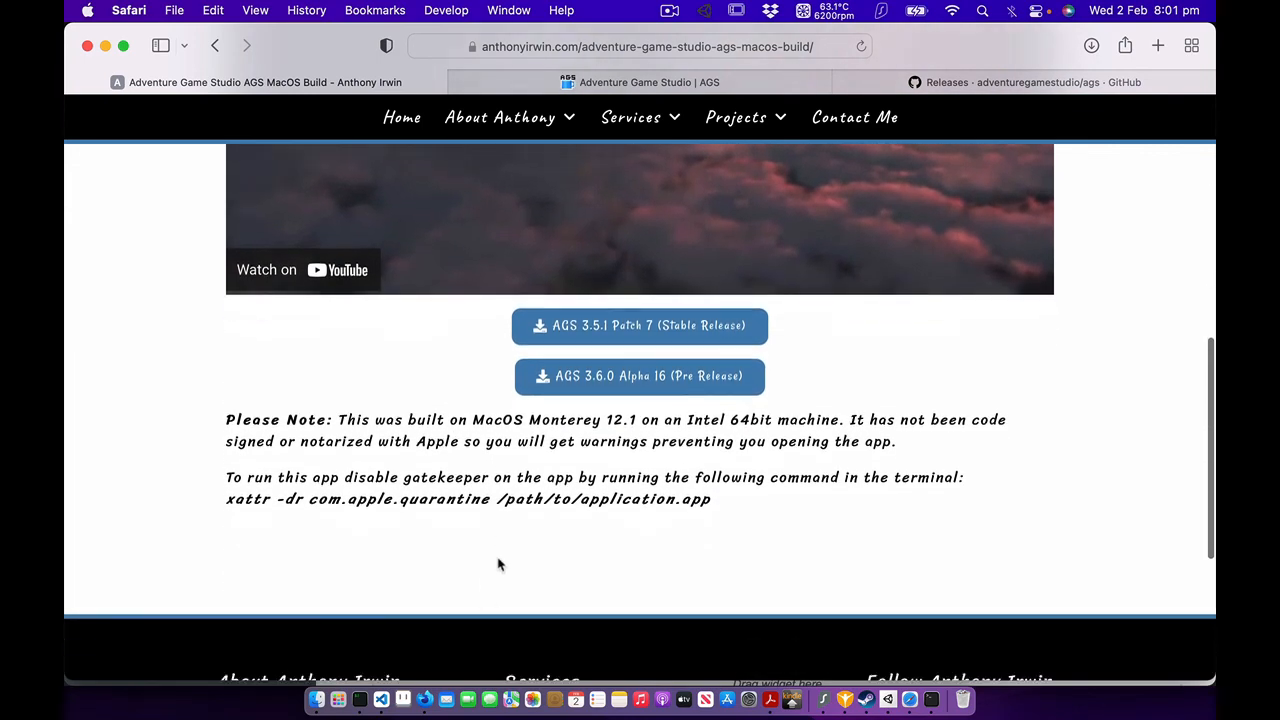
{"action": "scroll", "scroll_direction": "down", "scroll_amount": 3}
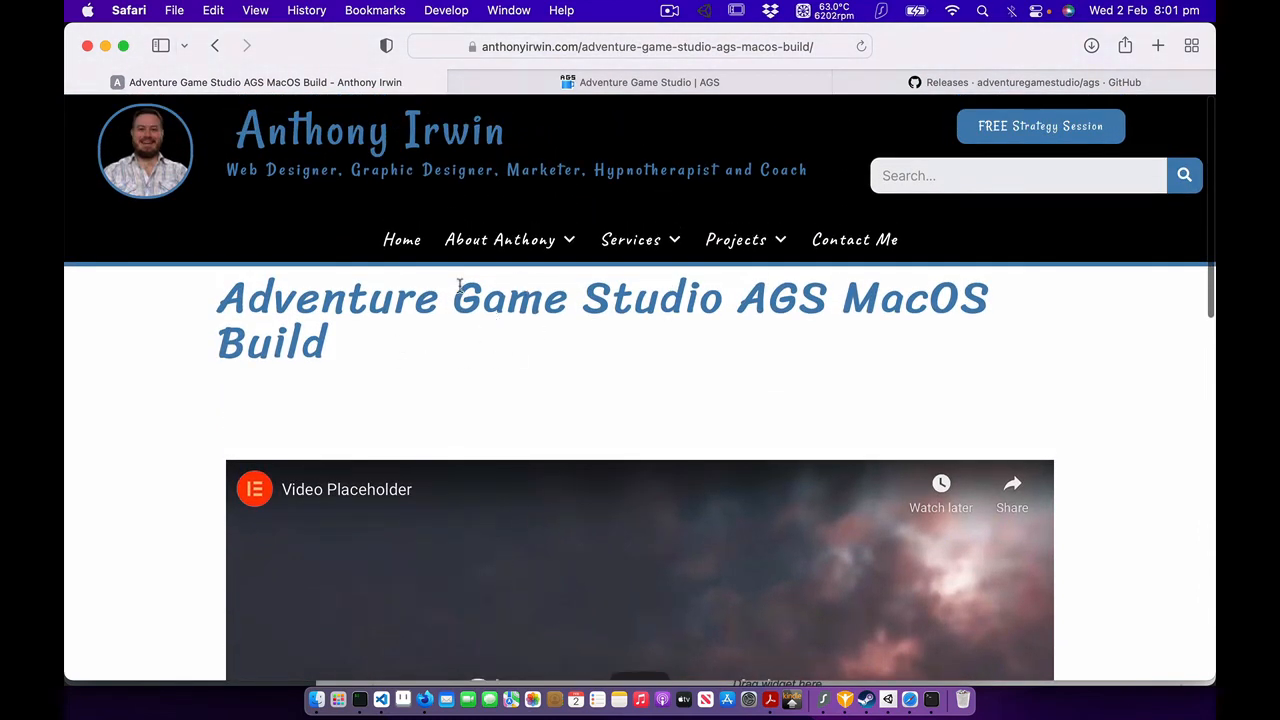
{"action": "mouse_move", "coordinate": [194, 458]}
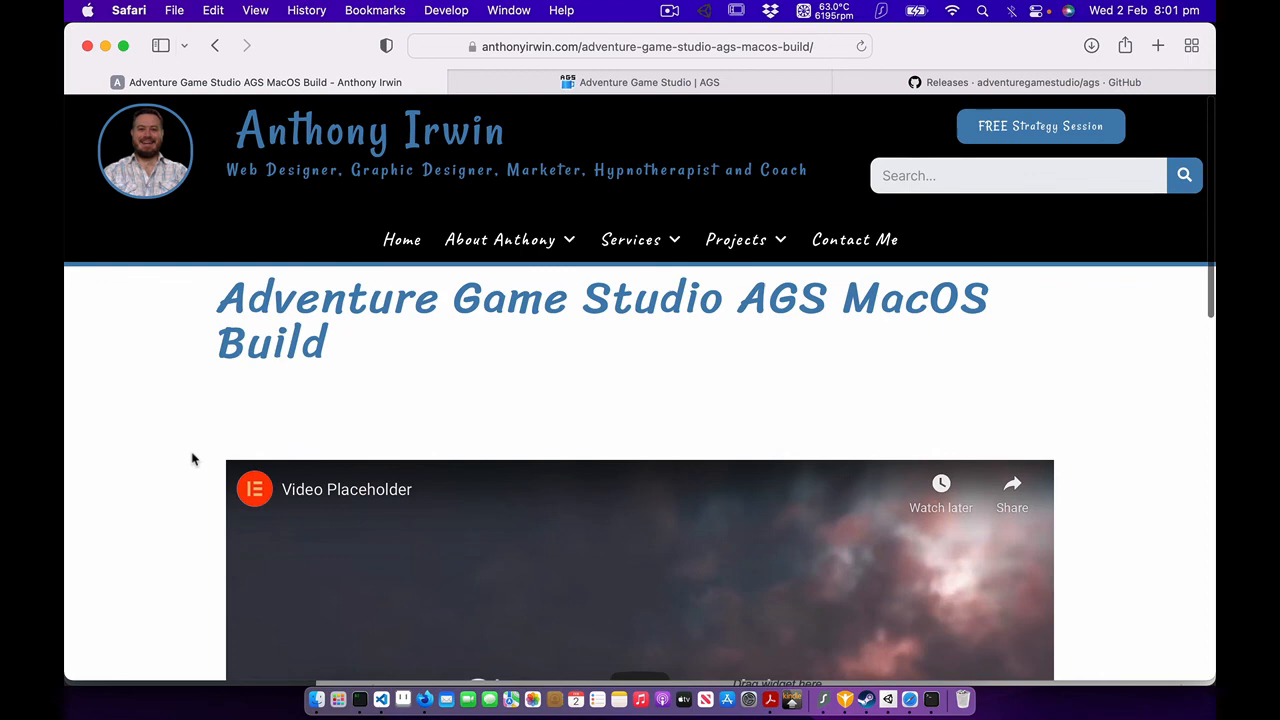
{"action": "scroll", "scroll_direction": "down", "scroll_amount": 3}
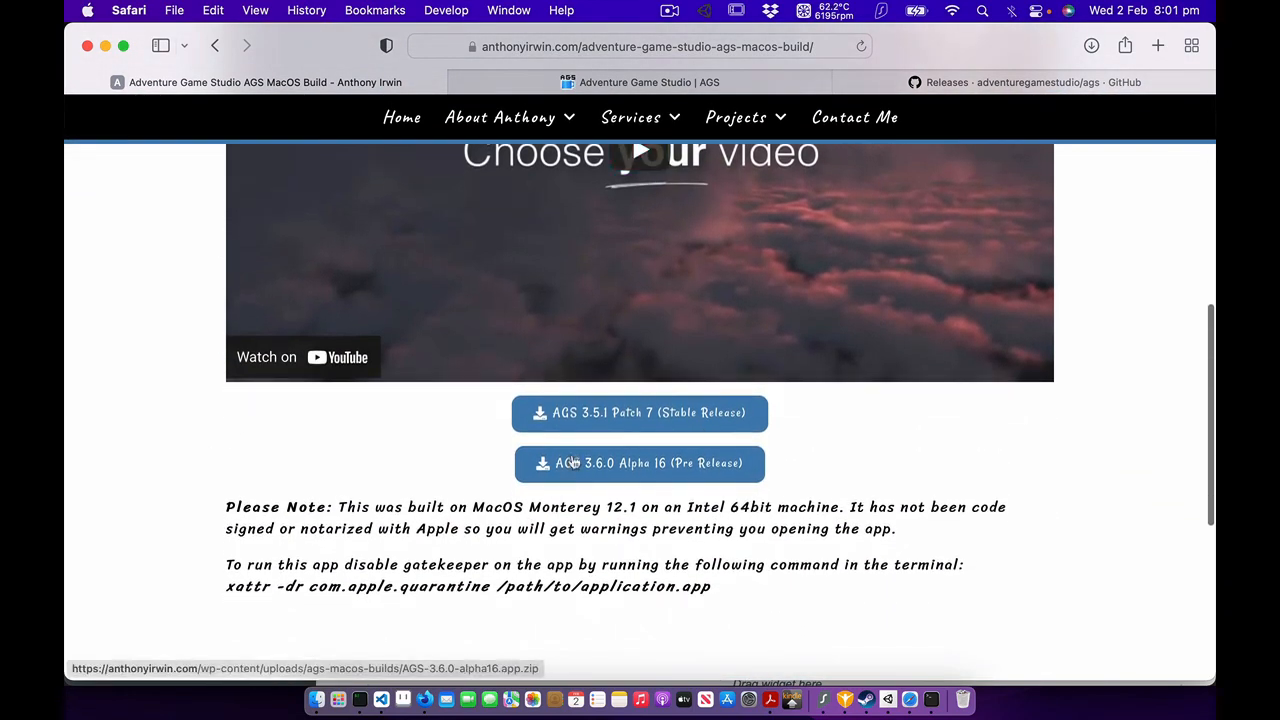
{"action": "scroll", "scroll_direction": "down", "scroll_amount": 3}
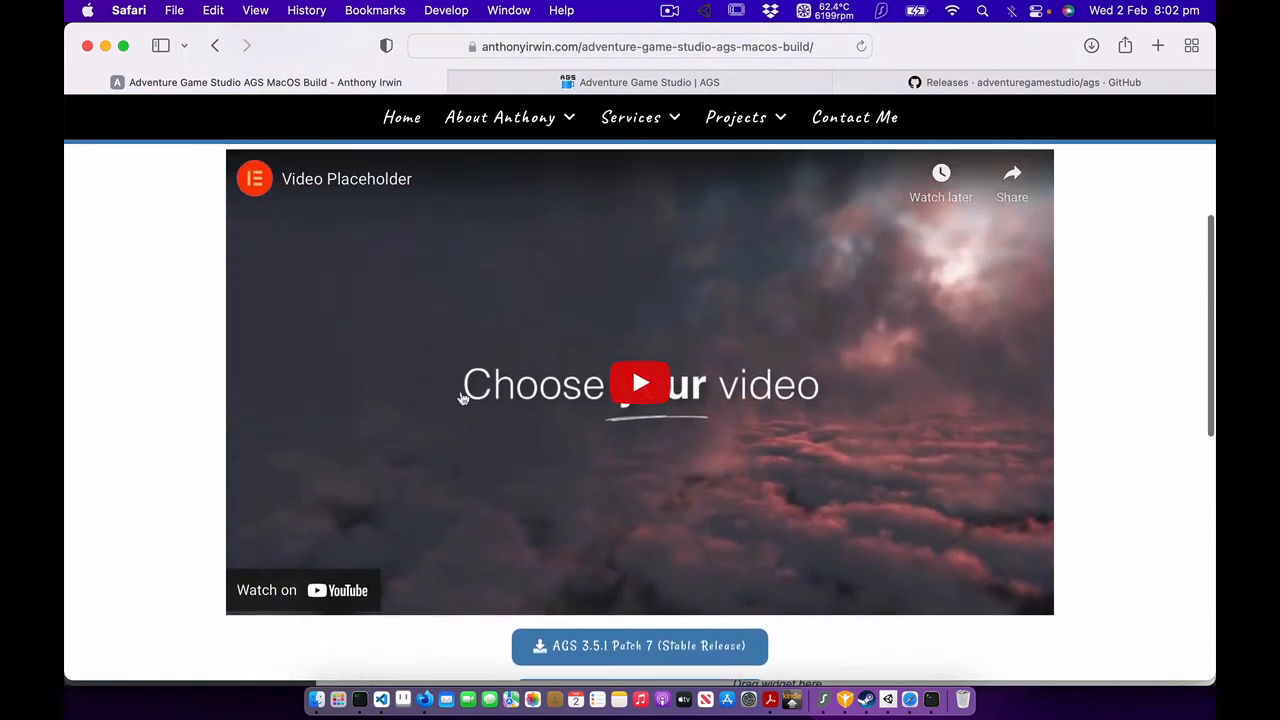
{"action": "scroll", "scroll_direction": "up", "scroll_amount": 3}
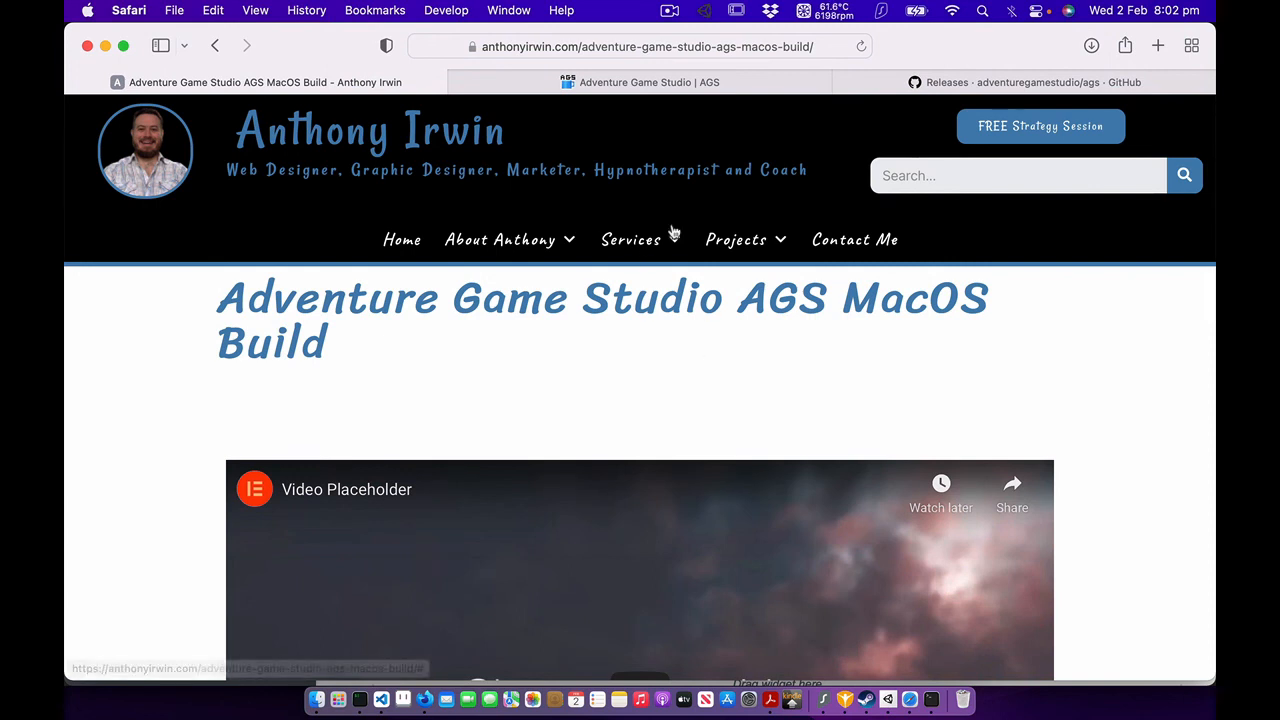
{"action": "mouse_move", "coordinate": [374, 390]}
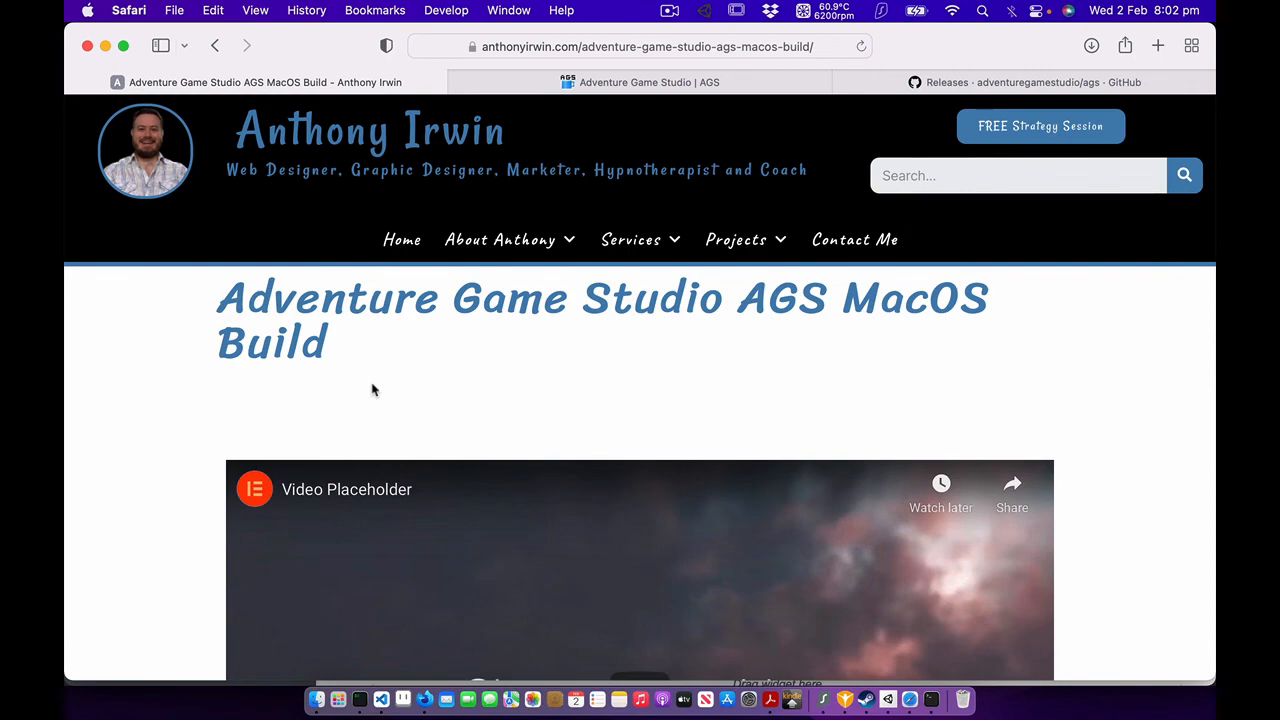